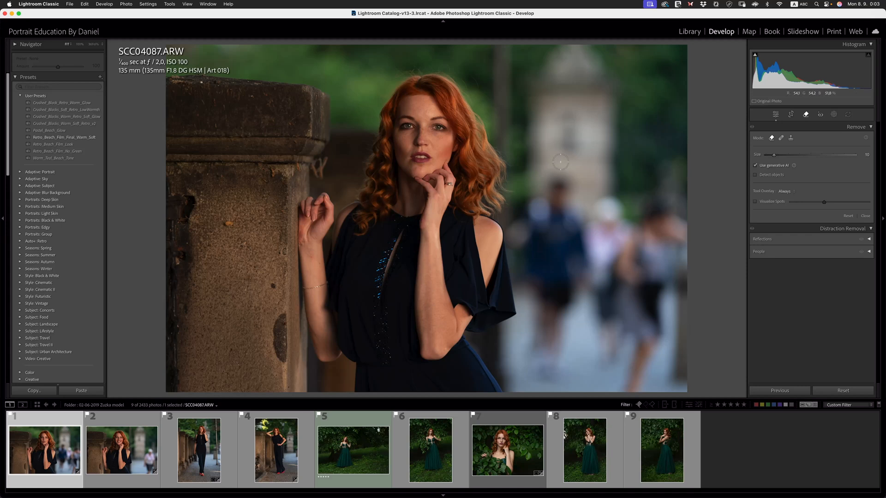
pyautogui.moveTo(623, 181)
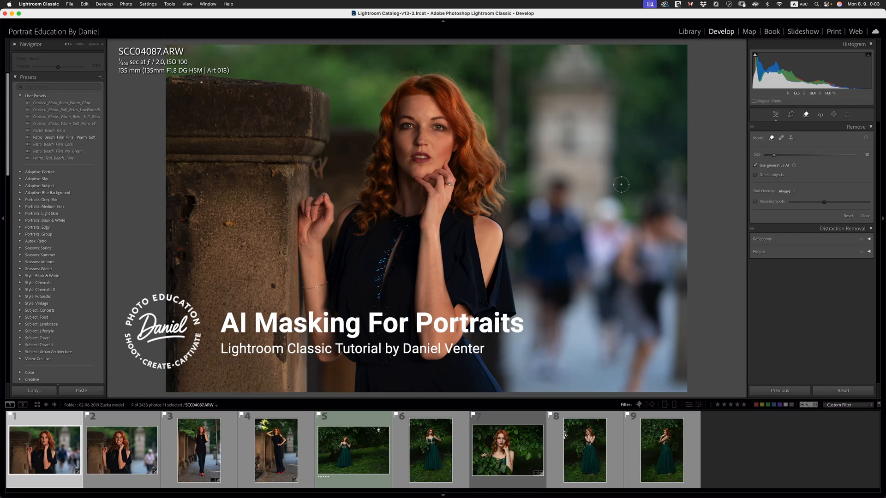
pyautogui.moveTo(548, 203)
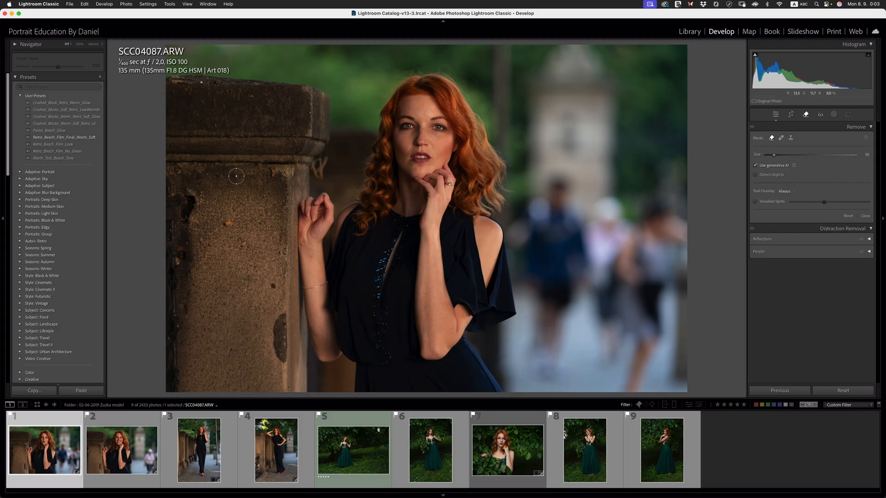
pyautogui.moveTo(333, 169)
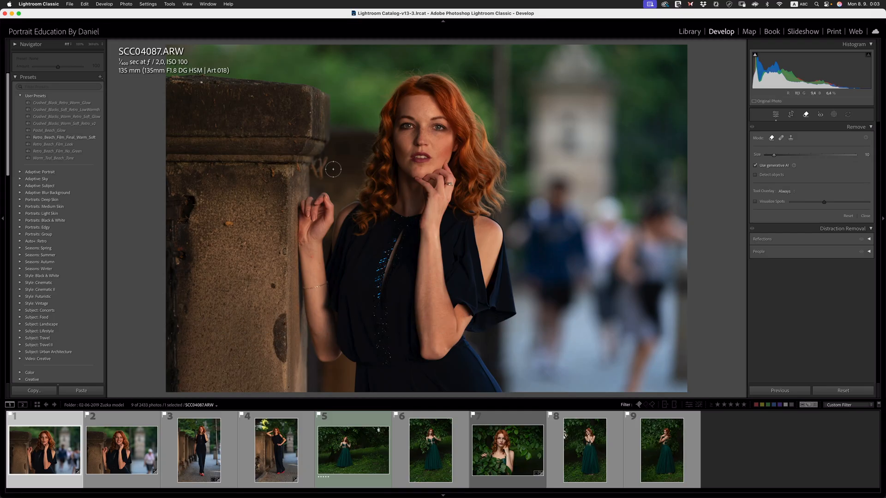
pyautogui.moveTo(351, 232)
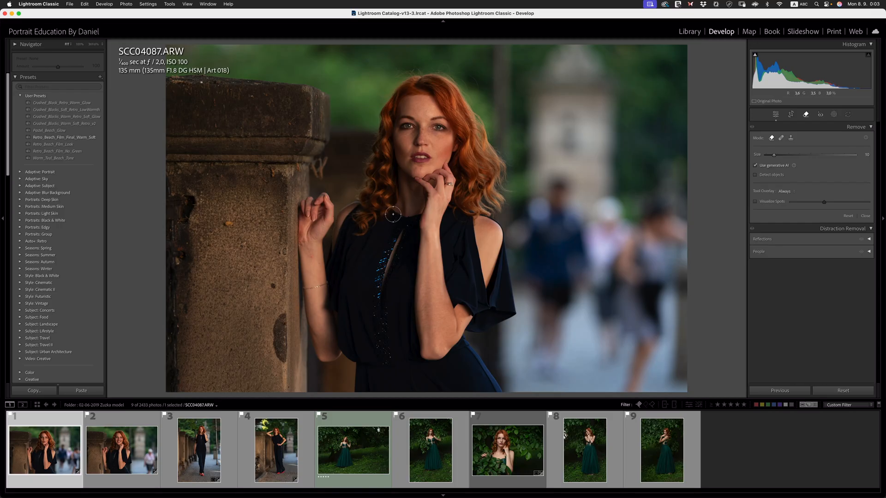
pyautogui.moveTo(183, 145)
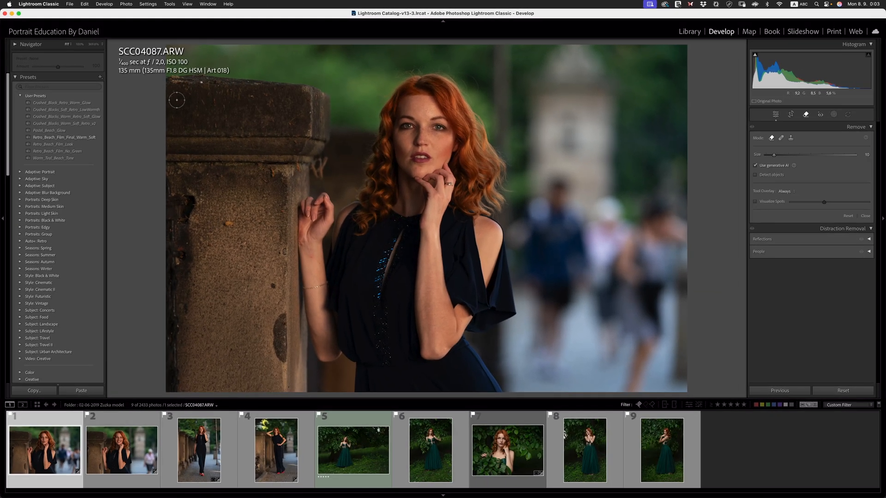
# Step: Switch the Develop tools from Remove back to the Basic and Color Mixer sliders
pyautogui.click(426, 213)
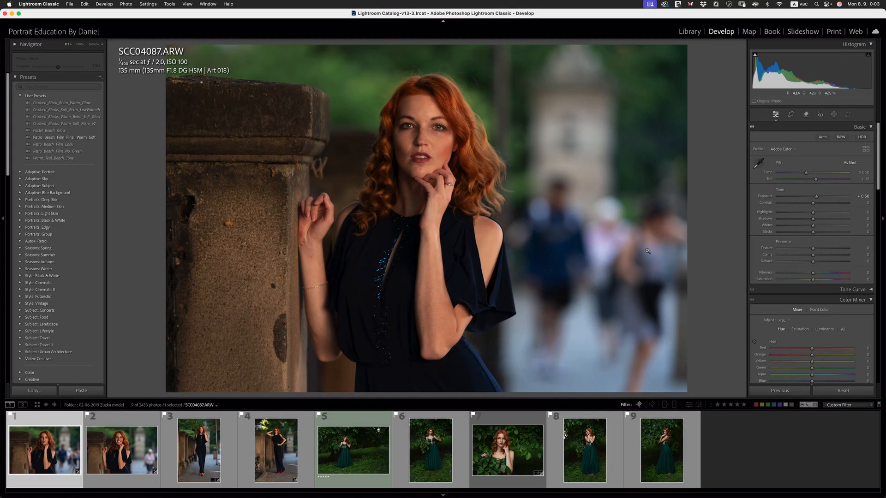
pyautogui.moveTo(517, 284)
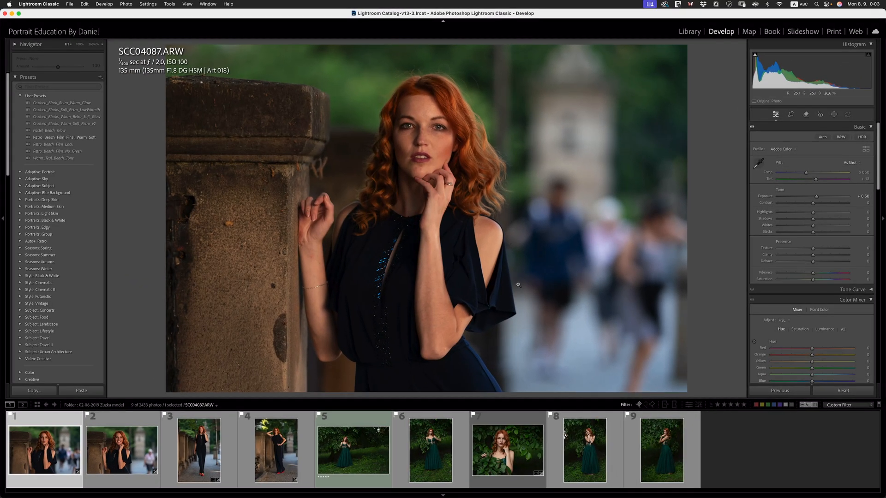
pyautogui.moveTo(507, 206)
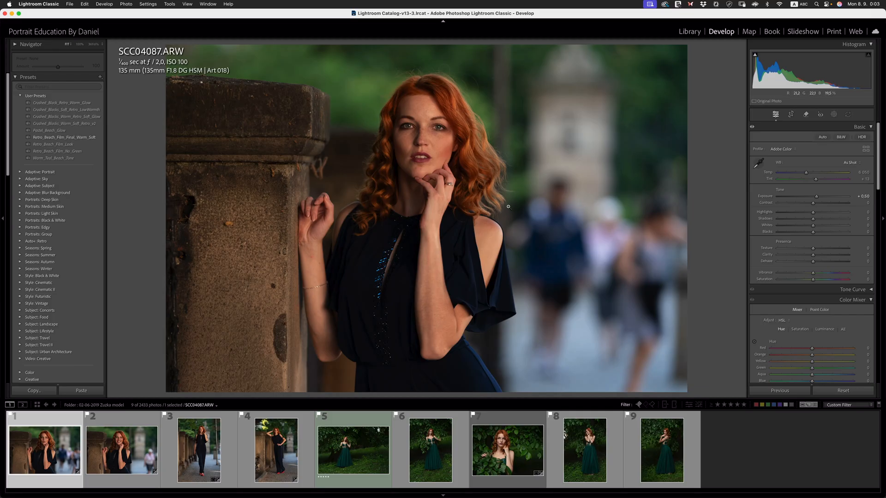
pyautogui.moveTo(602, 175)
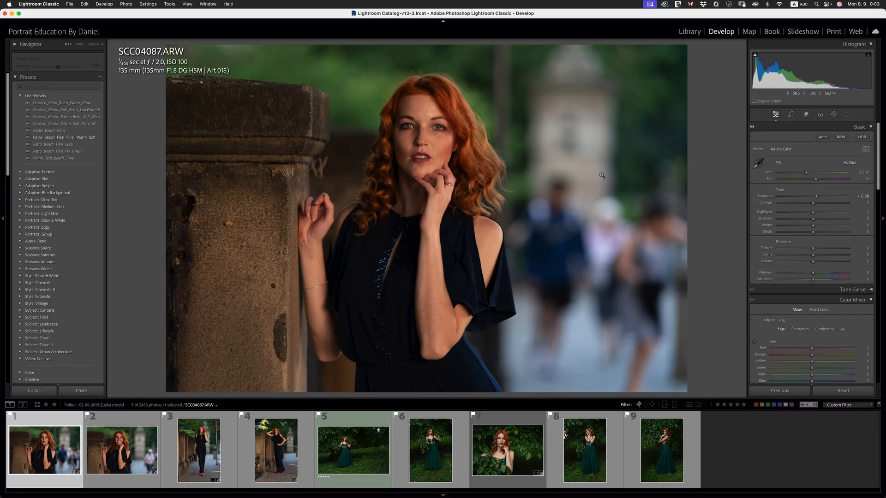
pyautogui.moveTo(593, 195)
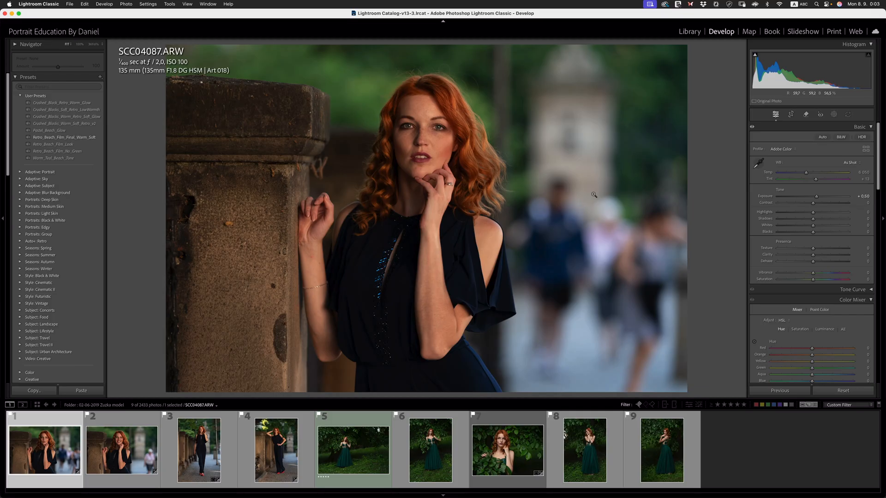
pyautogui.moveTo(562, 145)
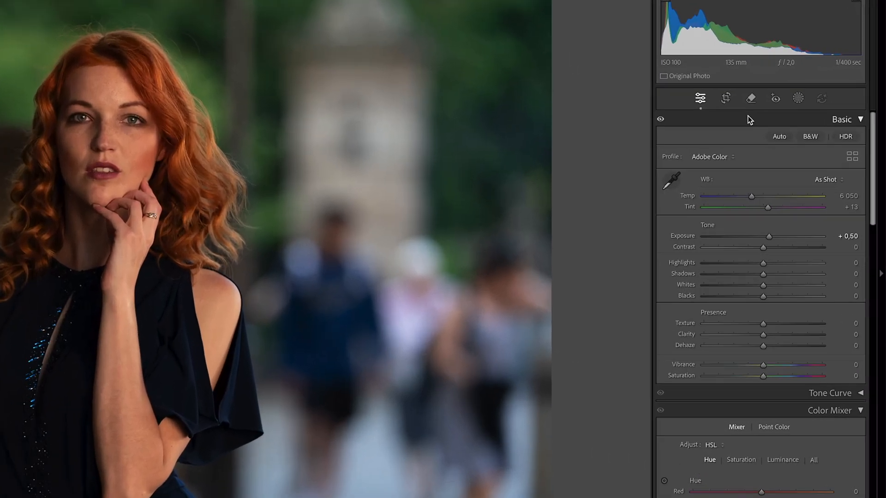
# Step: Reopen the Remove panel with its Distraction Removal options for reflections and people
pyautogui.click(751, 97)
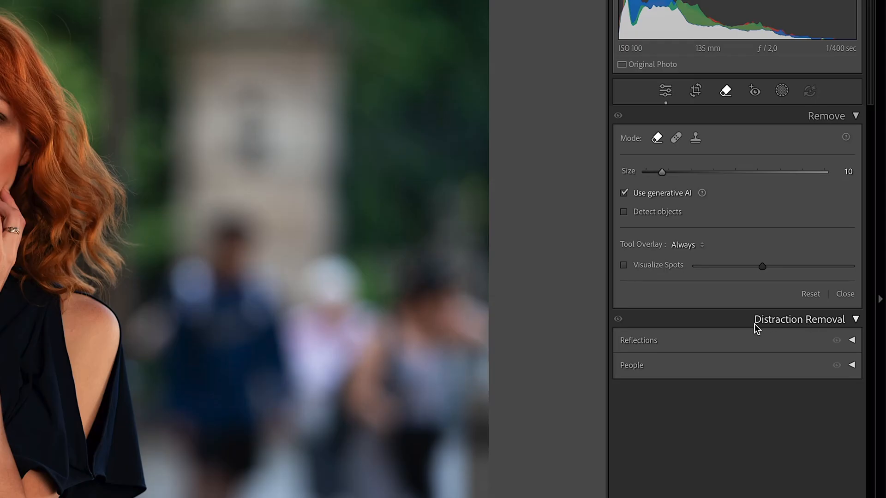
pyautogui.moveTo(639, 481)
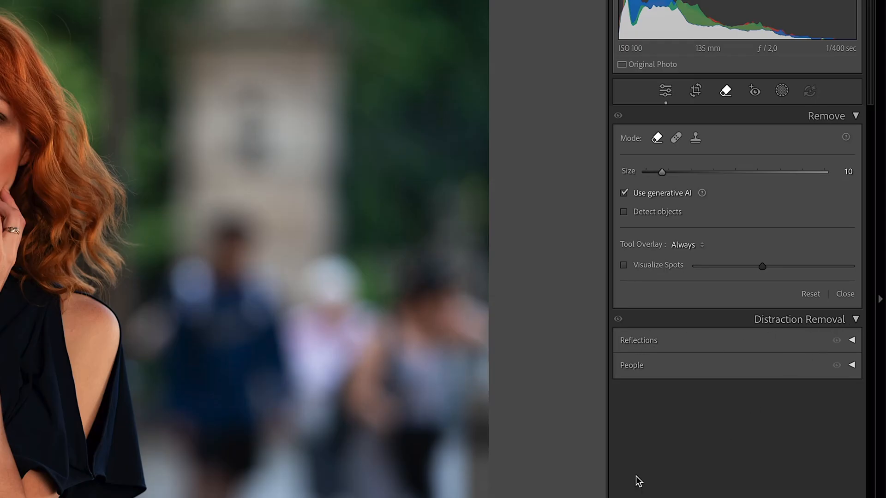
pyautogui.moveTo(854, 365)
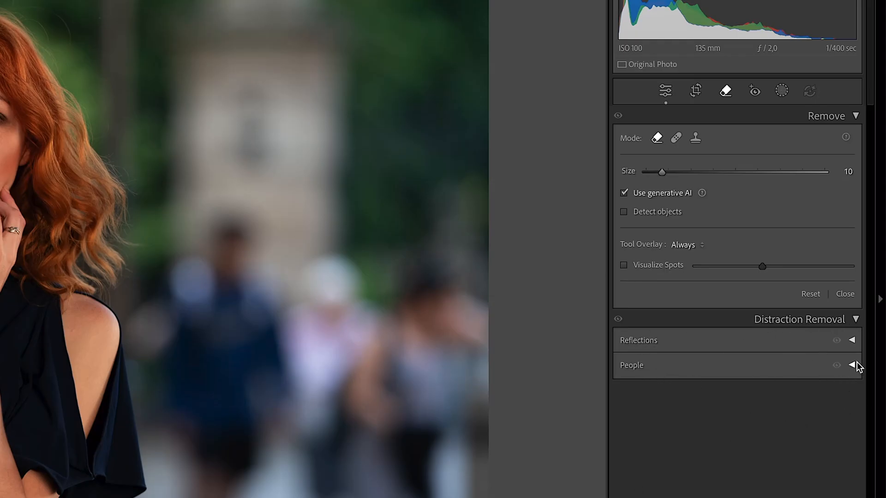
pyautogui.moveTo(182, 386)
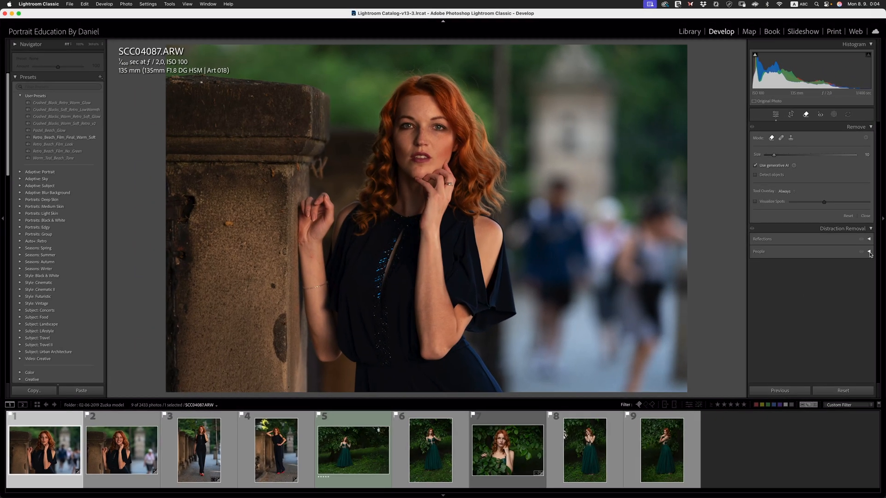
# Step: Remove the detected background people and settle on fill variation 3 of 3
pyautogui.click(869, 251)
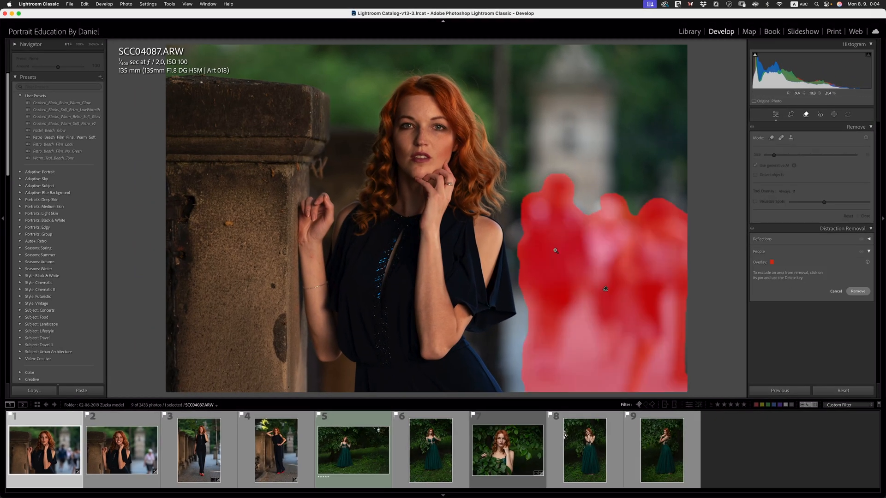
pyautogui.click(857, 291)
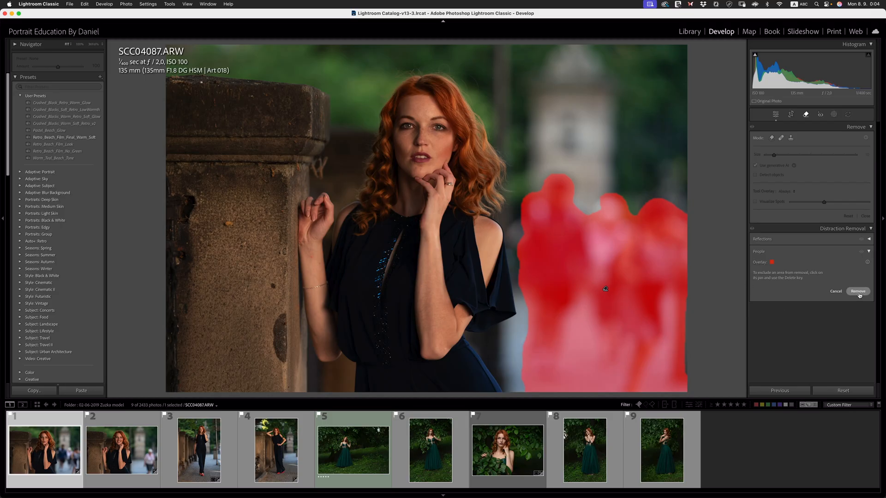
pyautogui.click(856, 291)
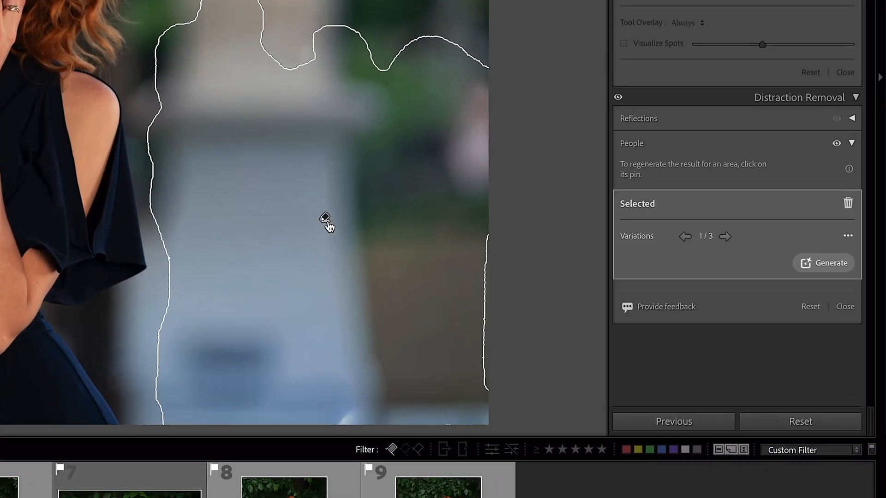
pyautogui.click(725, 237)
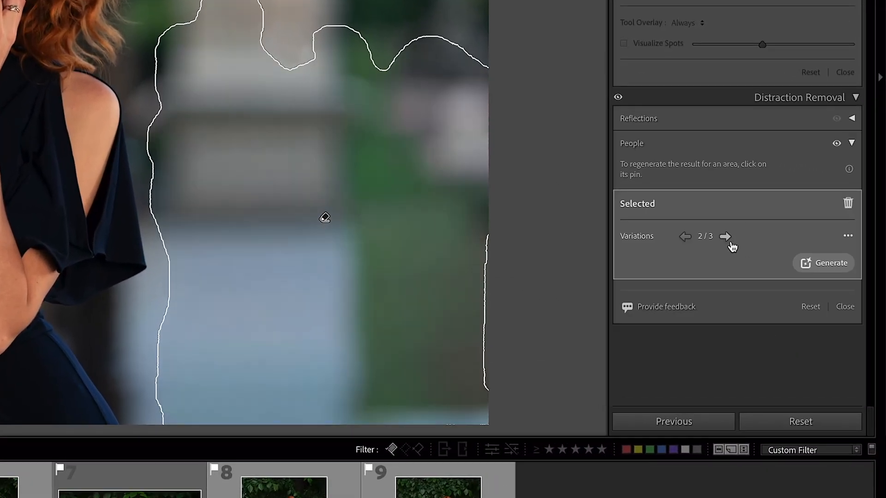
pyautogui.click(725, 237)
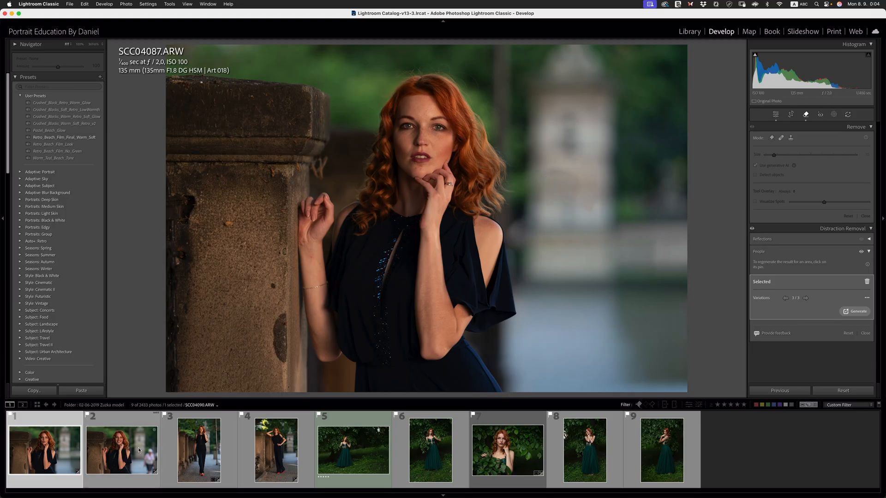
# Step: On the smiling pillar portrait, remove the blurred person behind her and choose fill variation 2 of 3
pyautogui.click(121, 449)
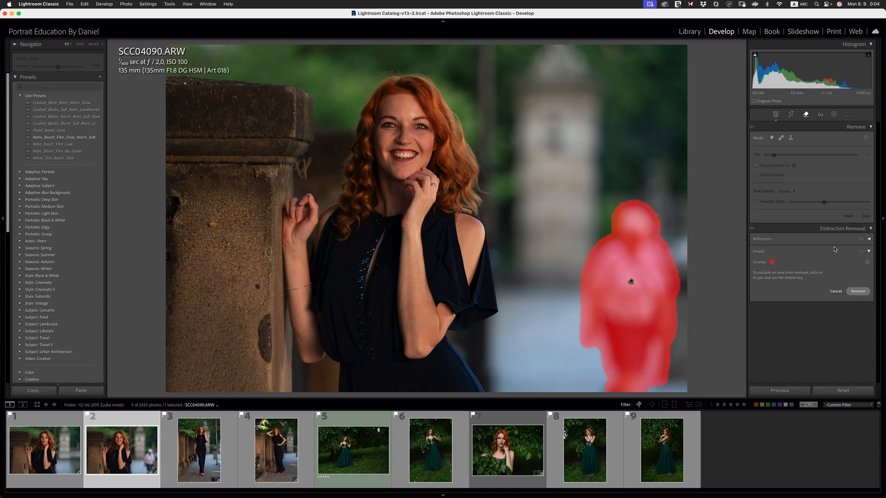
pyautogui.moveTo(854, 298)
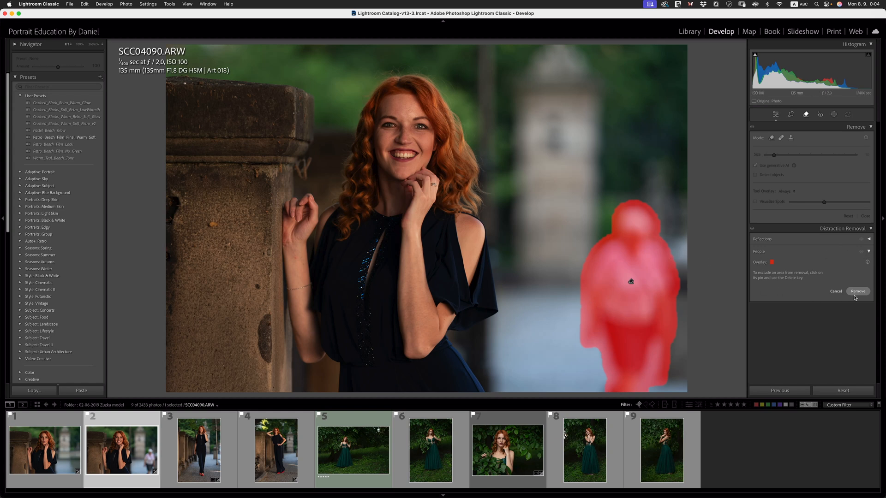
pyautogui.moveTo(849, 309)
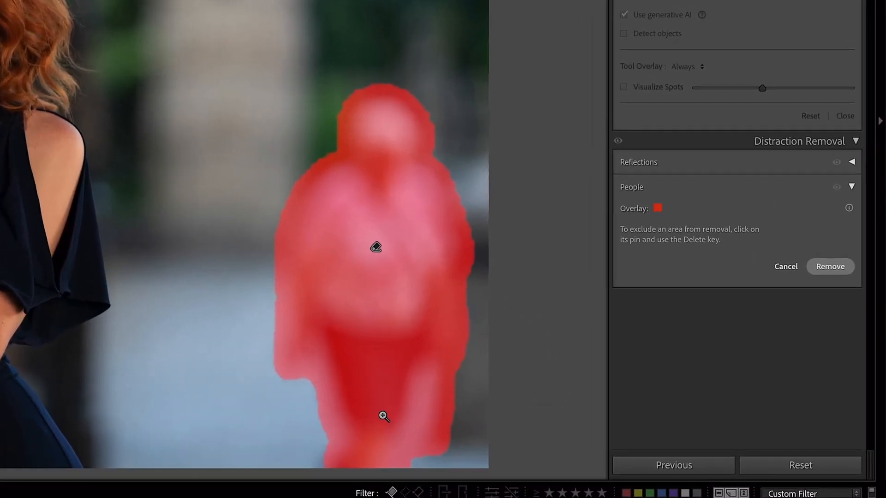
pyautogui.moveTo(481, 129)
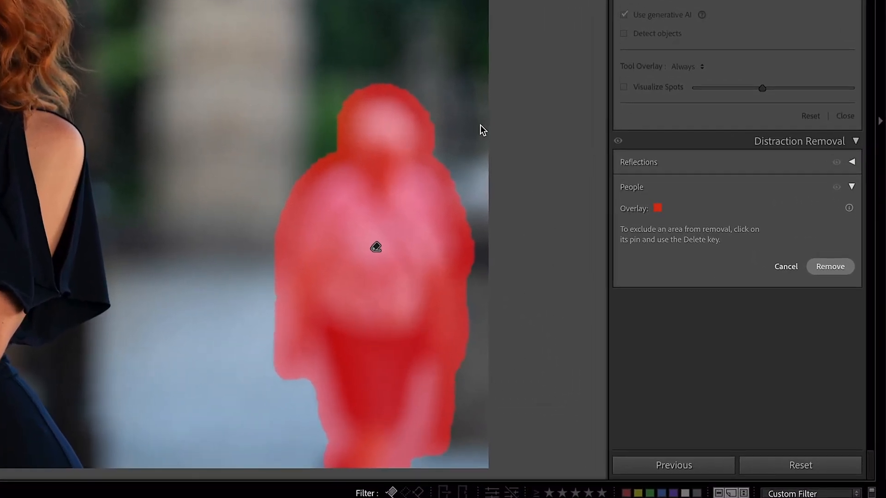
pyautogui.moveTo(364, 147)
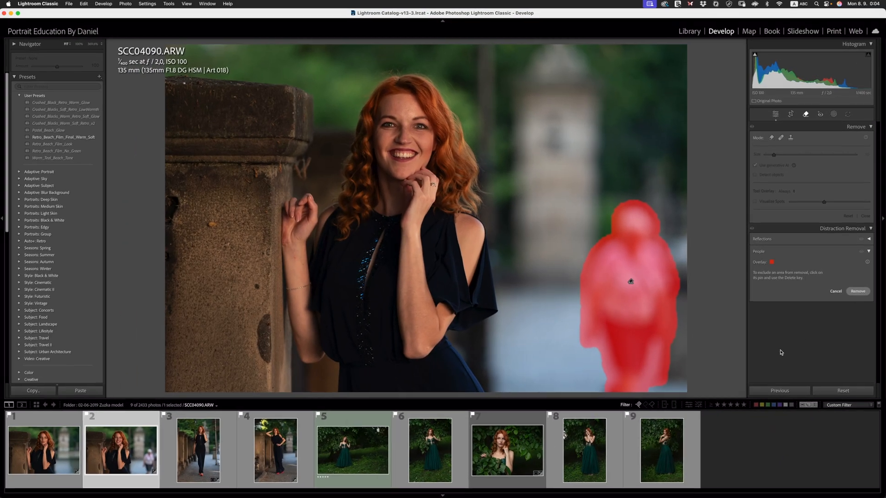
pyautogui.click(857, 290)
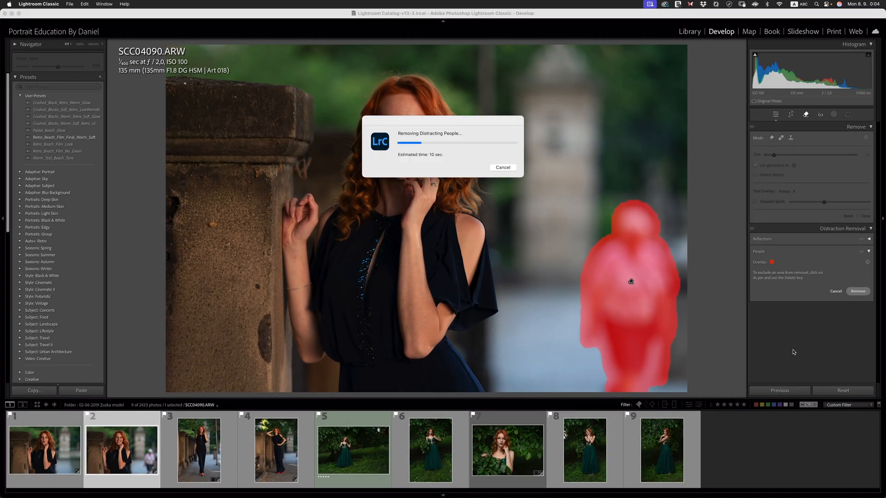
pyautogui.moveTo(444, 165)
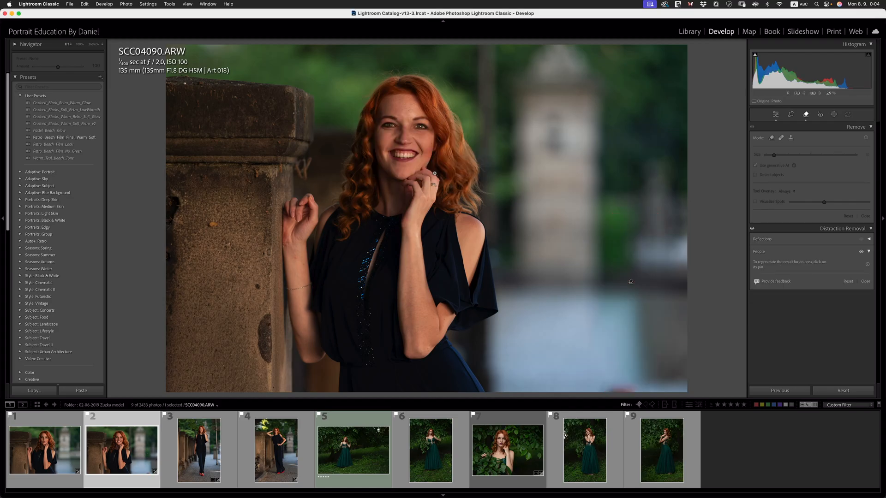
pyautogui.moveTo(420, 178)
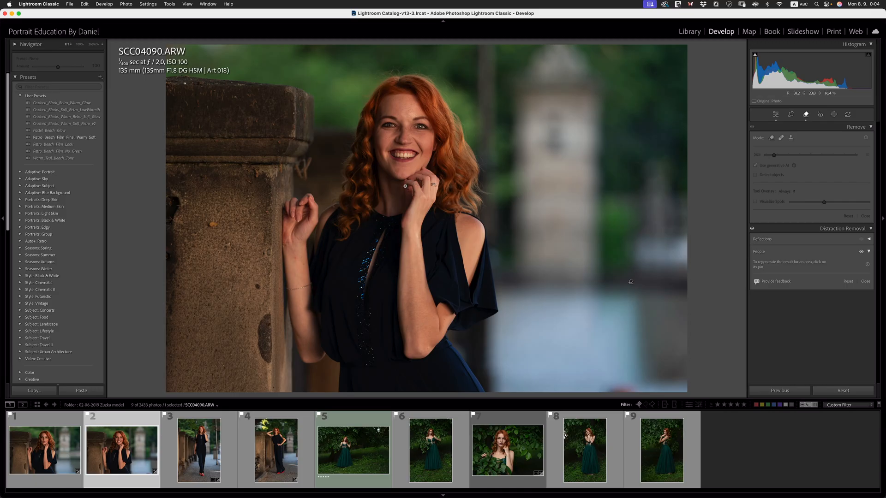
pyautogui.moveTo(631, 289)
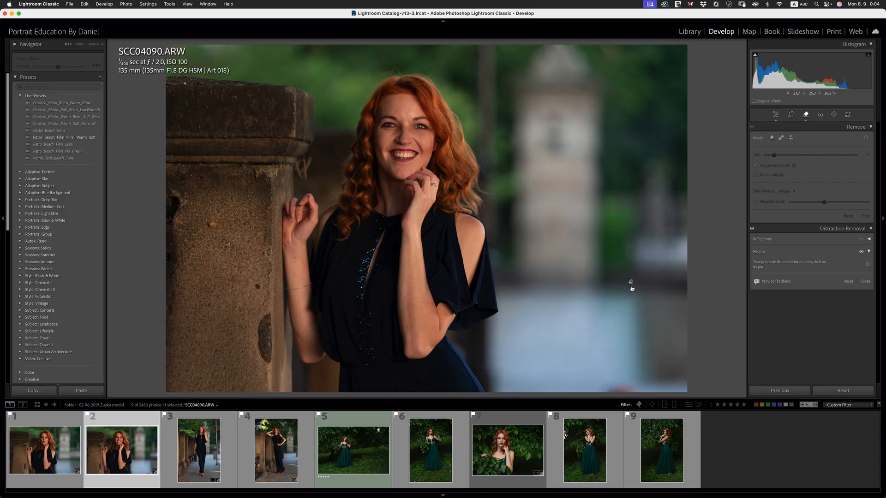
pyautogui.click(631, 285)
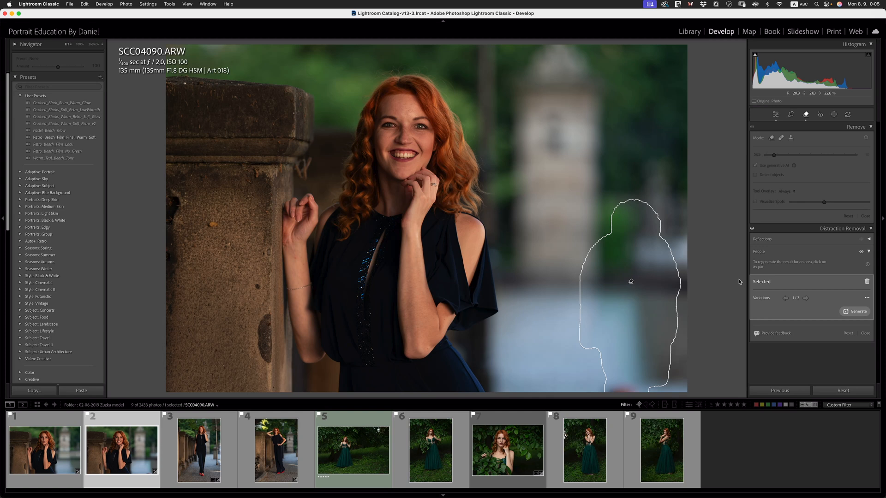
pyautogui.click(805, 298)
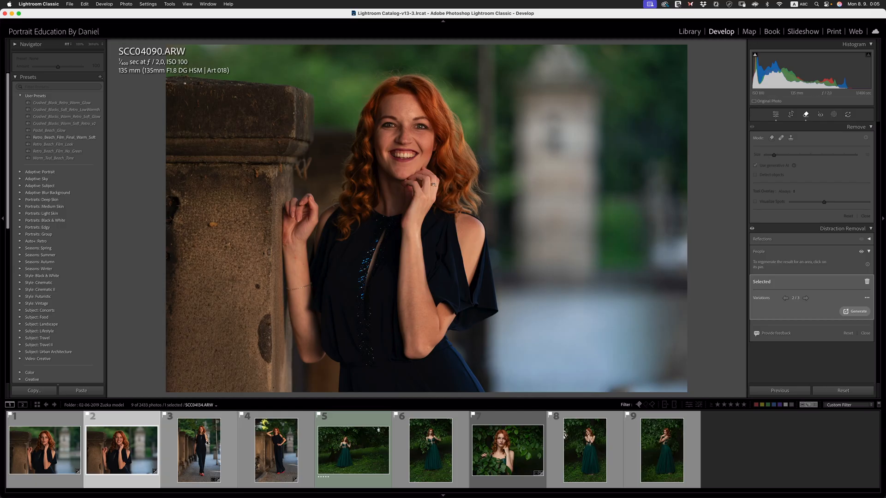
# Step: Open the full-length walking portrait and check the People detection overlay colour choices without changing them
pyautogui.click(200, 448)
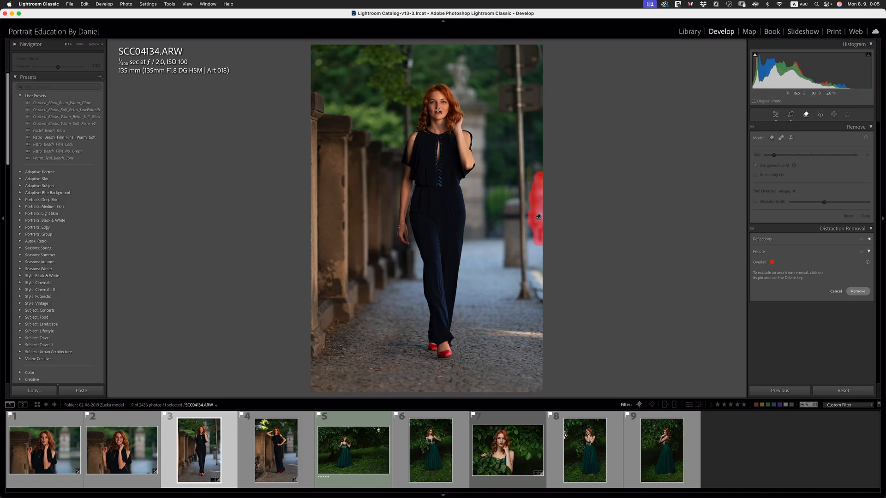
pyautogui.moveTo(601, 135)
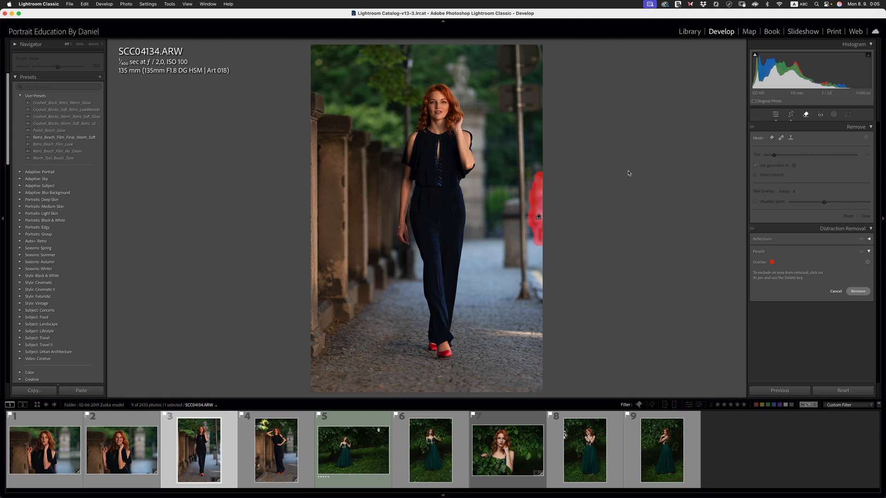
pyautogui.moveTo(441, 123)
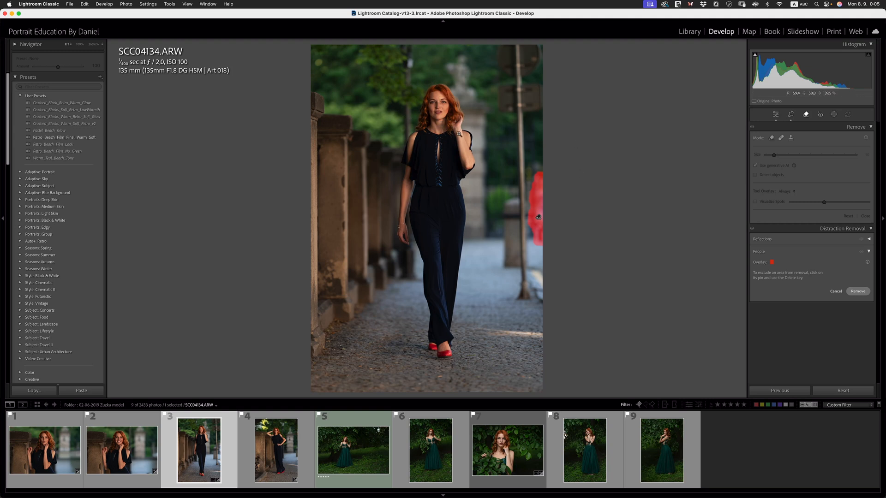
pyautogui.moveTo(505, 254)
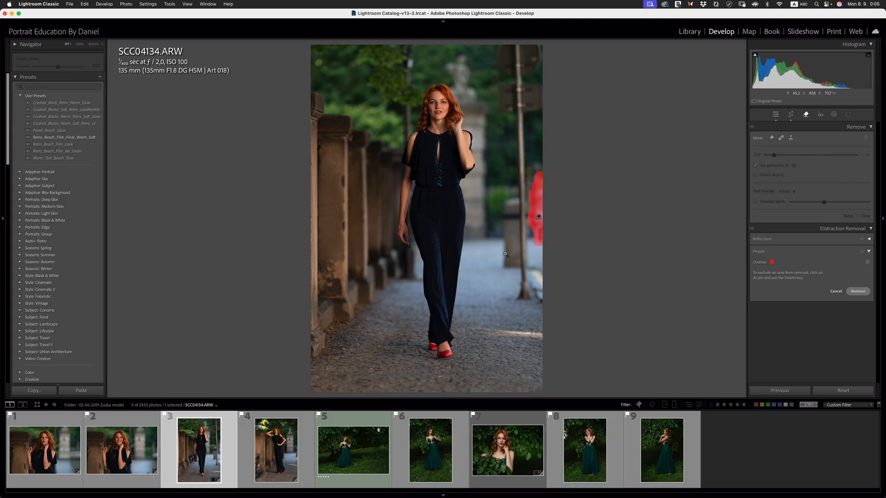
pyautogui.moveTo(478, 258)
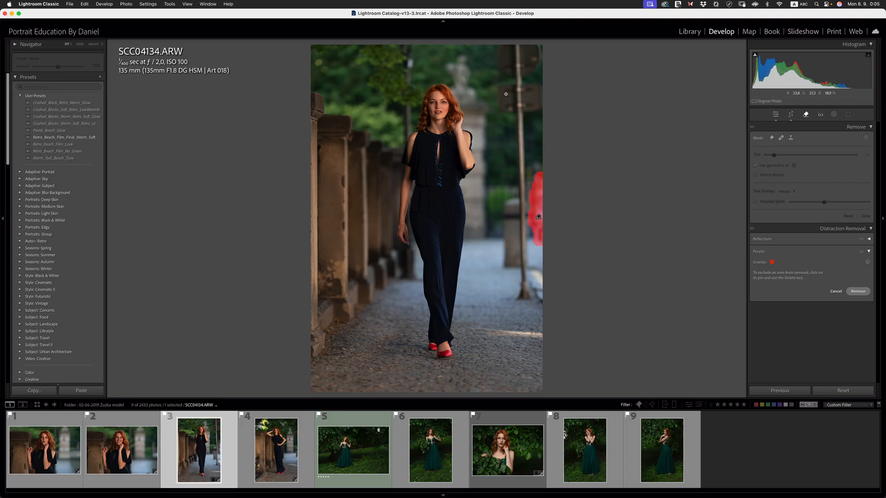
pyautogui.moveTo(495, 308)
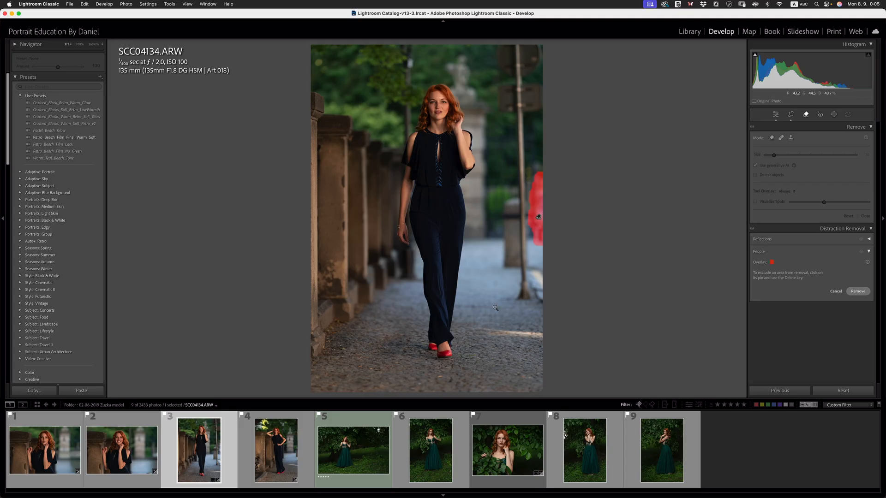
pyautogui.moveTo(642, 233)
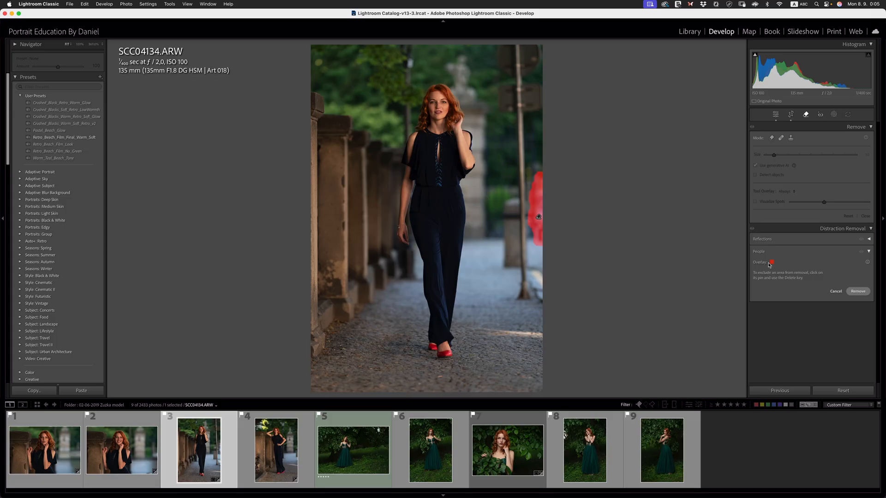
pyautogui.click(770, 262)
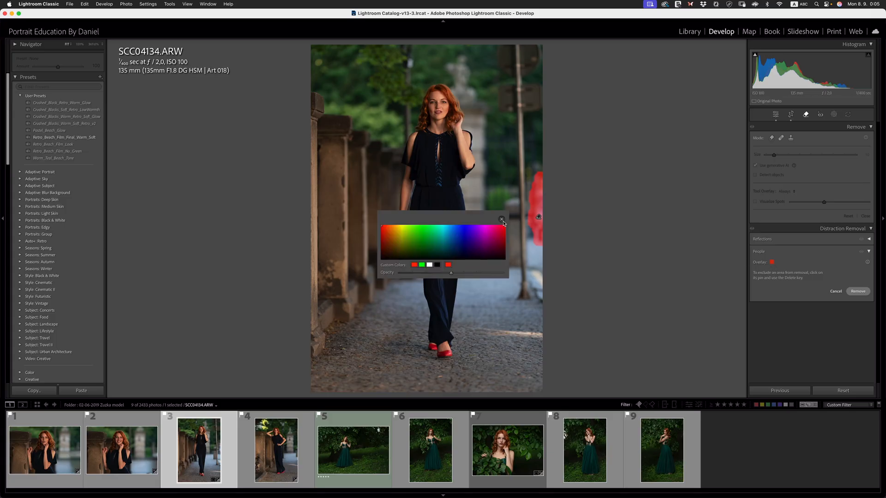
pyautogui.click(500, 219)
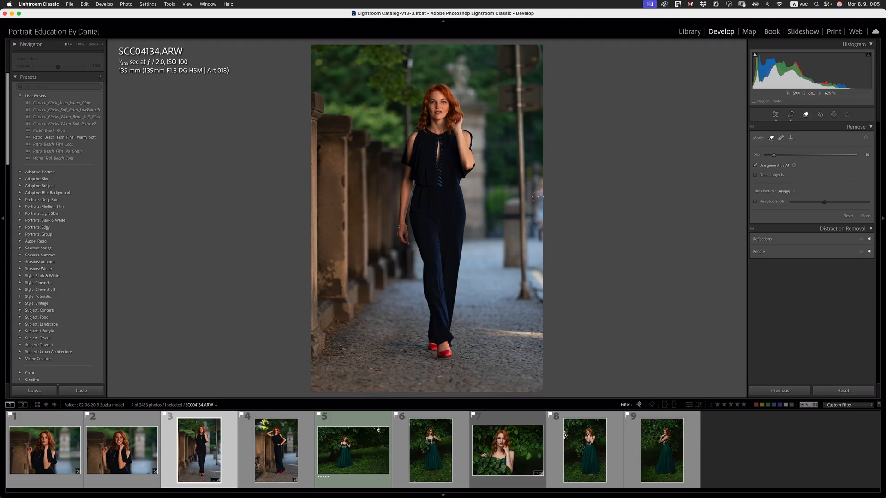
pyautogui.moveTo(545, 248)
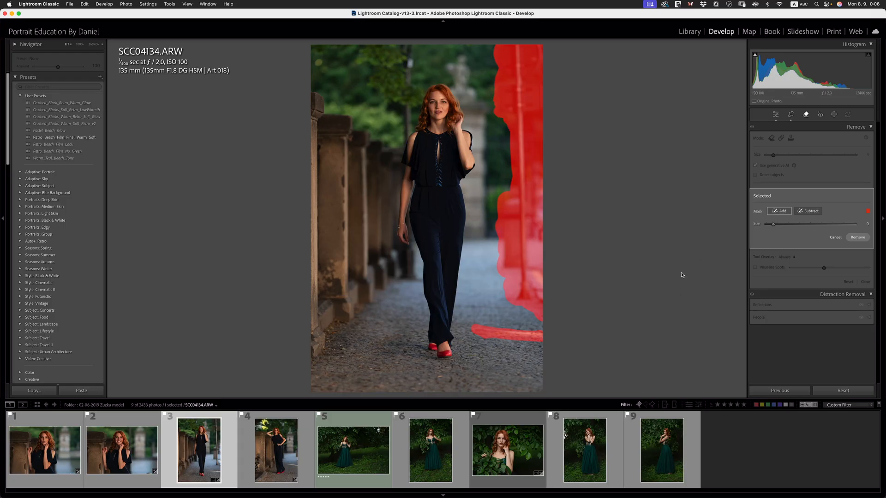
# Step: Remove the brushed lamp post and clutter on the right edge and keep fill variation 2 of 3
pyautogui.click(856, 237)
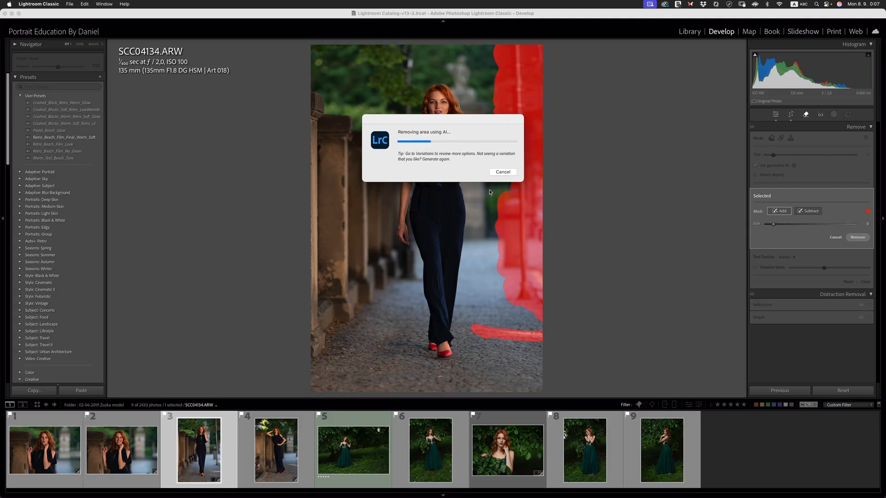
pyautogui.moveTo(481, 227)
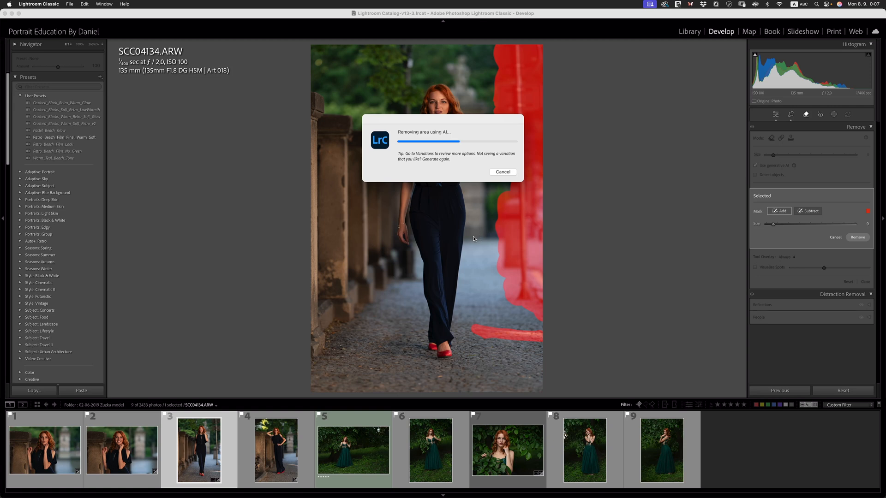
pyautogui.moveTo(481, 235)
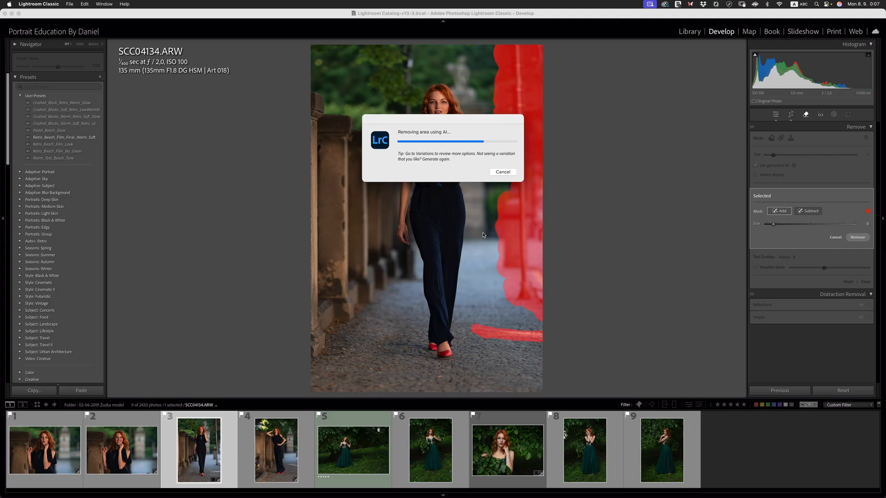
pyautogui.moveTo(494, 225)
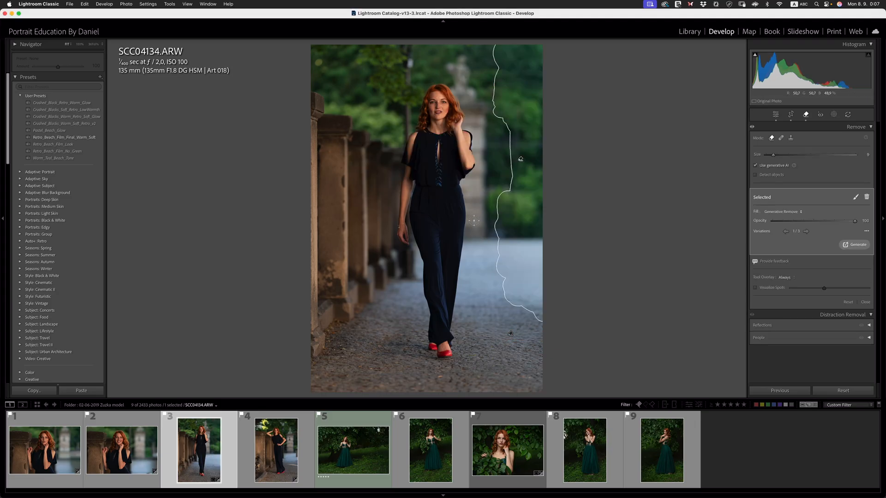
pyautogui.moveTo(846, 263)
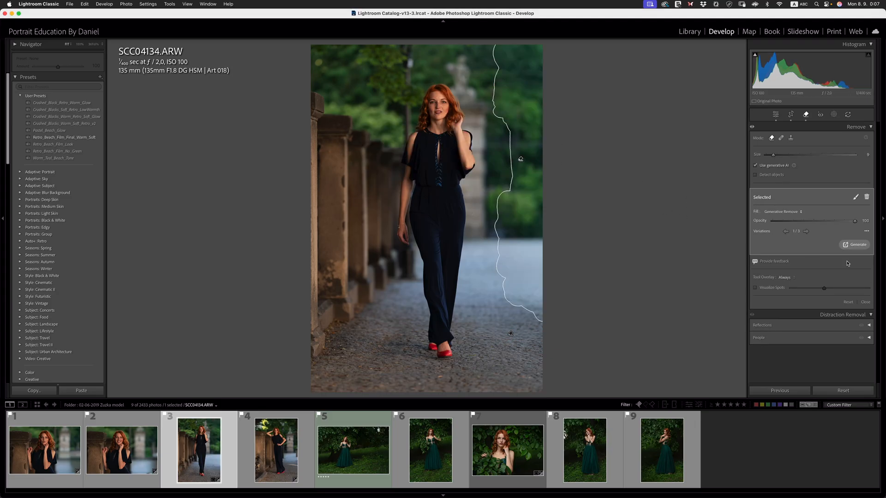
pyautogui.click(804, 230)
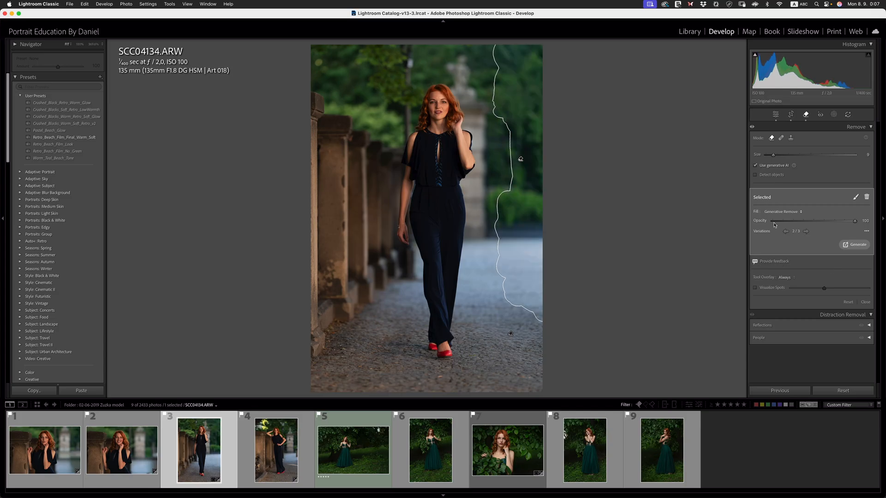
pyautogui.moveTo(602, 197)
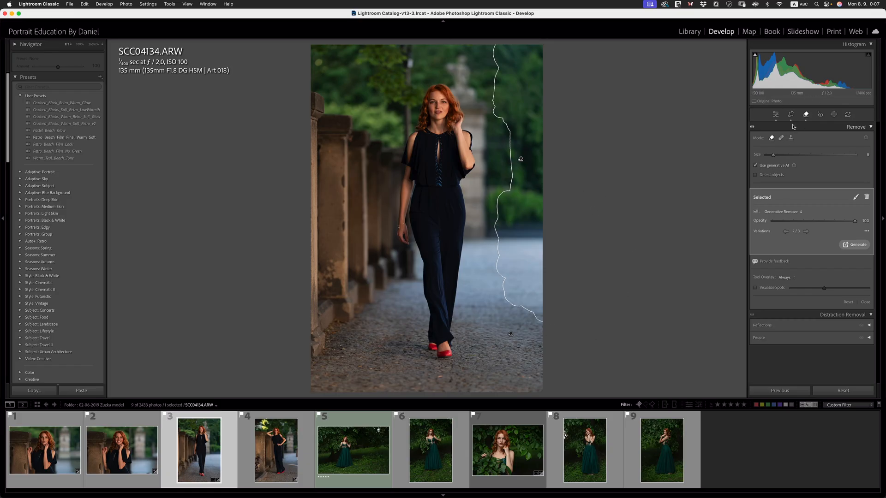
# Step: Leave the Remove tool and return to the general adjustment panels
pyautogui.click(776, 114)
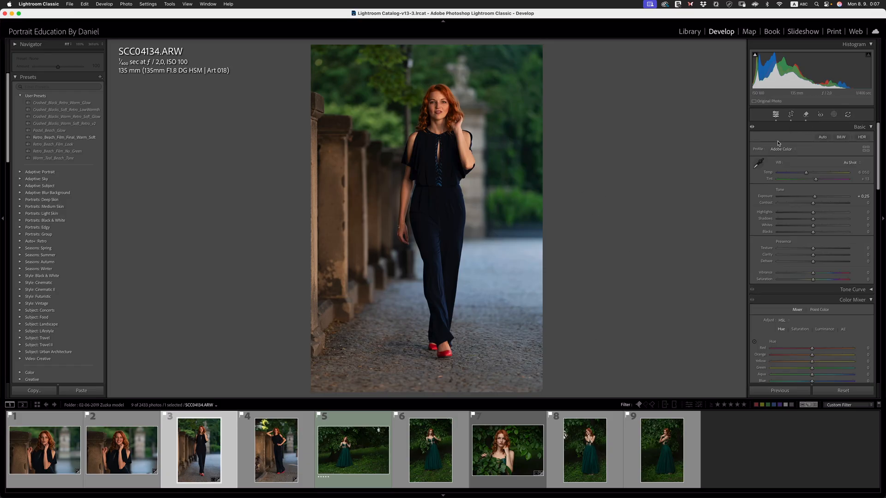
pyautogui.moveTo(514, 210)
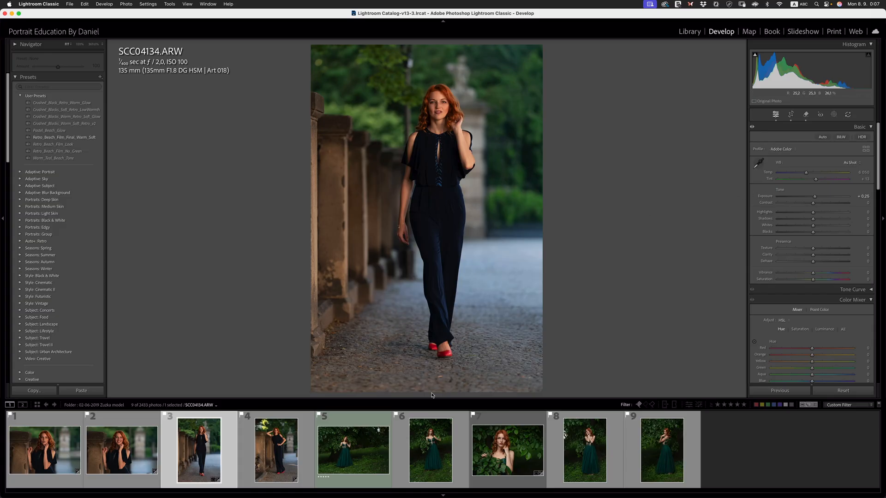
pyautogui.moveTo(500, 243)
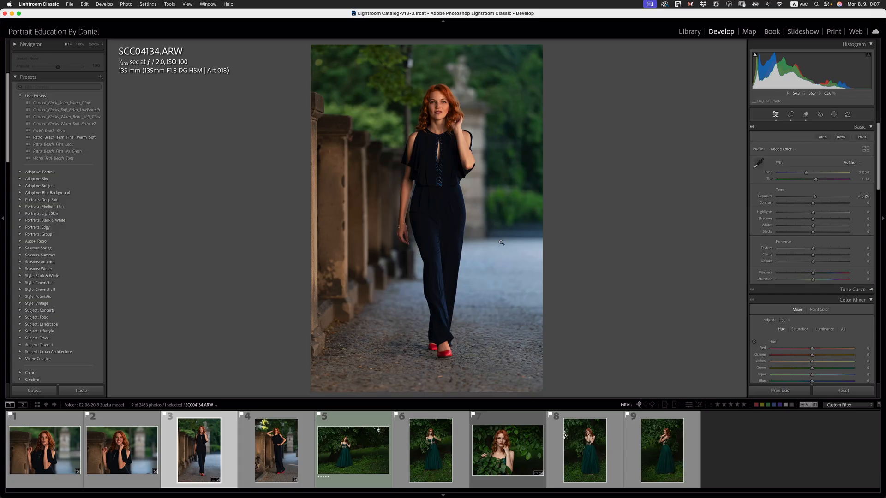
pyautogui.moveTo(456, 318)
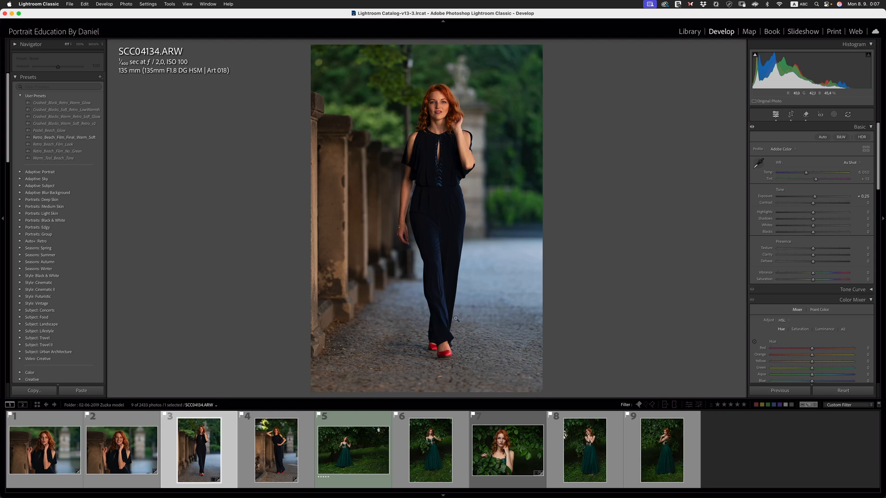
pyautogui.moveTo(455, 253)
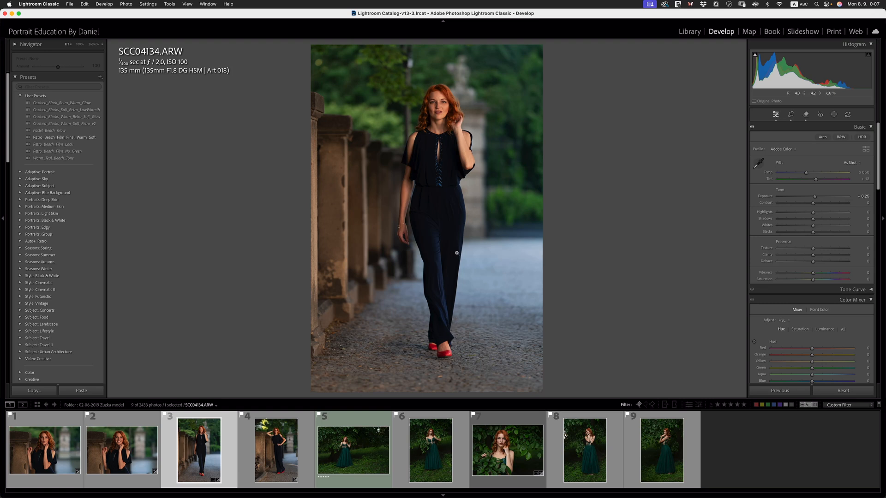
pyautogui.moveTo(472, 155)
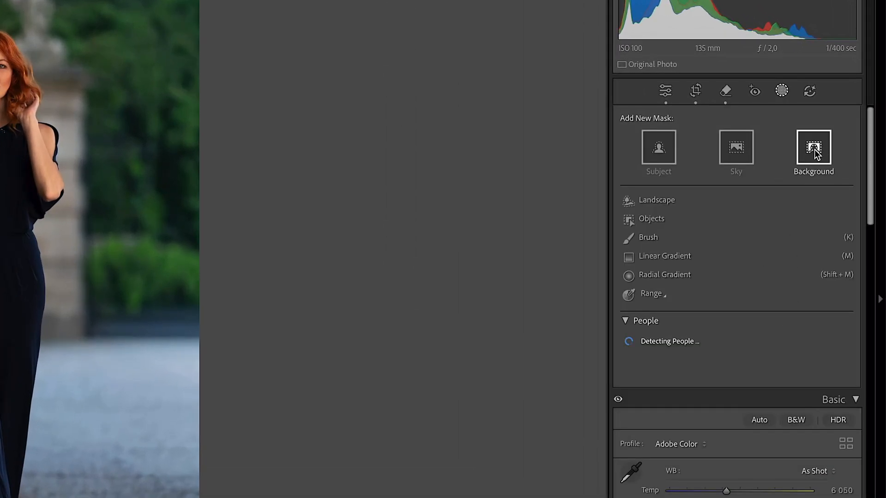
# Step: Create a Select Background mask and intersect its Background 1 component with a Radial Gradient
pyautogui.click(814, 147)
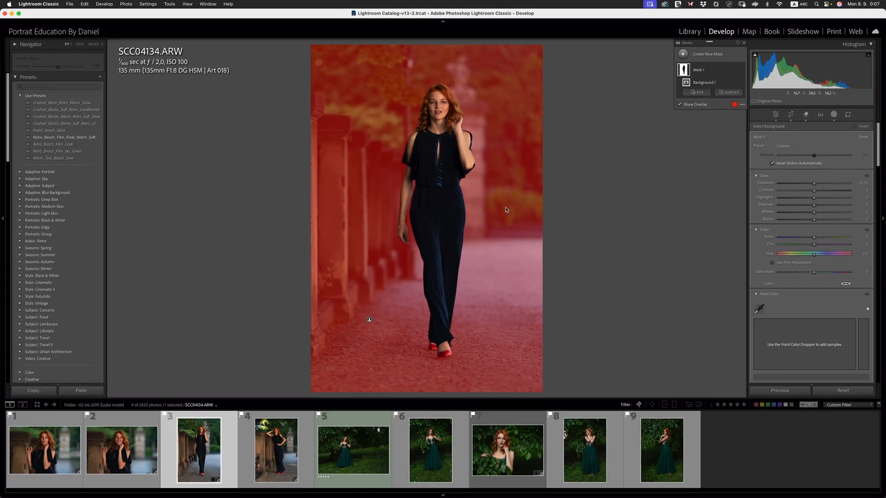
pyautogui.moveTo(459, 311)
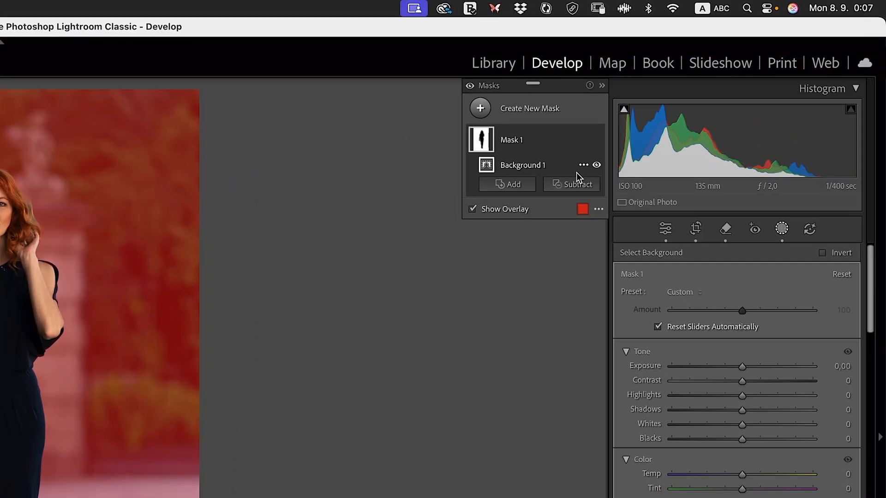
pyautogui.click(583, 165)
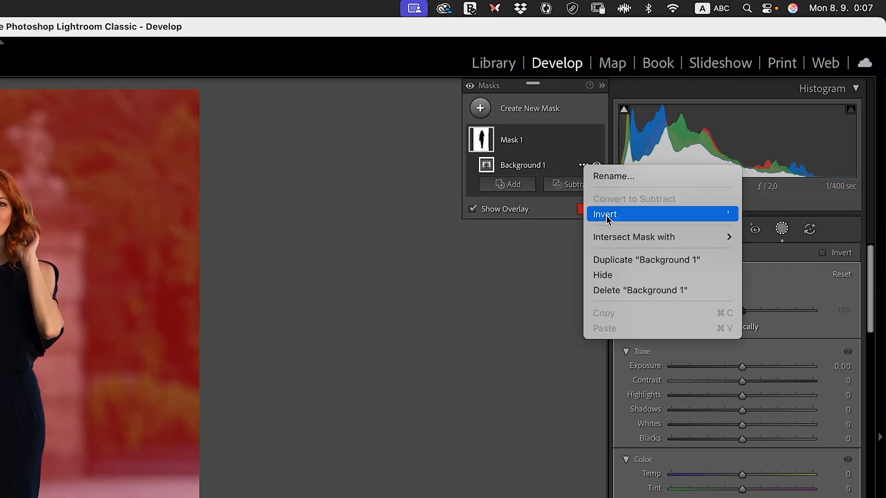
pyautogui.moveTo(633, 238)
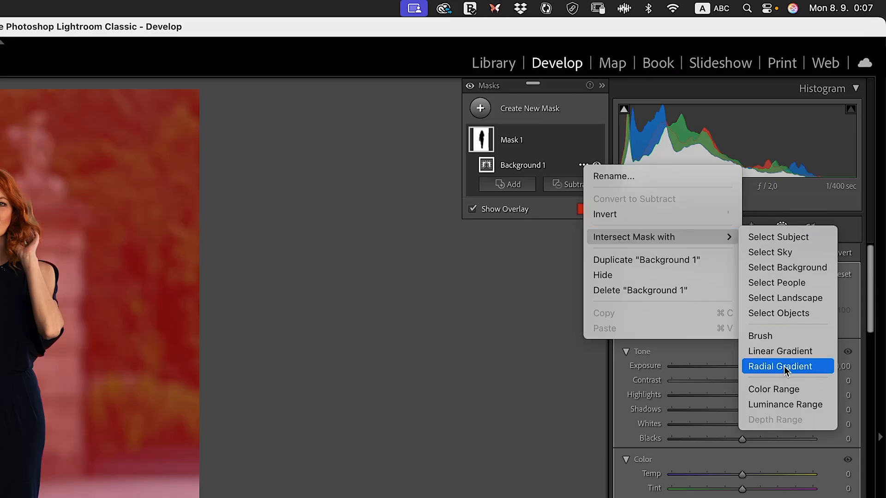
pyautogui.click(780, 366)
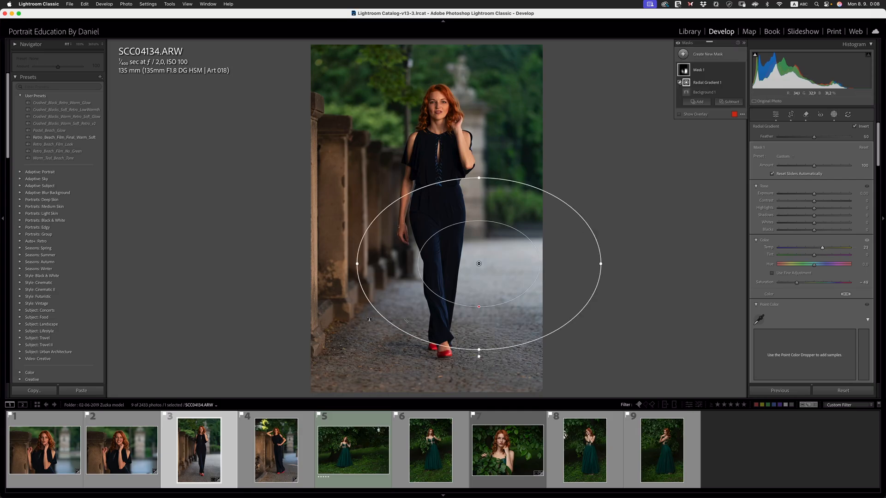
pyautogui.moveTo(461, 268)
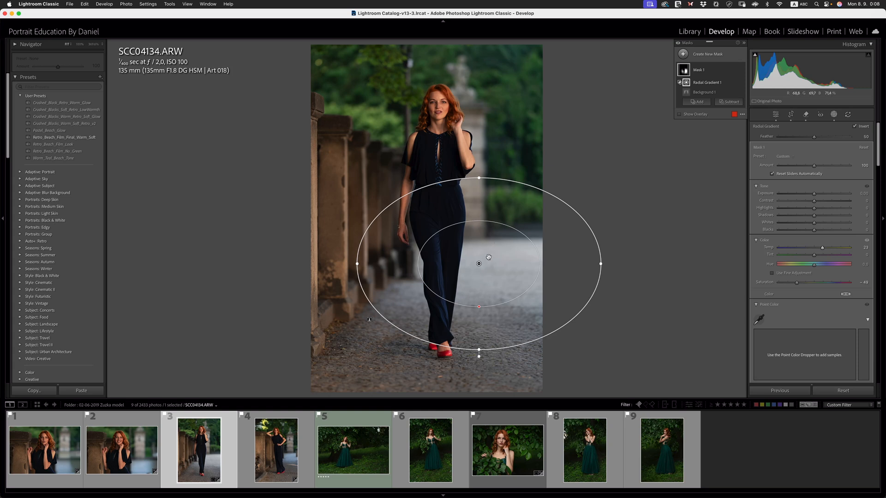
pyautogui.moveTo(490, 204)
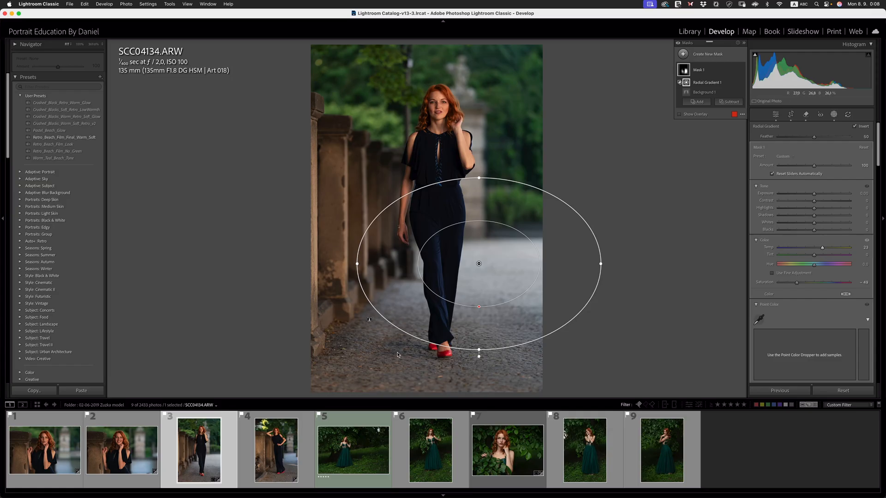
pyautogui.moveTo(488, 185)
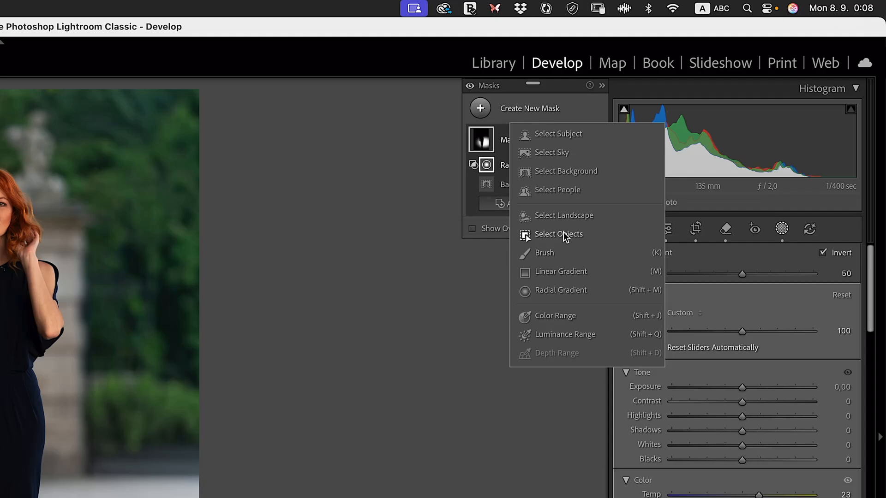
# Step: Add a second Select Background mask and open its Background 1 component options for intersecting
pyautogui.click(566, 171)
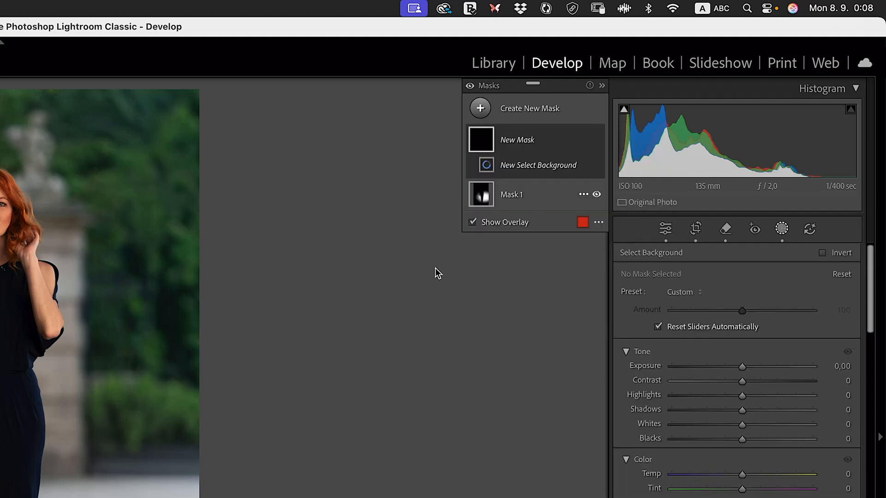
pyautogui.click(537, 165)
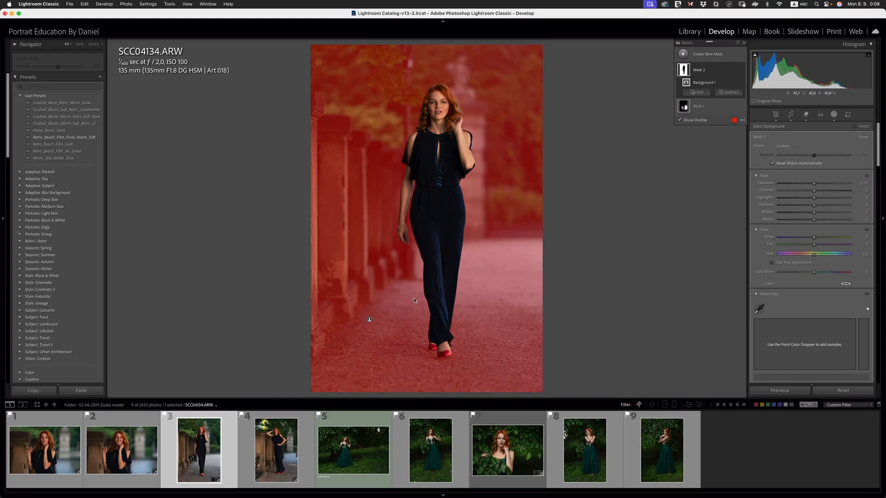
pyautogui.moveTo(536, 195)
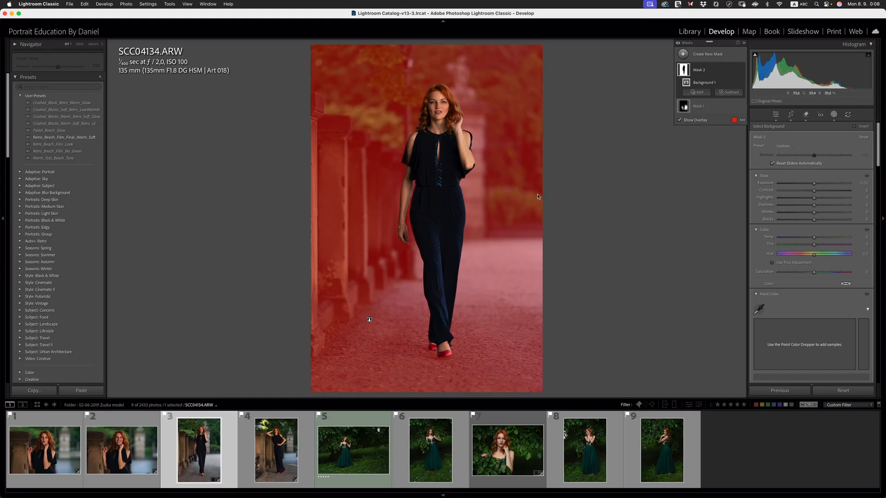
pyautogui.moveTo(394, 369)
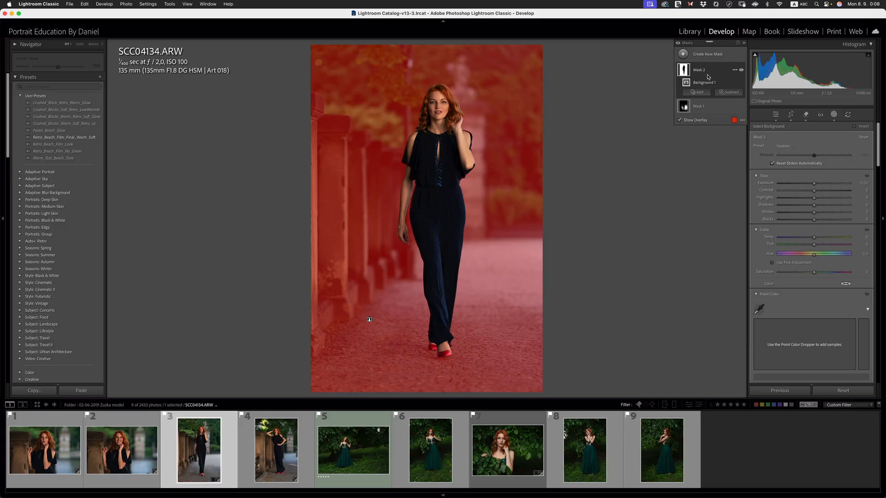
pyautogui.click(703, 83)
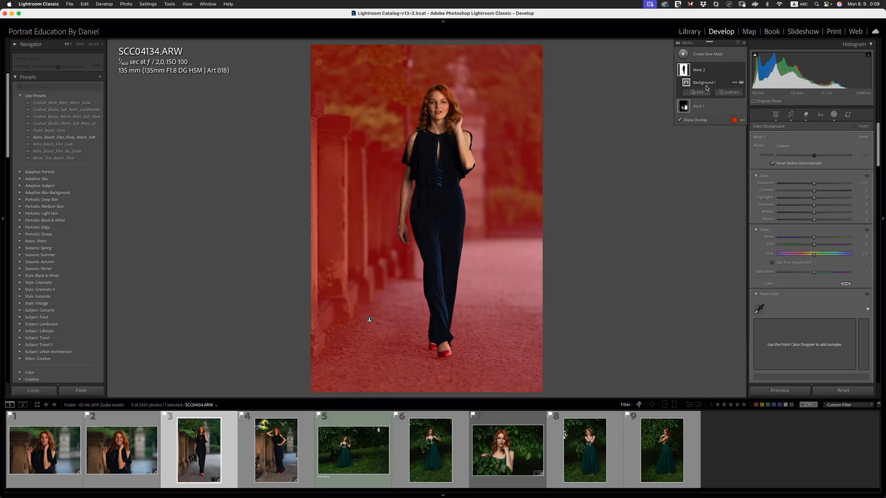
pyautogui.moveTo(735, 85)
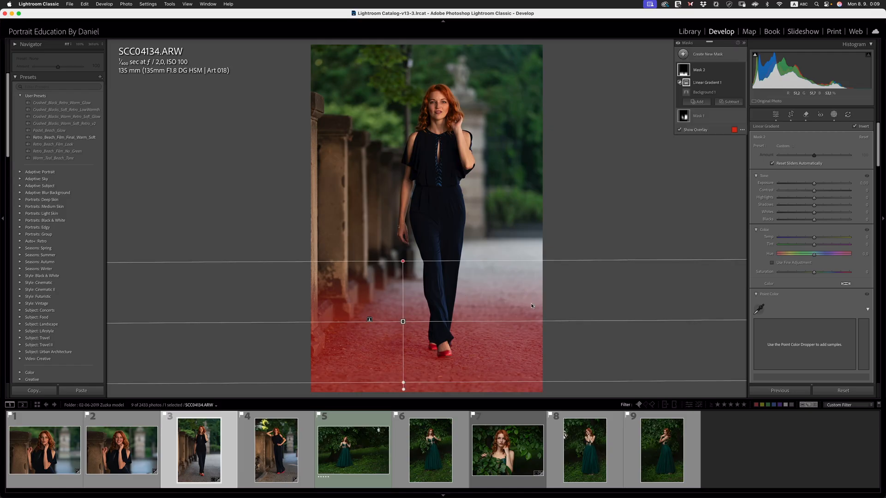
pyautogui.moveTo(504, 247)
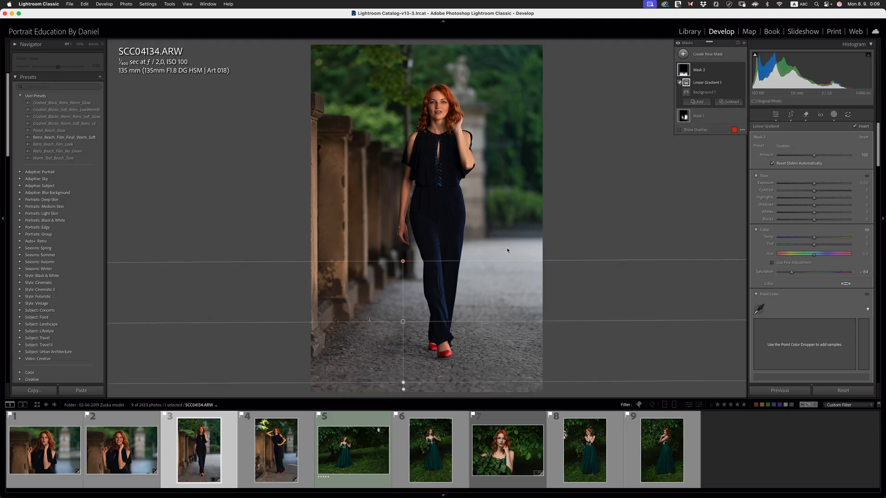
pyautogui.moveTo(492, 189)
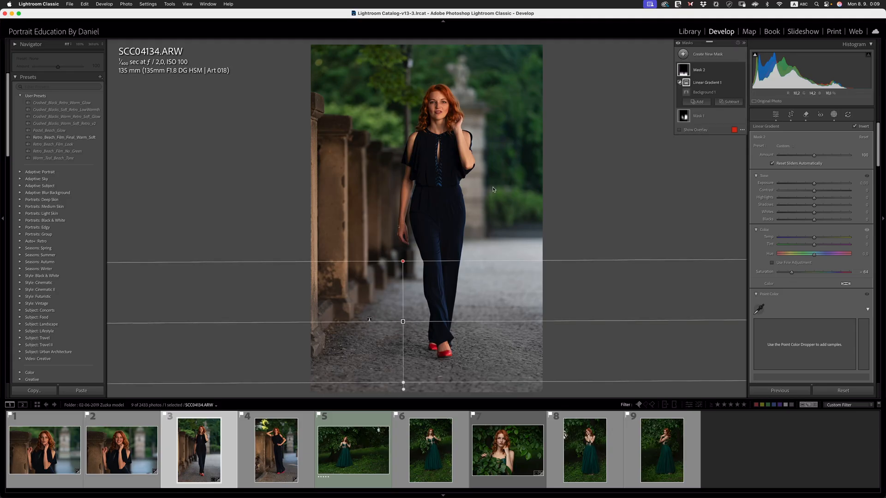
pyautogui.moveTo(451, 356)
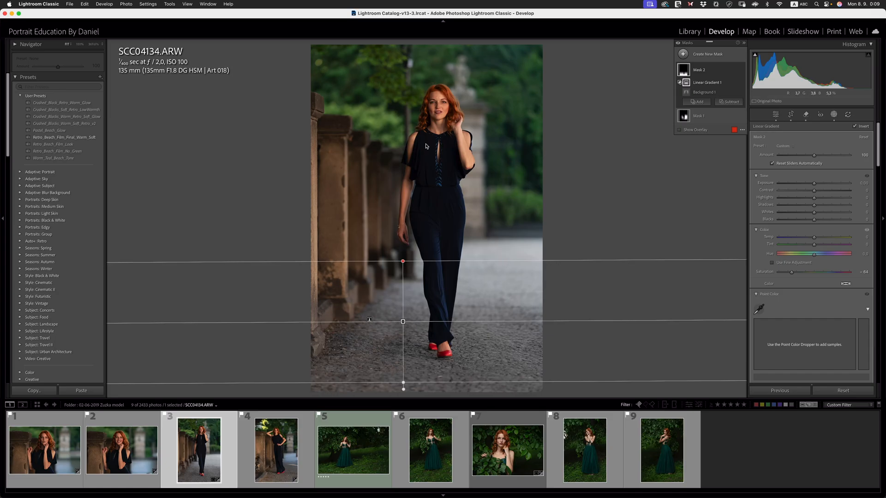
pyautogui.moveTo(436, 172)
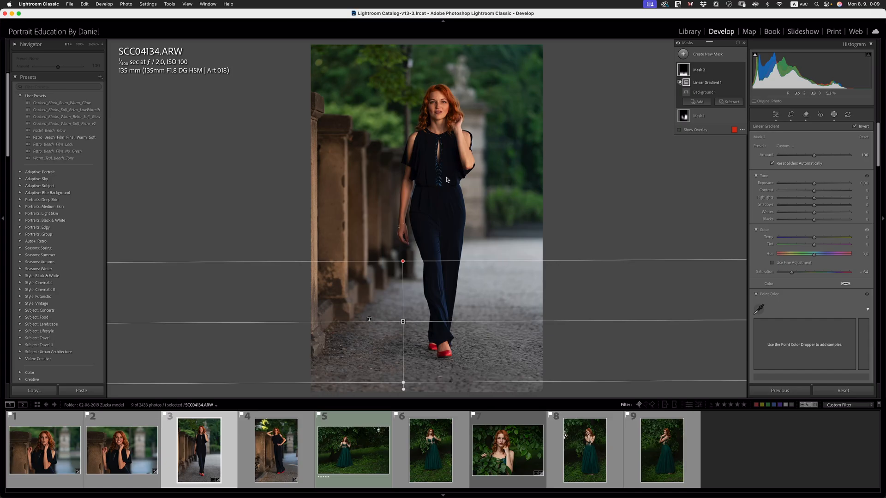
pyautogui.moveTo(468, 161)
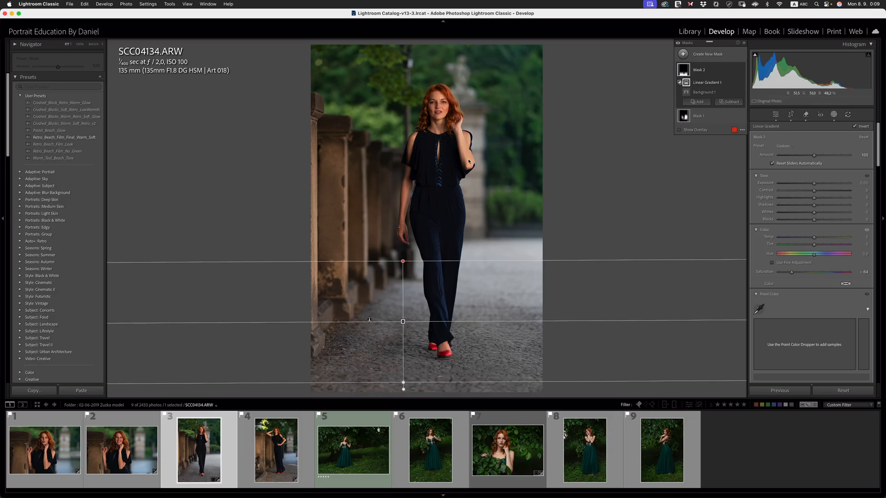
pyautogui.moveTo(349, 230)
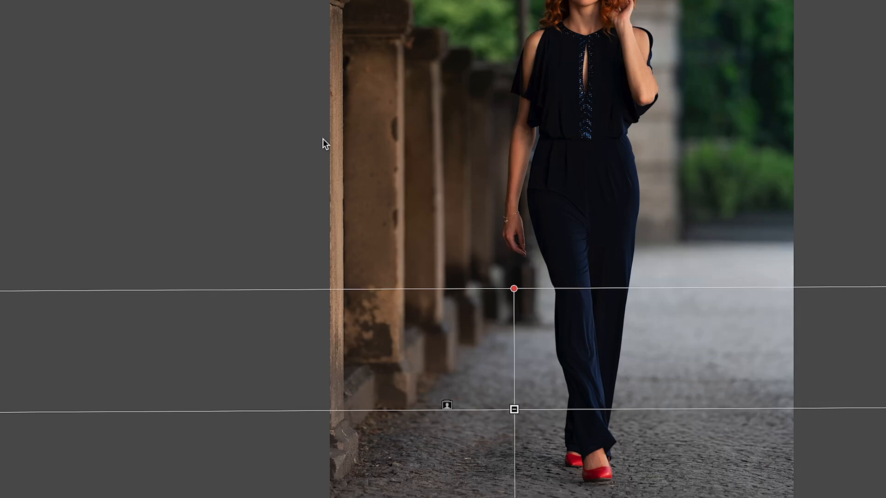
pyautogui.moveTo(580, 21)
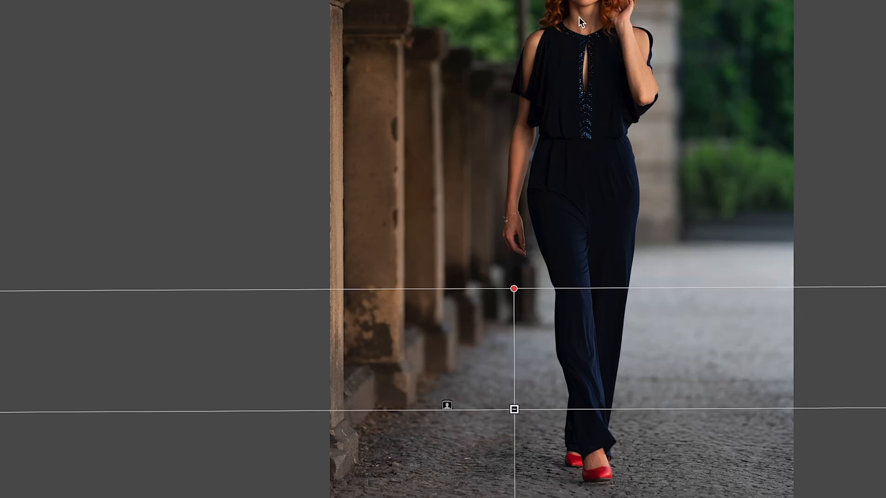
pyautogui.moveTo(472, 126)
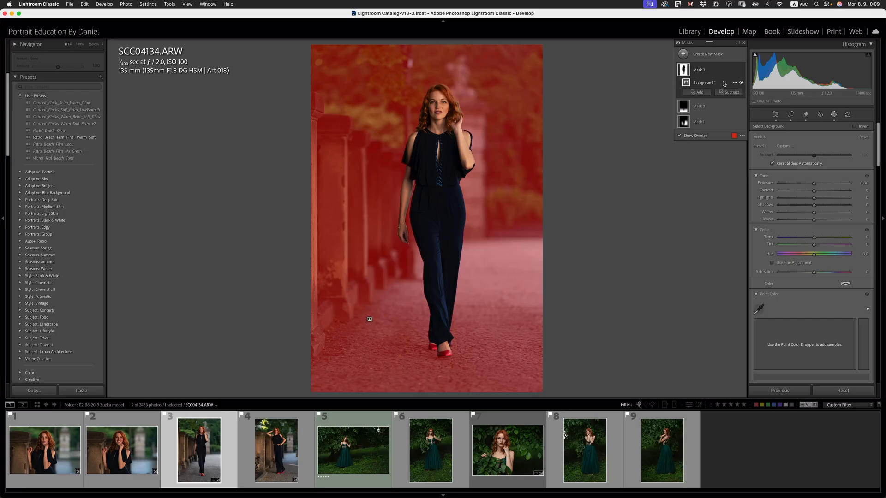
# Step: Intersect Mask 3's Background 1 component with a Color Range selection
pyautogui.click(735, 82)
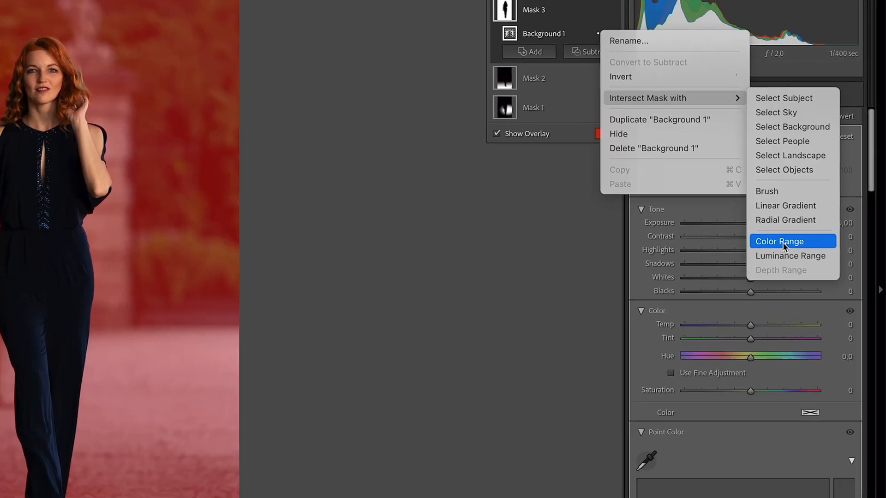
pyautogui.click(778, 241)
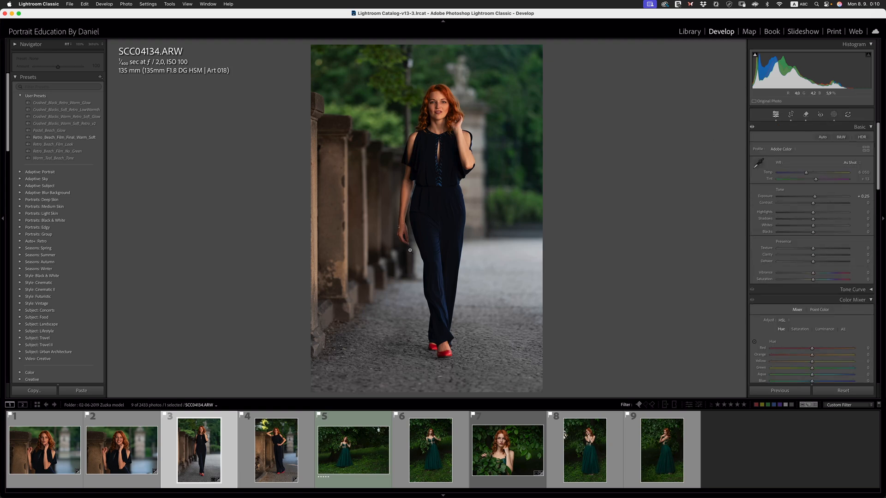
pyautogui.moveTo(358, 188)
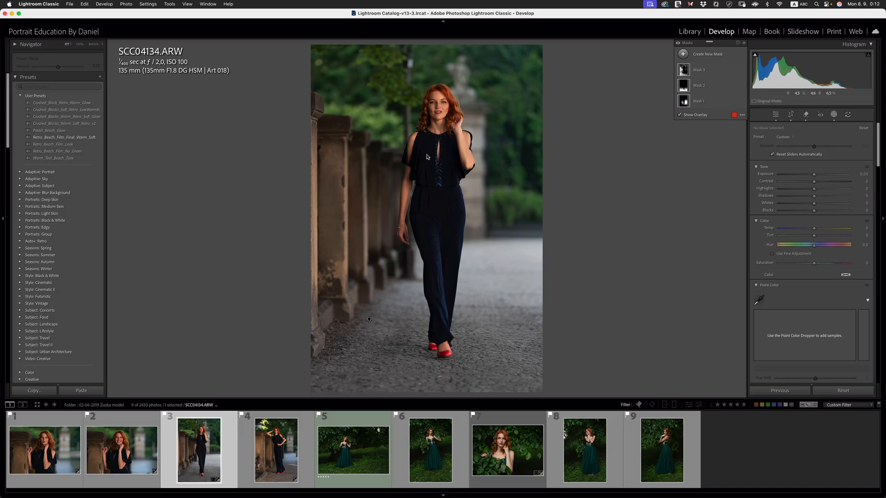
pyautogui.moveTo(434, 182)
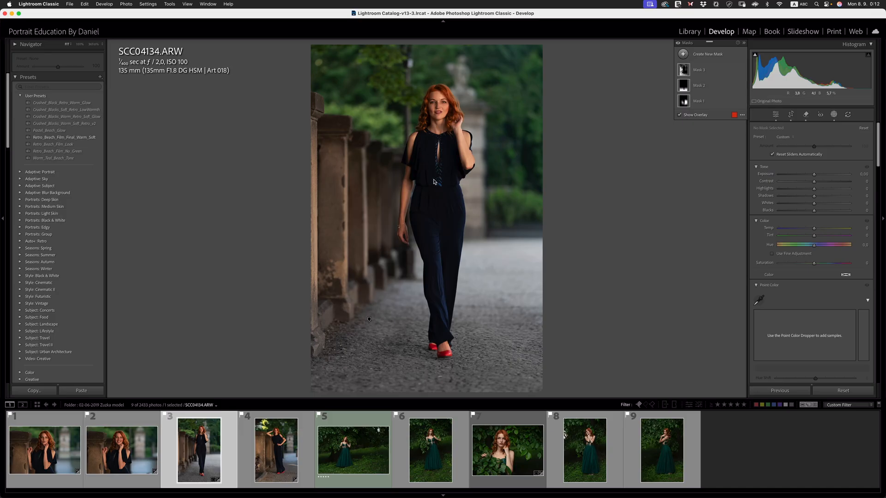
pyautogui.moveTo(470, 242)
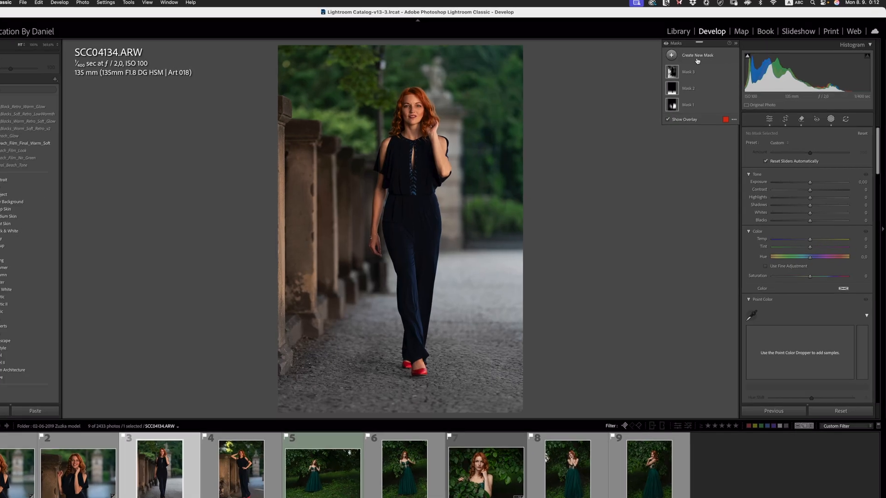
# Step: Create a Select People mask of Person 1's clothes and toggle the overlay to inspect coverage
pyautogui.click(670, 55)
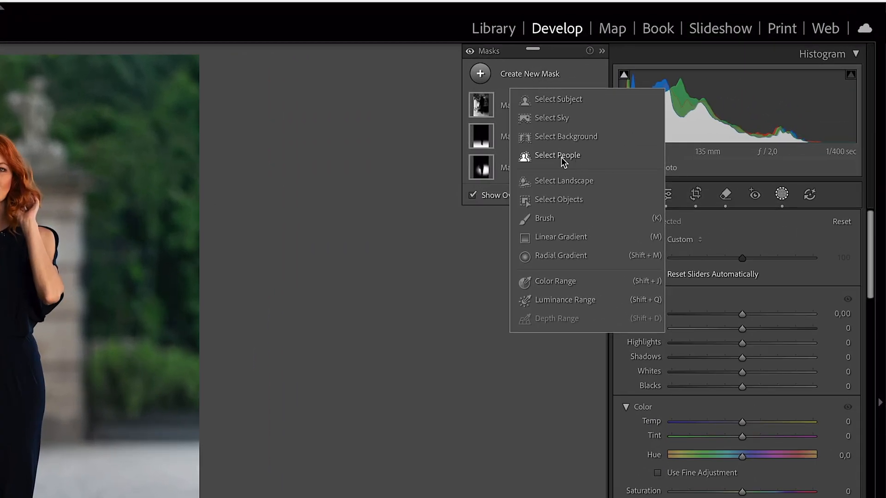
pyautogui.click(557, 155)
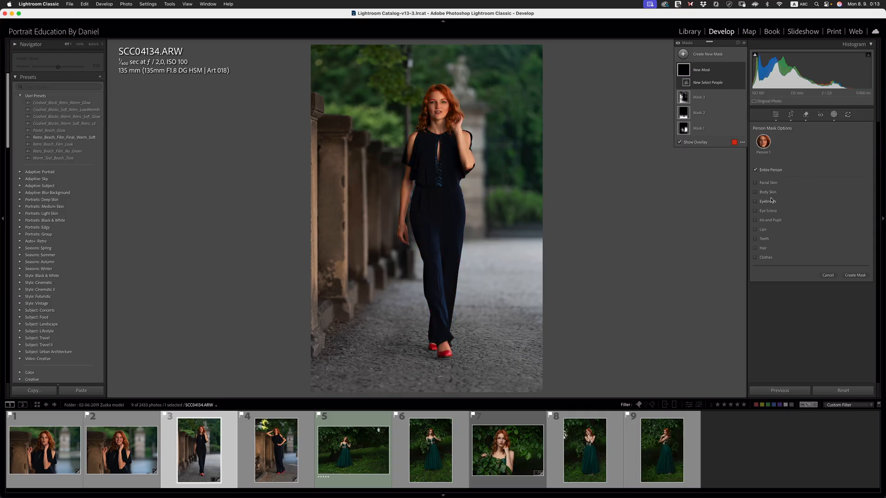
pyautogui.moveTo(779, 227)
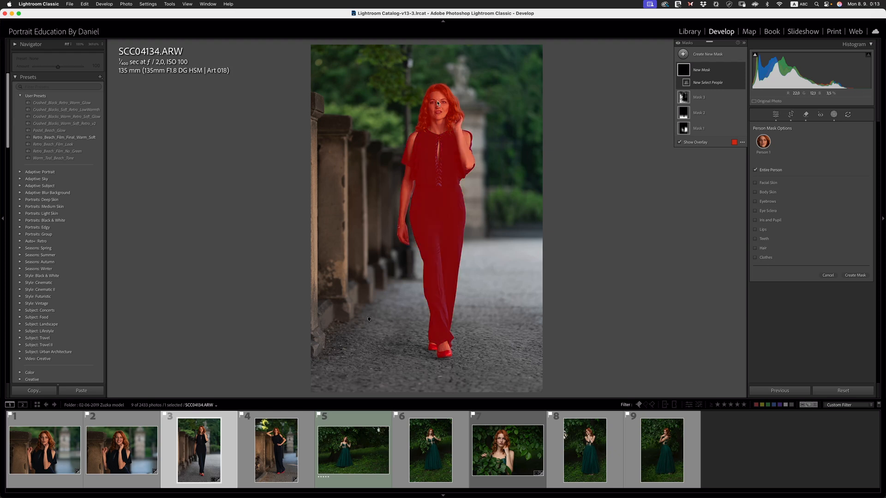
pyautogui.moveTo(439, 105)
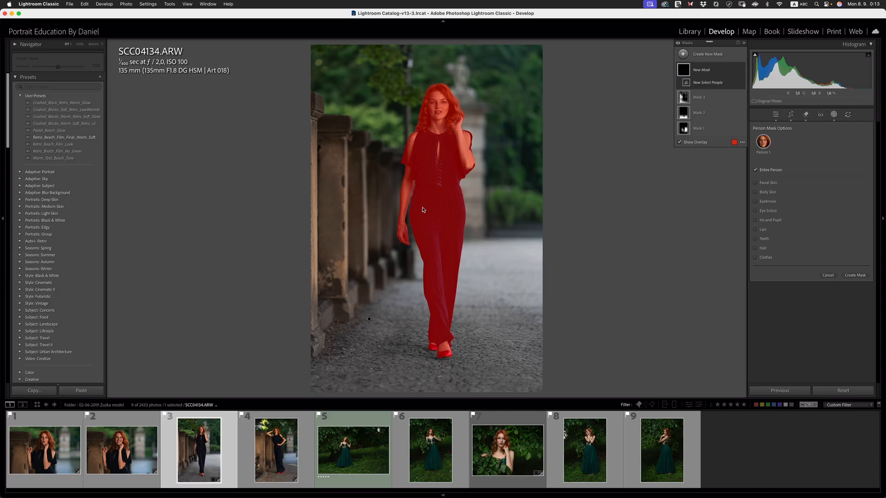
pyautogui.moveTo(733, 227)
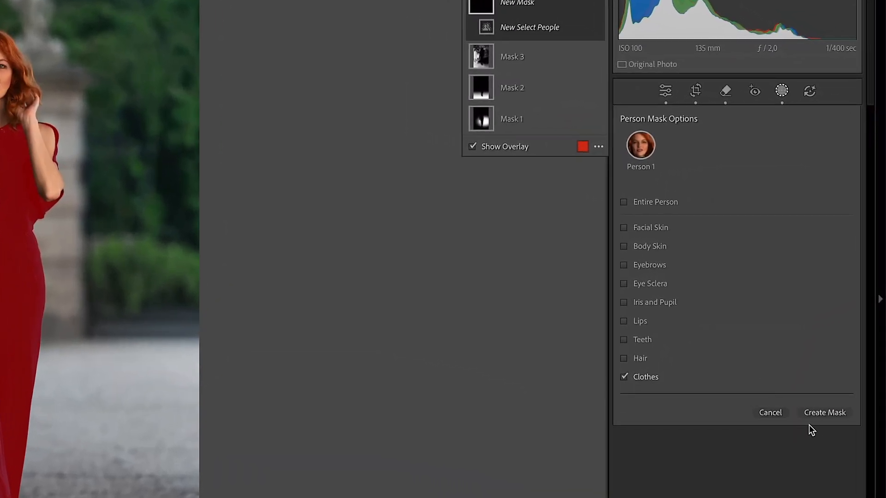
pyautogui.click(824, 413)
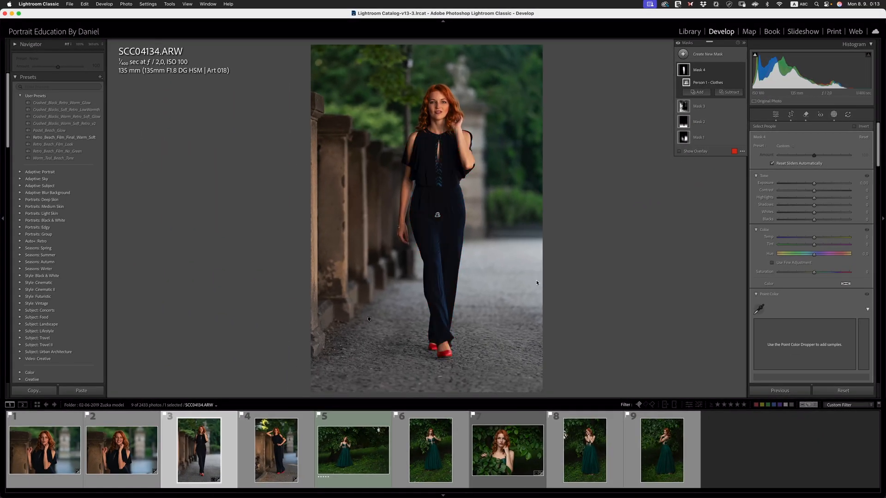
pyautogui.moveTo(437, 207)
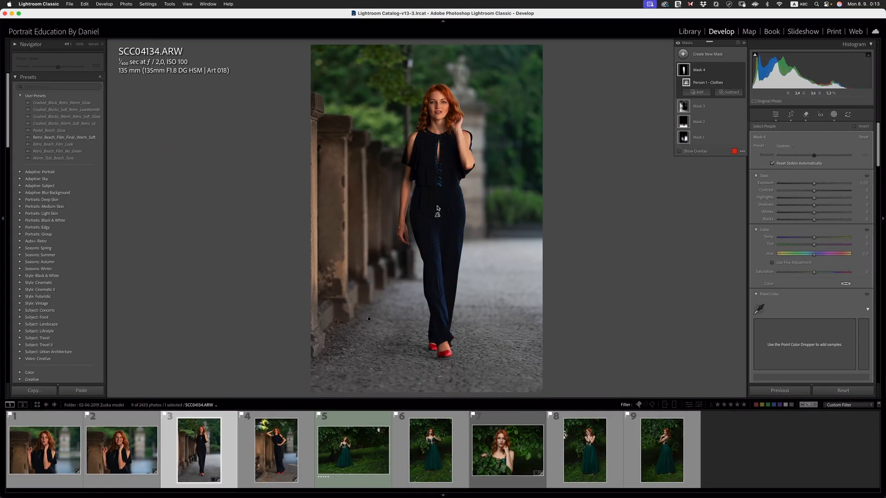
pyautogui.click(678, 151)
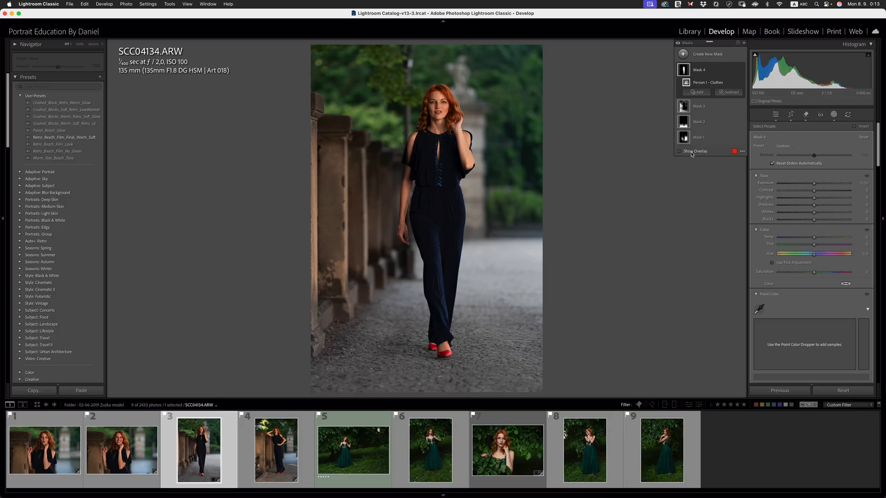
pyautogui.click(680, 150)
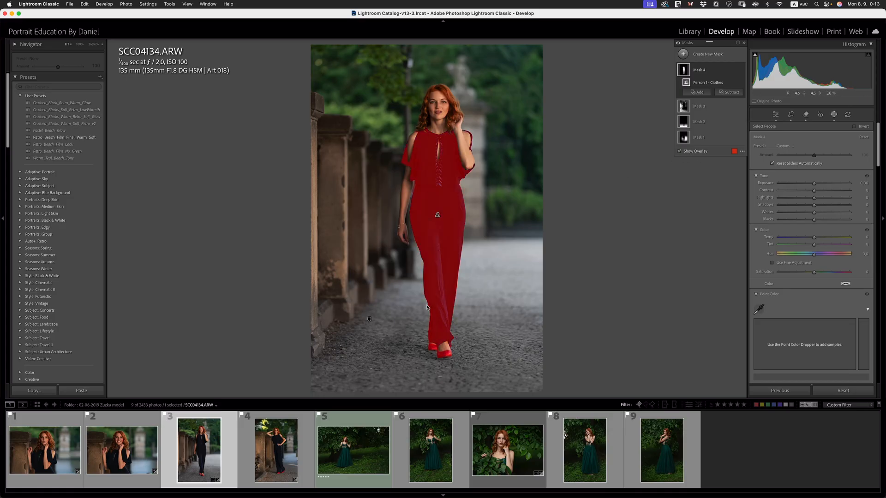
pyautogui.moveTo(467, 165)
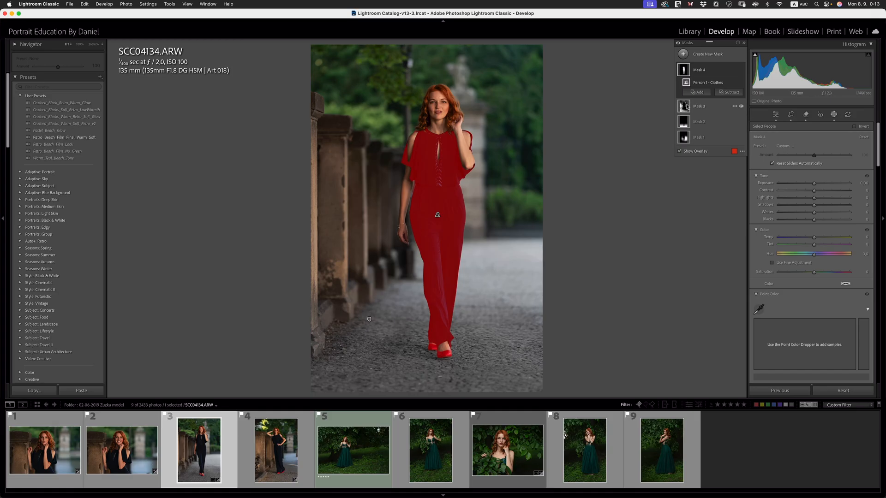
pyautogui.click(731, 92)
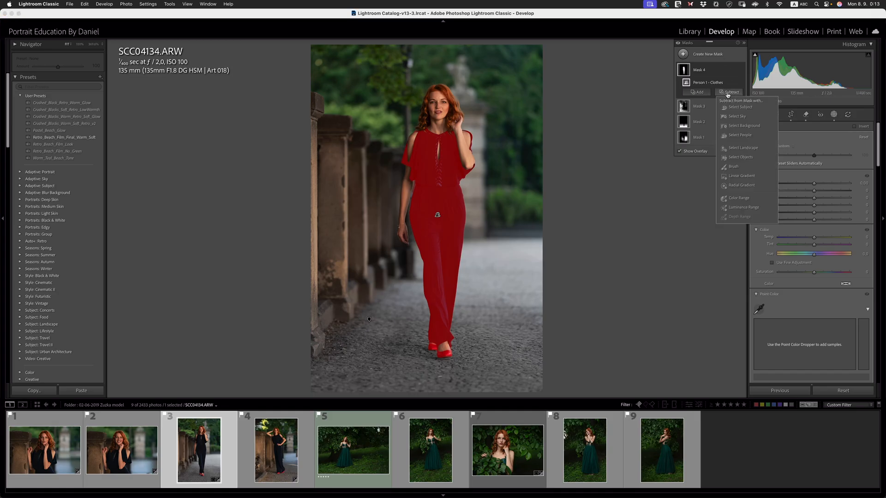
# Step: Intersect the Person 1 Clothes mask with a Luminance Range component
pyautogui.click(733, 166)
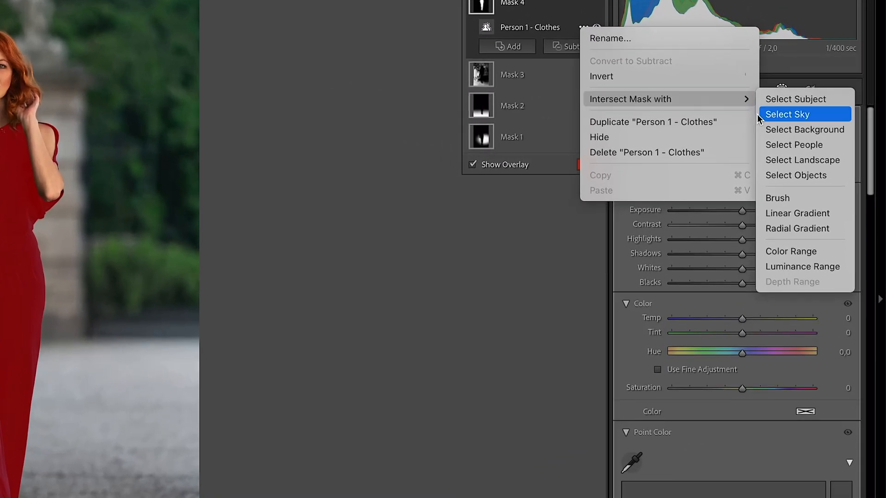
pyautogui.moveTo(801, 277)
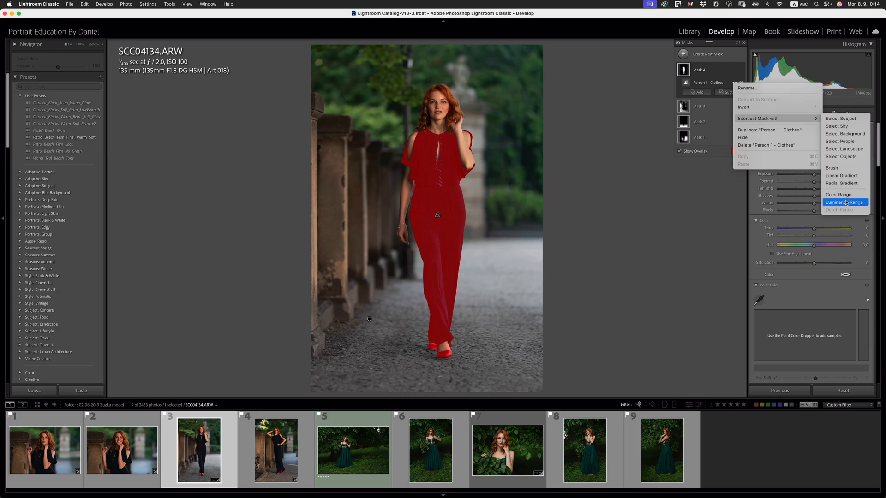
pyautogui.moveTo(427, 287)
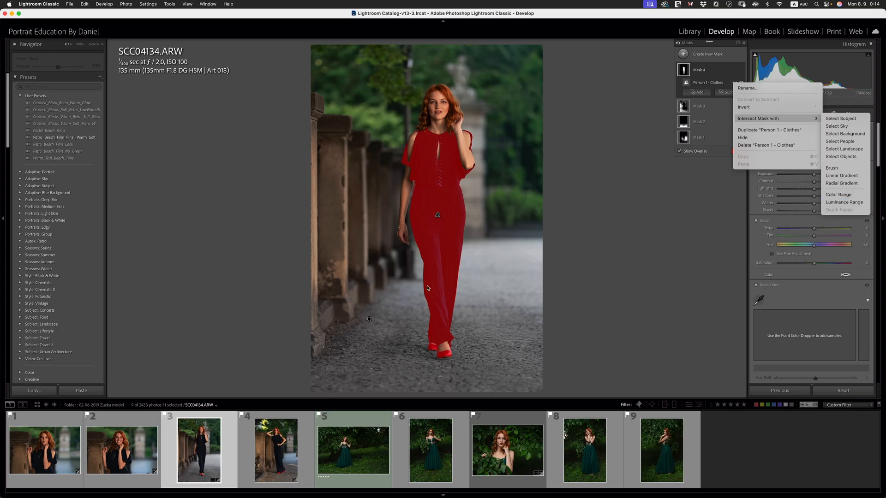
pyautogui.moveTo(441, 278)
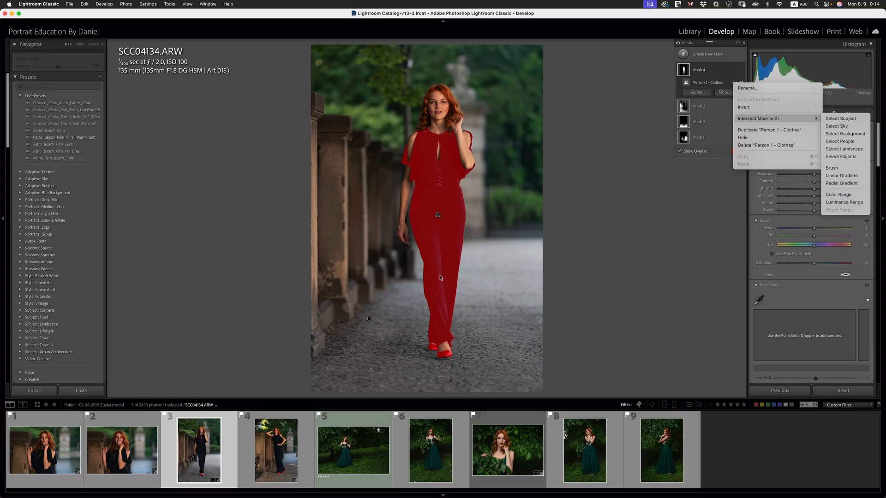
pyautogui.moveTo(440, 258)
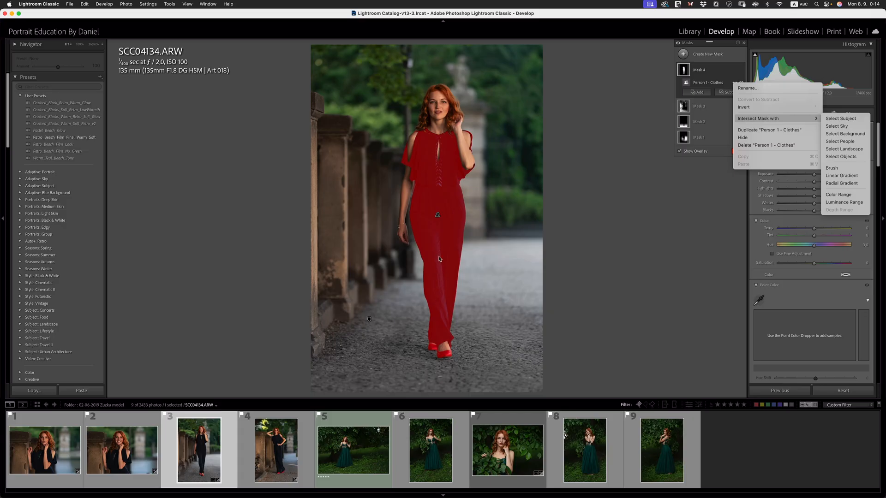
pyautogui.moveTo(463, 195)
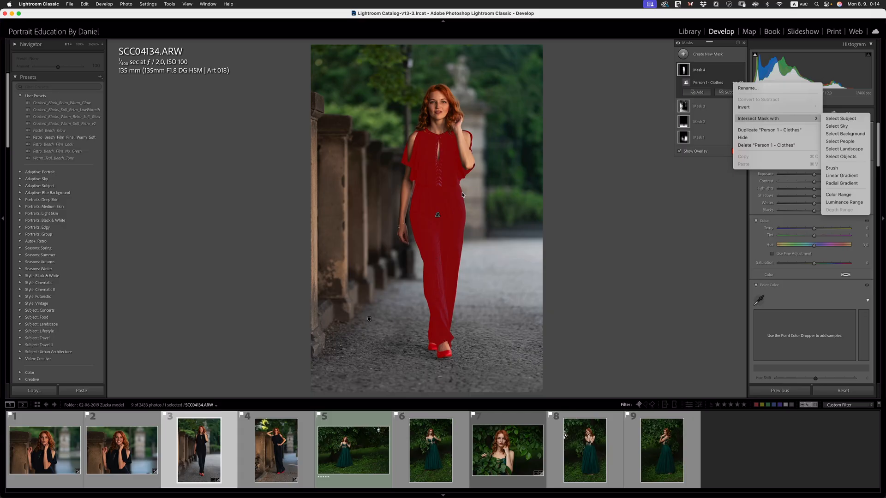
pyautogui.moveTo(442, 356)
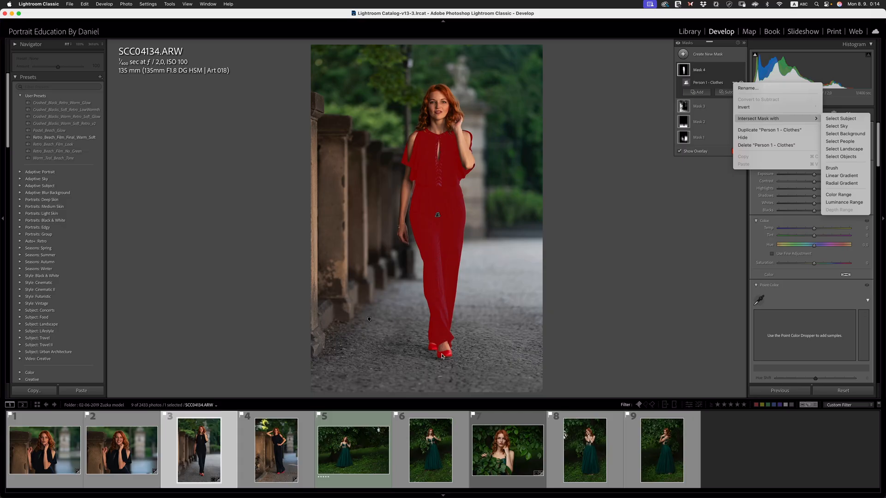
pyautogui.moveTo(844, 202)
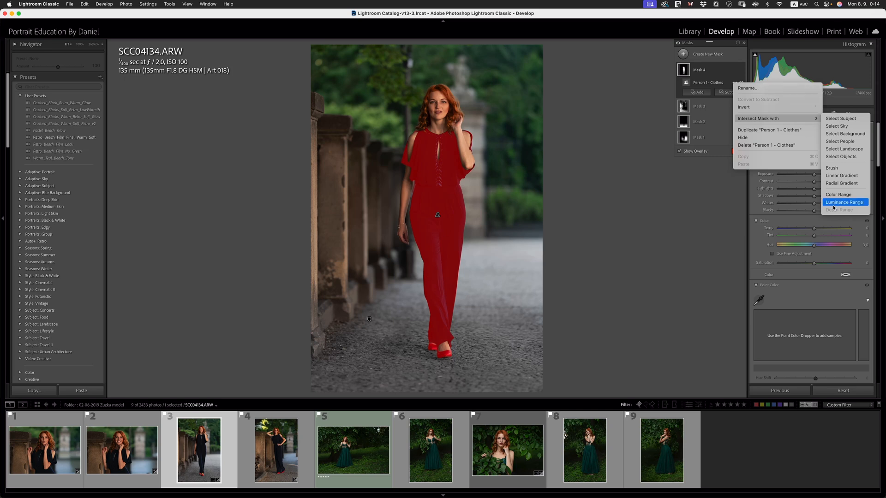
pyautogui.moveTo(434, 278)
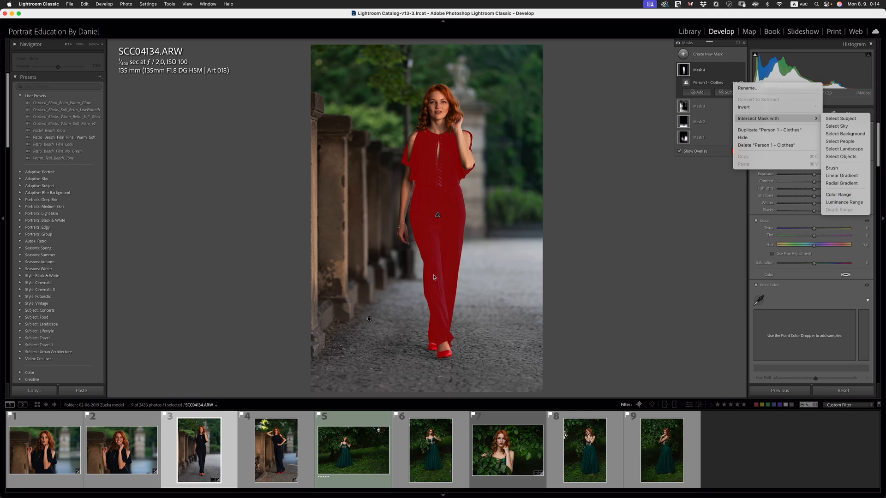
pyautogui.moveTo(416, 207)
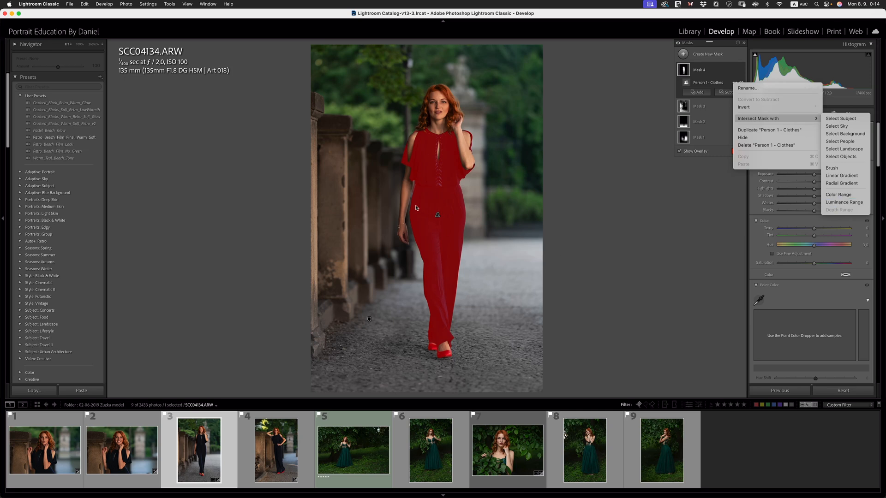
pyautogui.moveTo(441, 364)
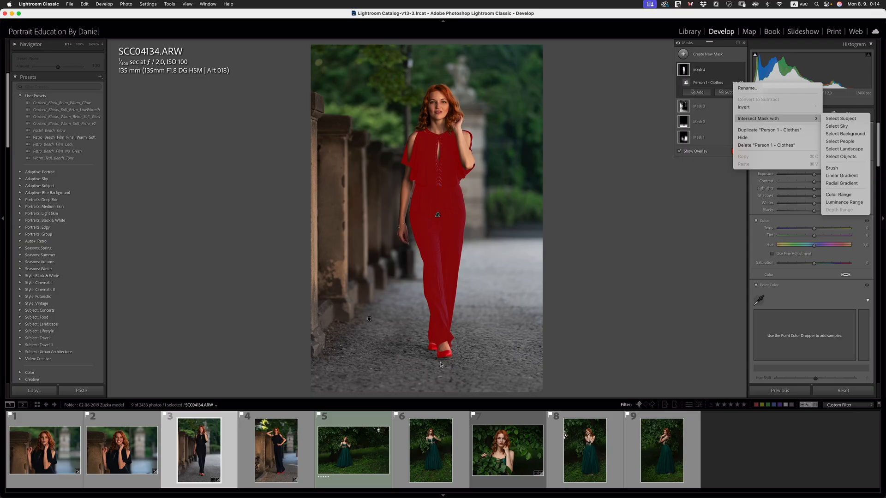
pyautogui.moveTo(434, 215)
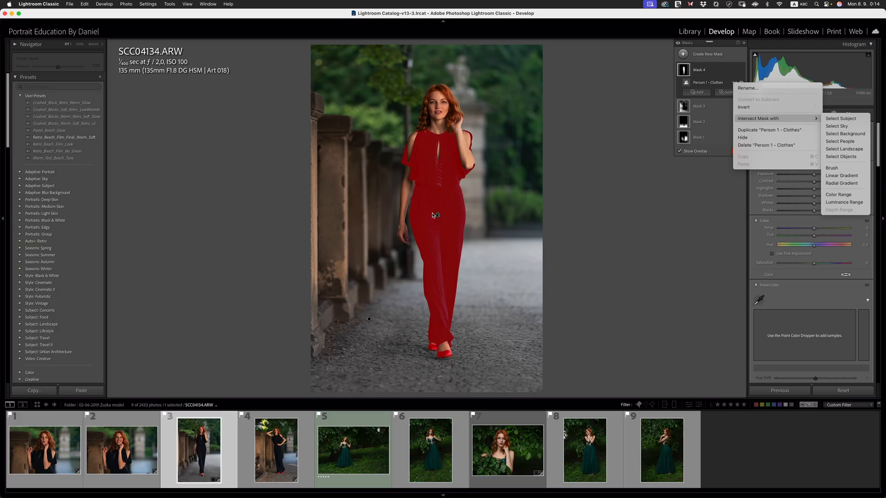
pyautogui.moveTo(844, 202)
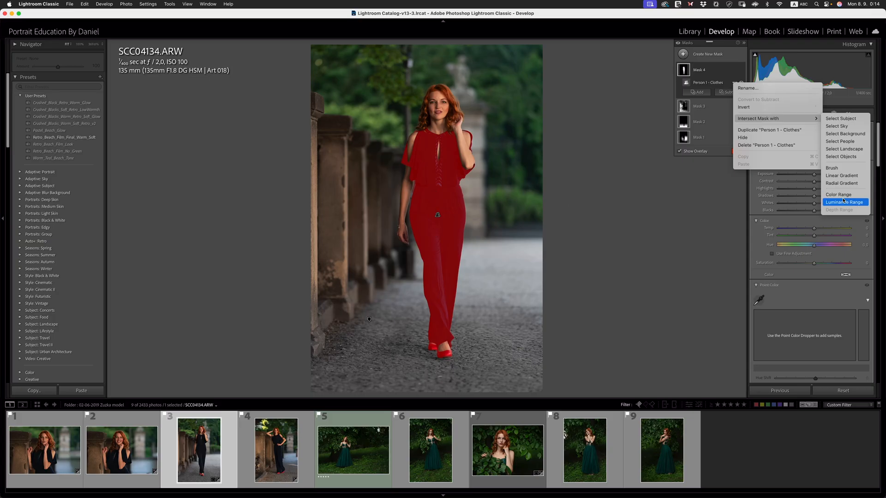
pyautogui.moveTo(496, 264)
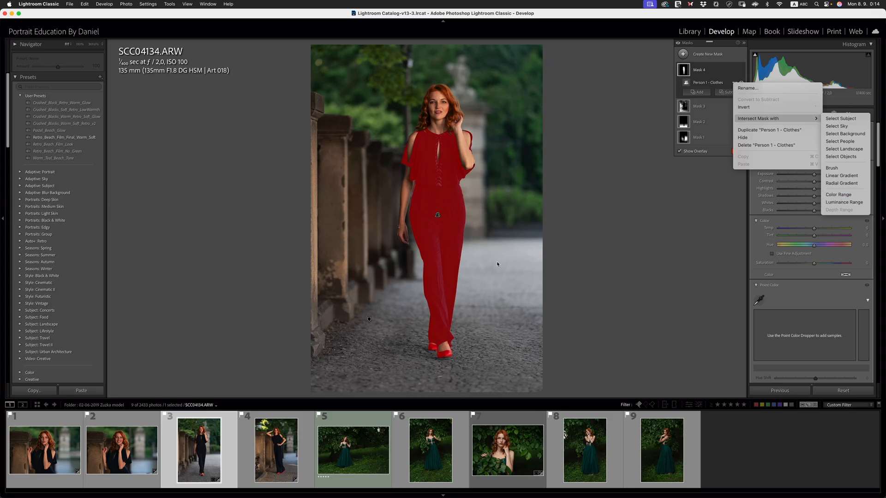
pyautogui.moveTo(758, 118)
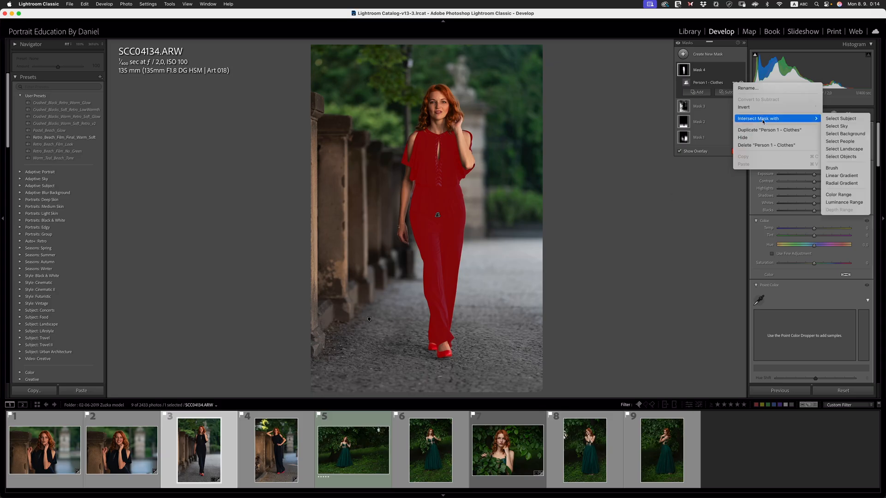
pyautogui.click(844, 202)
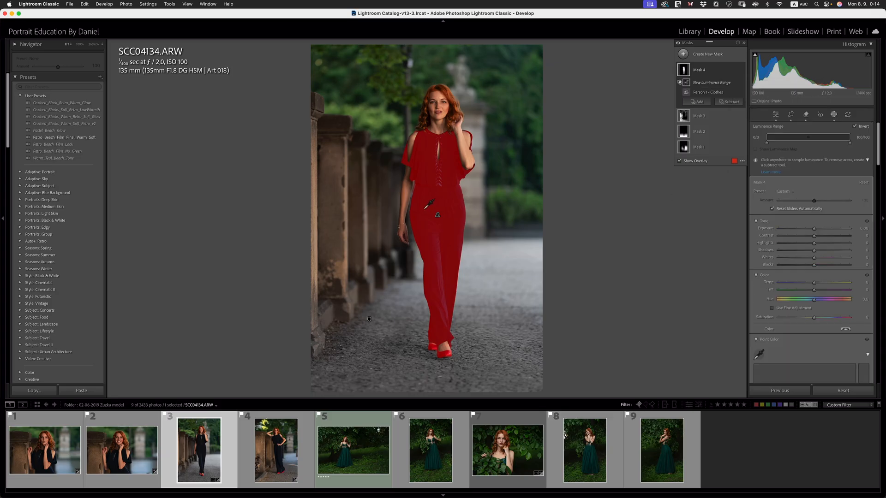
# Step: Sample the gown's brightness on the jumpsuit to set the luminance range, turning the outfit deep navy
pyautogui.click(437, 215)
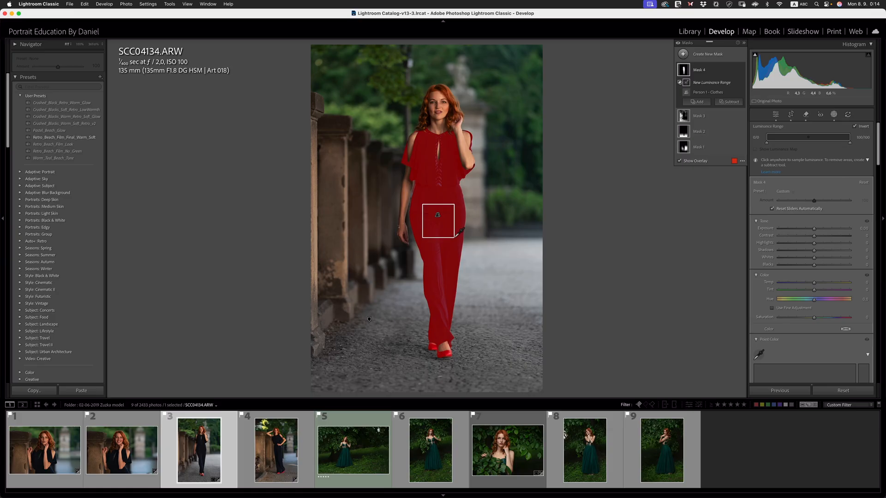
pyautogui.click(439, 226)
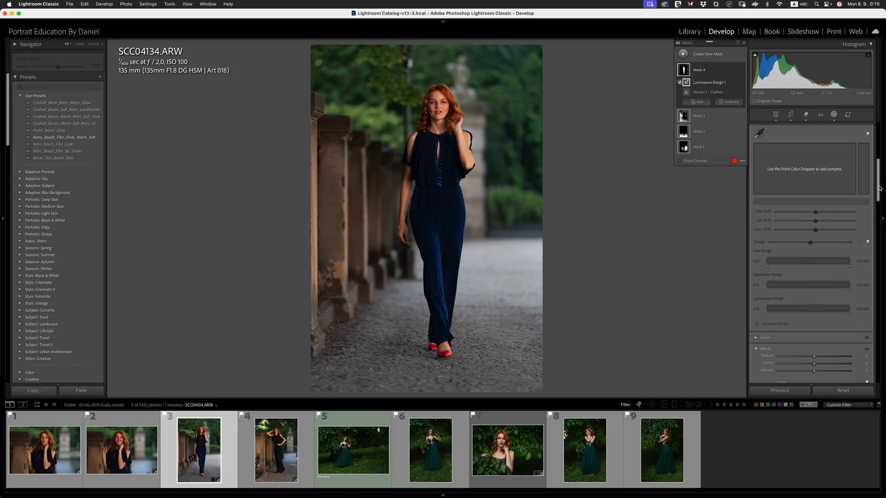
pyautogui.scroll(-3)
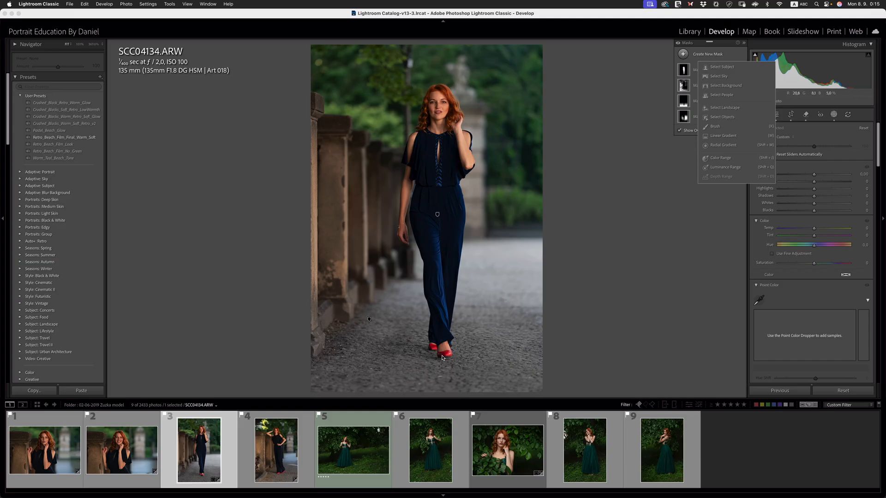
pyautogui.moveTo(728, 97)
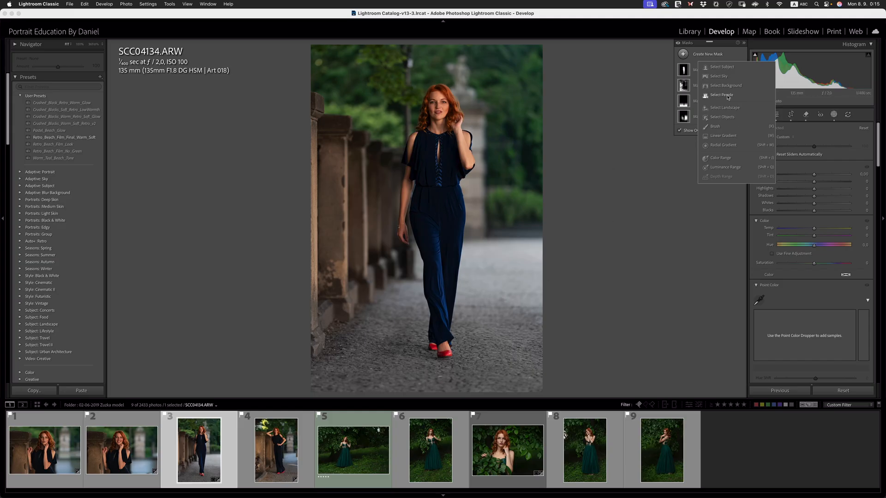
# Step: Start a fifth mask using Select People on the blue-jumpsuit portrait
pyautogui.click(722, 95)
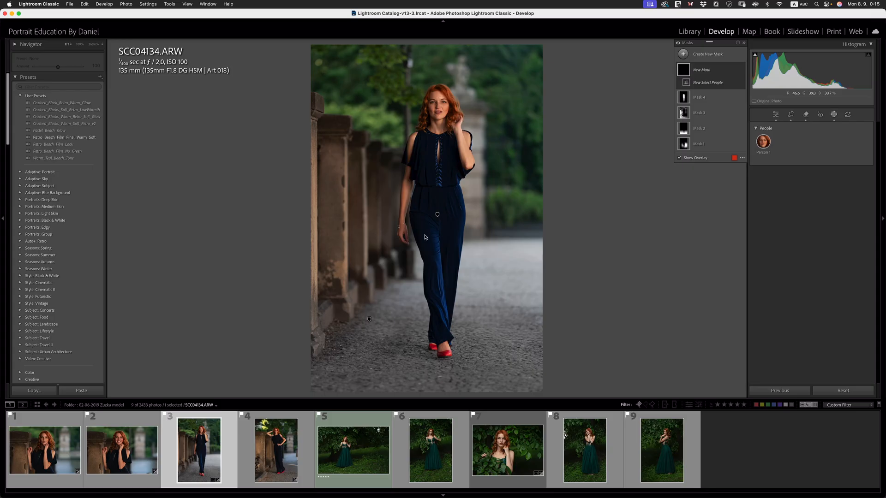
pyautogui.moveTo(434, 230)
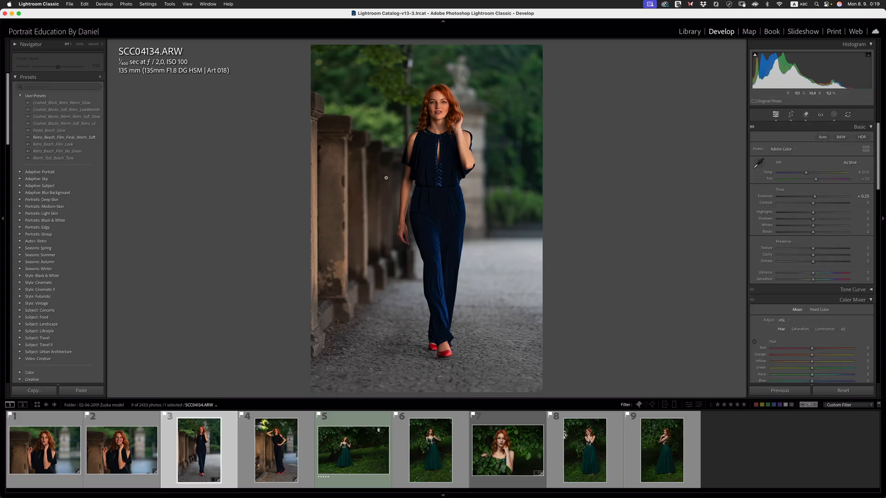
pyautogui.moveTo(448, 202)
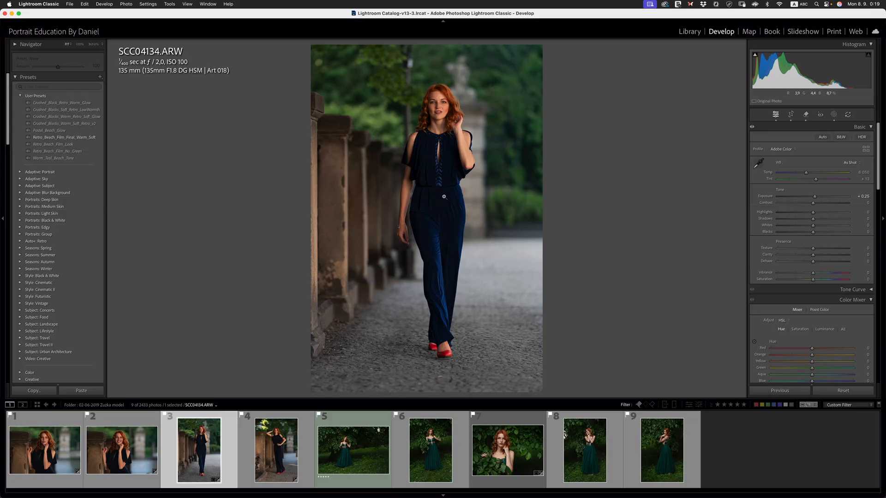
pyautogui.moveTo(829, 114)
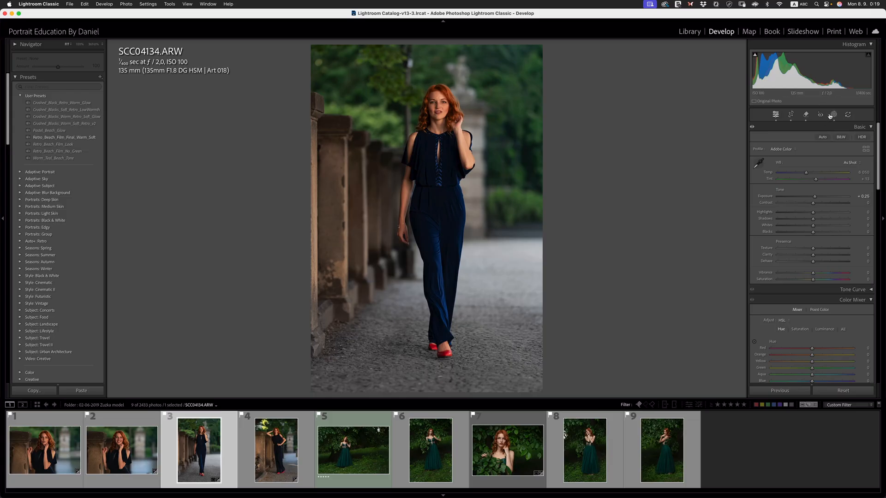
pyautogui.moveTo(234, 450)
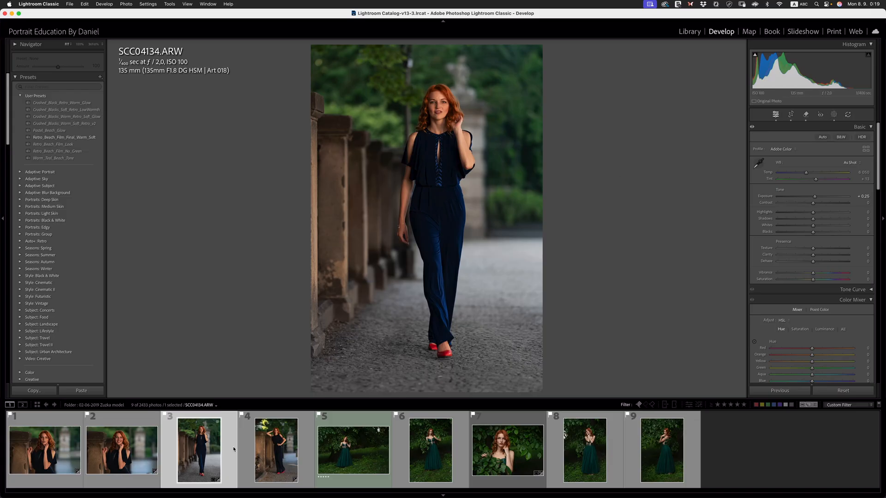
# Step: Switch to photo 5, the green-gown forest portrait, in the filmstrip
pyautogui.click(353, 450)
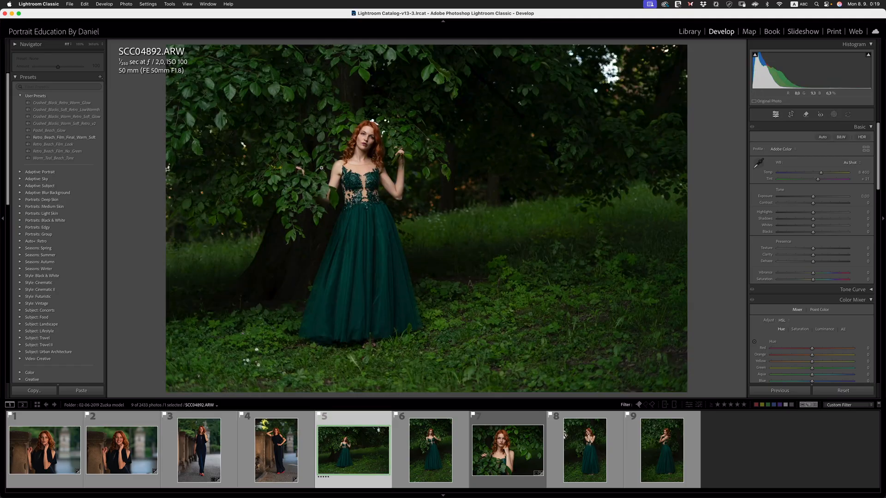
pyautogui.moveTo(346, 292)
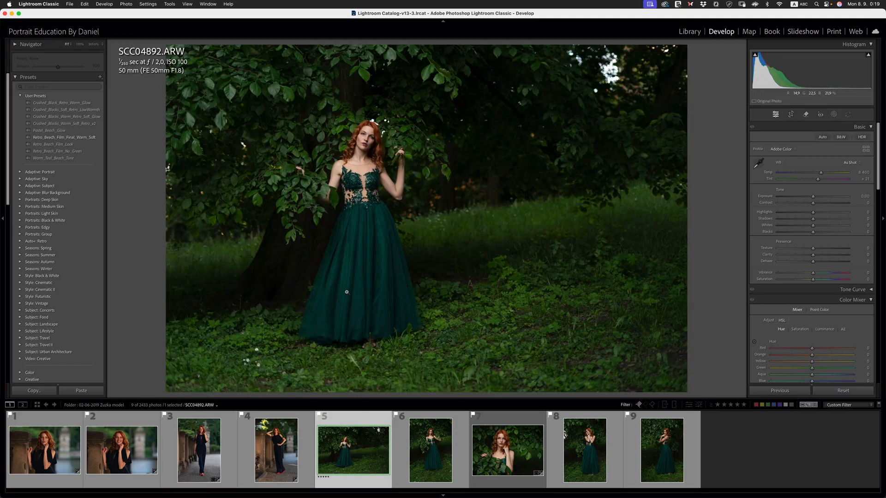
pyautogui.moveTo(369, 140)
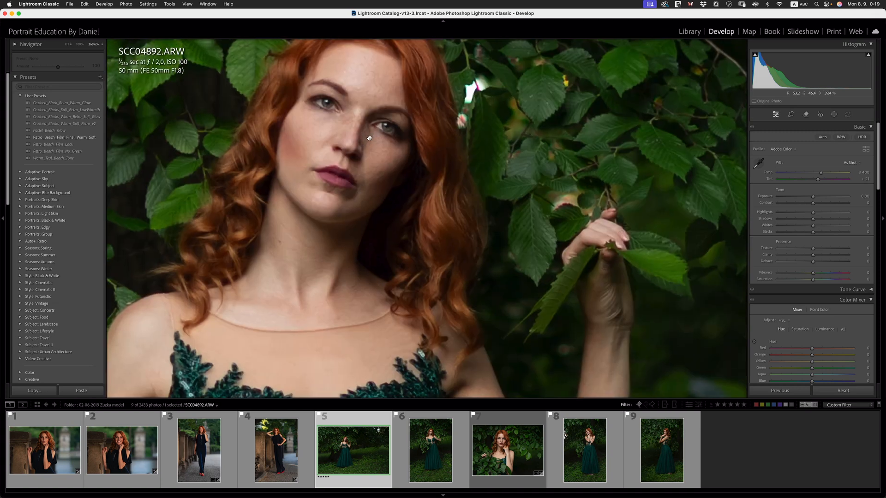
pyautogui.moveTo(331, 107)
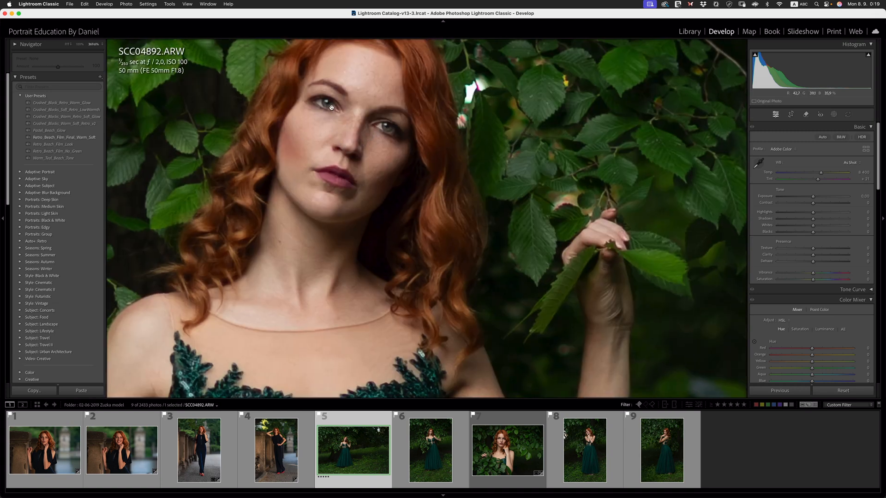
pyautogui.moveTo(363, 170)
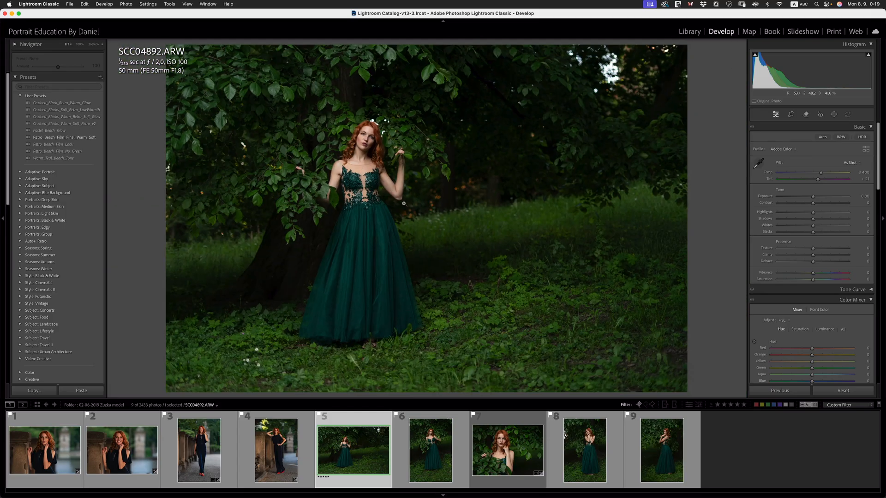
pyautogui.moveTo(441, 281)
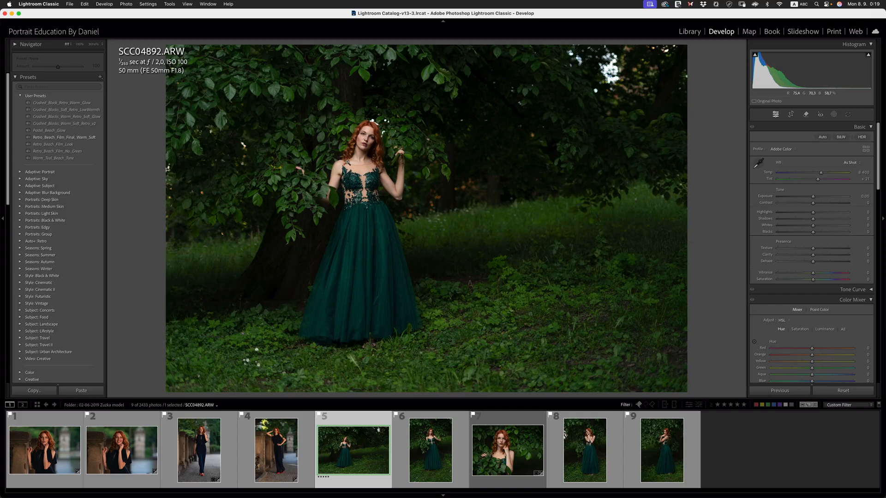
pyautogui.moveTo(293, 187)
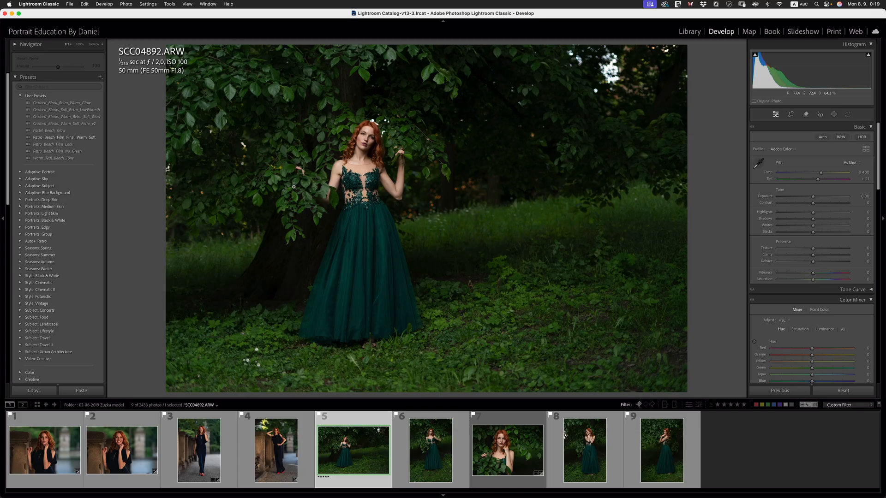
pyautogui.moveTo(146, 131)
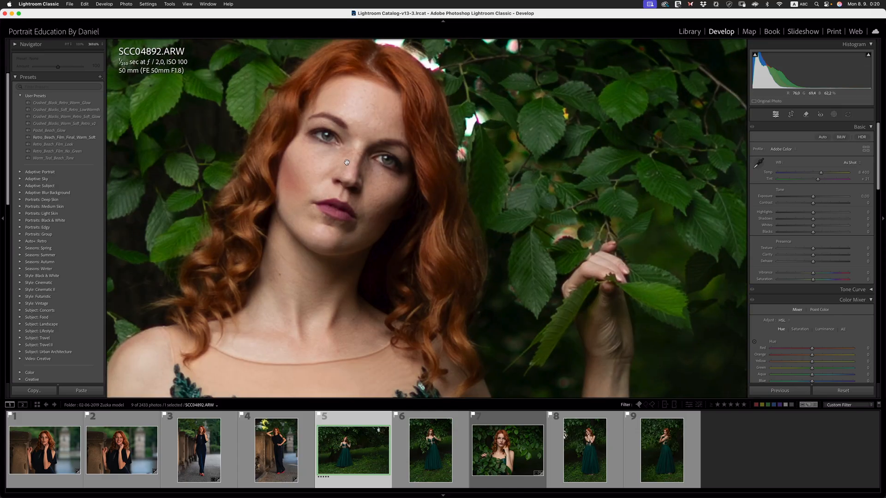
pyautogui.moveTo(341, 166)
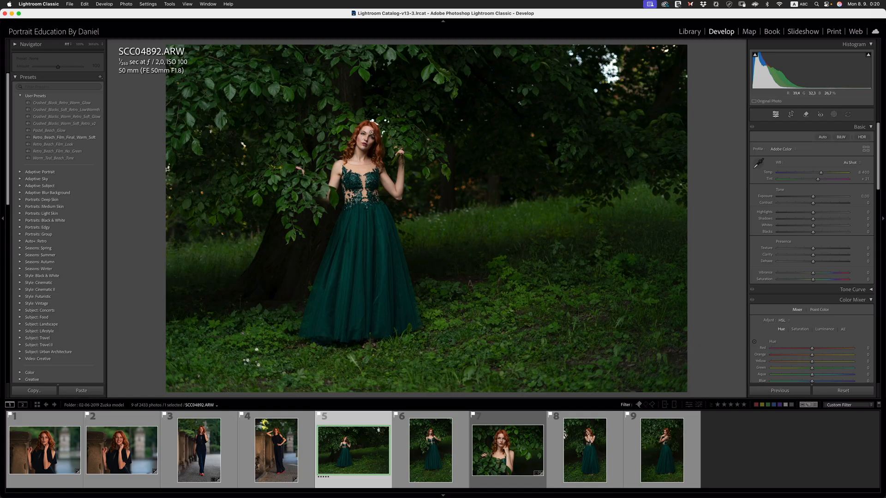
pyautogui.moveTo(338, 142)
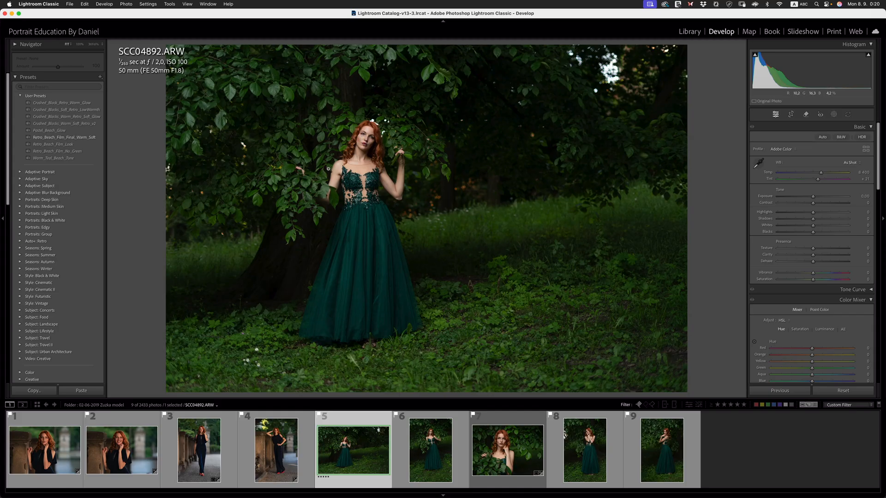
pyautogui.moveTo(326, 374)
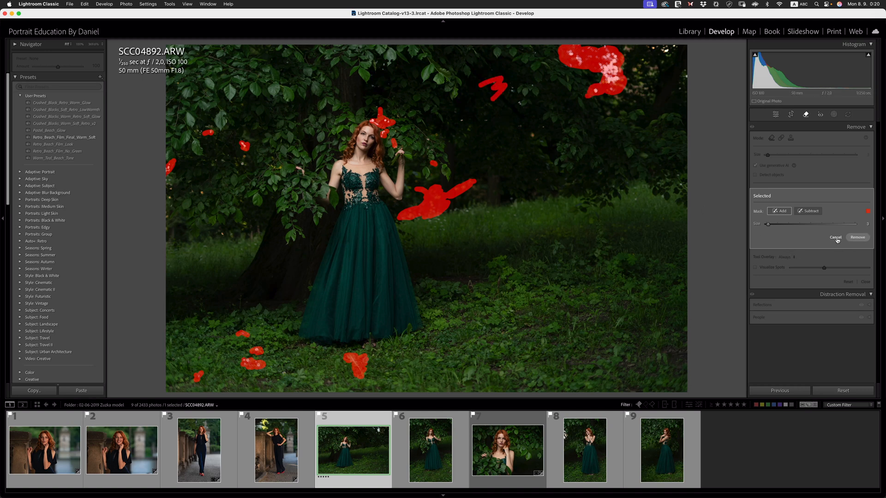
# Step: Generatively remove the painted bright spots, keep variation 2/3, and close the Remove tool
pyautogui.click(857, 237)
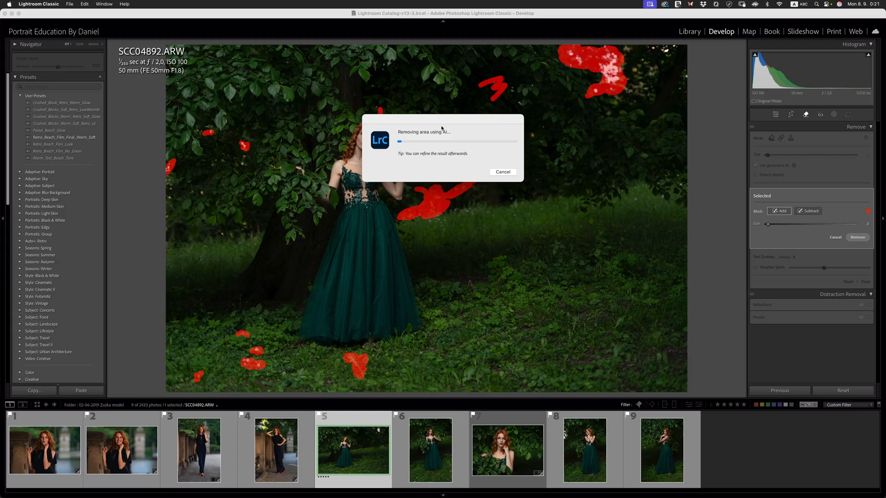
pyautogui.moveTo(259, 146)
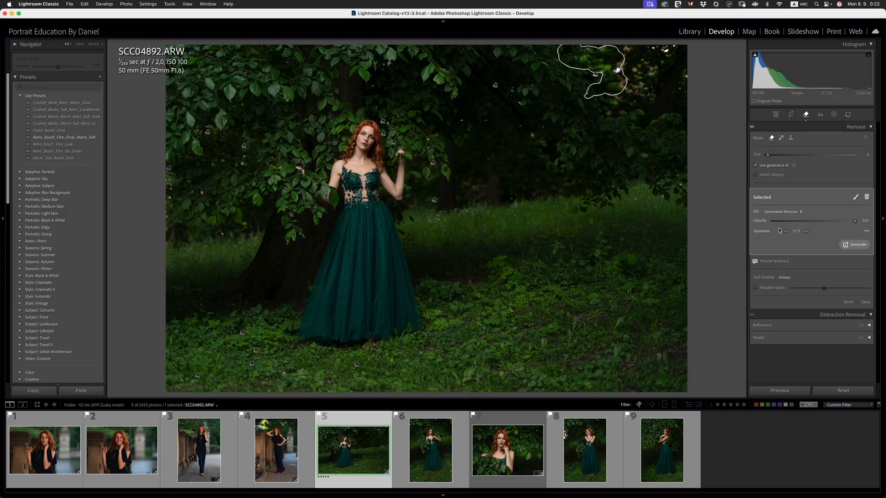
pyautogui.moveTo(709, 139)
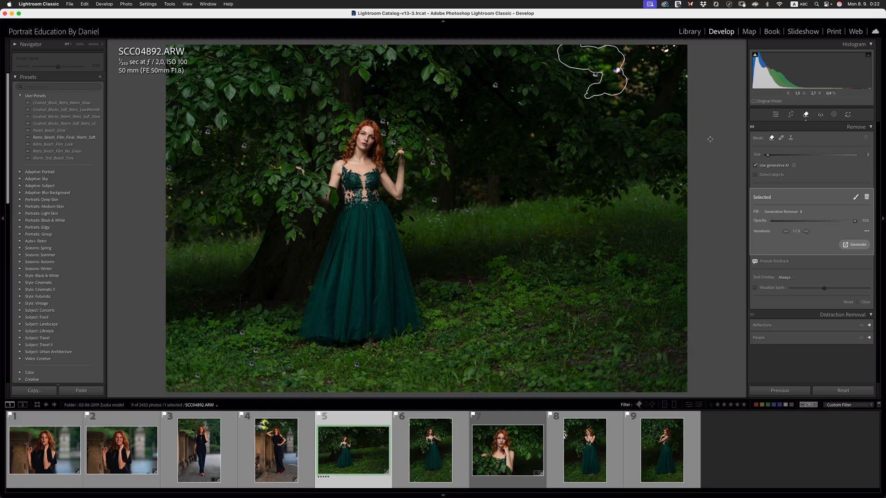
pyautogui.click(805, 231)
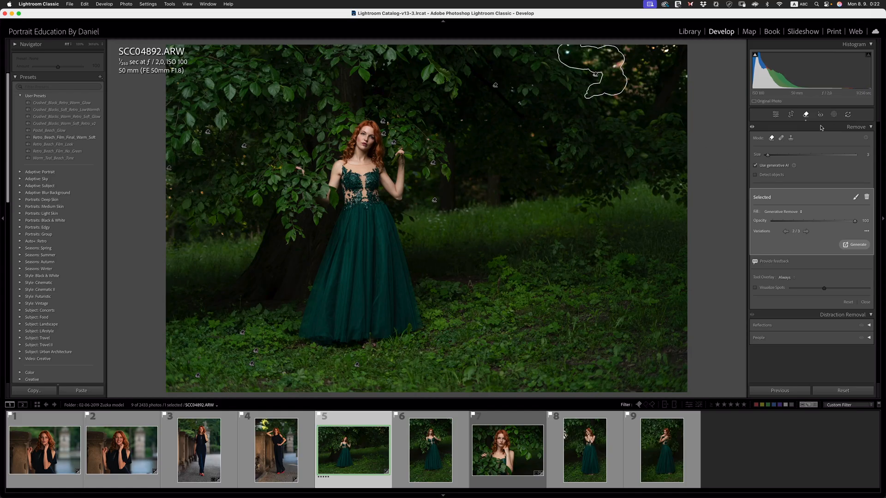
pyautogui.click(776, 114)
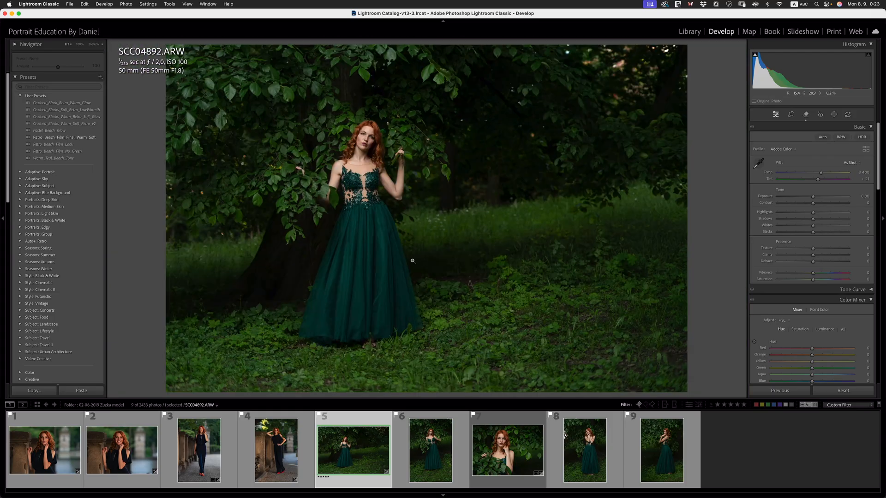
pyautogui.moveTo(257, 149)
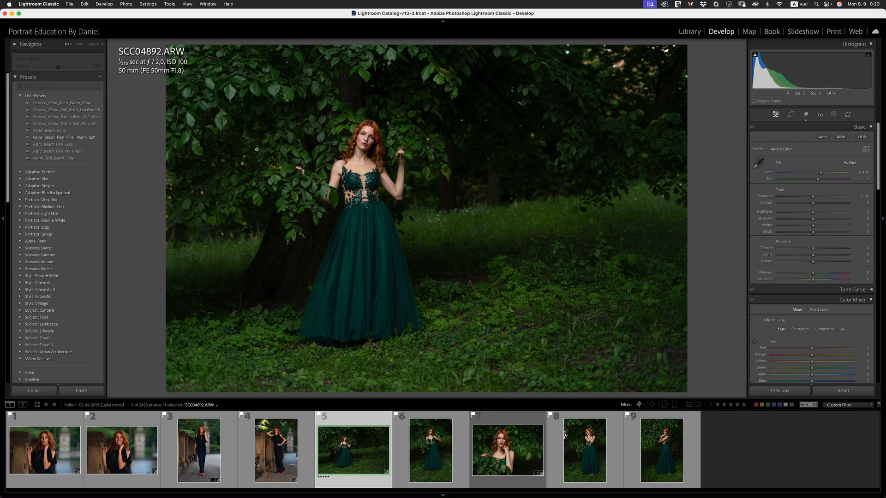
pyautogui.moveTo(540, 227)
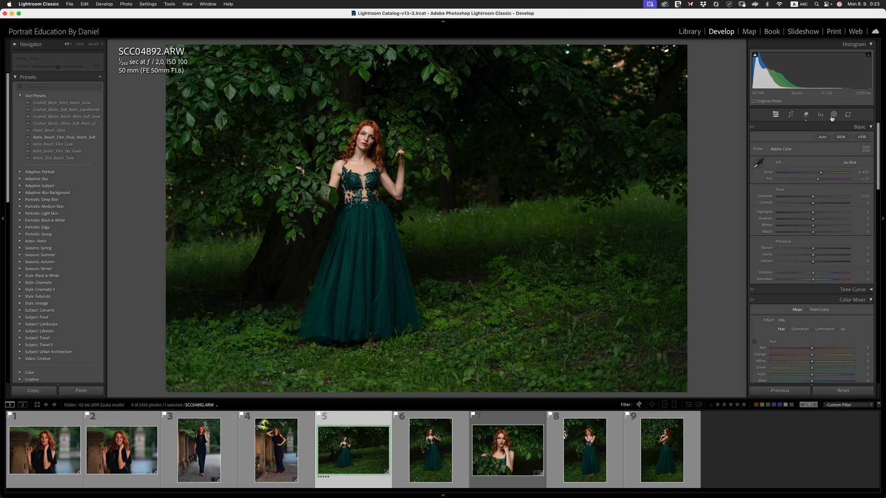
# Step: Mask the background, intersect it with a Color Range, and sample the bright green foliage
pyautogui.click(833, 115)
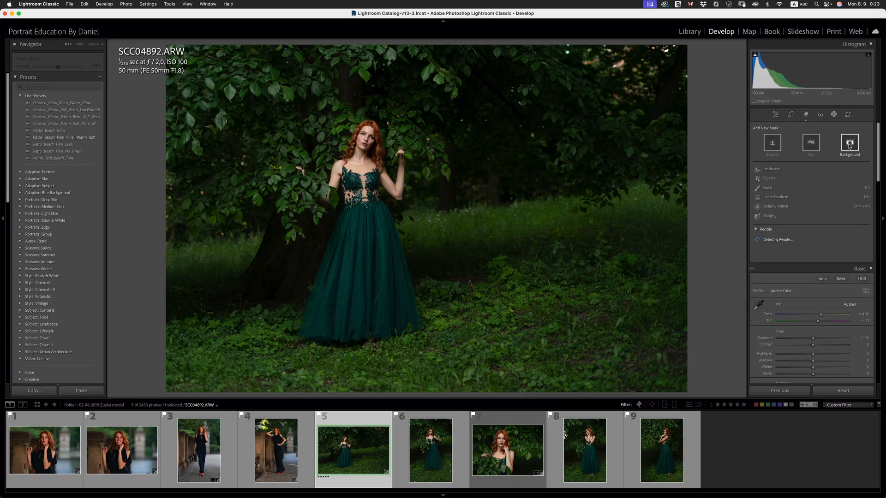
pyautogui.click(848, 142)
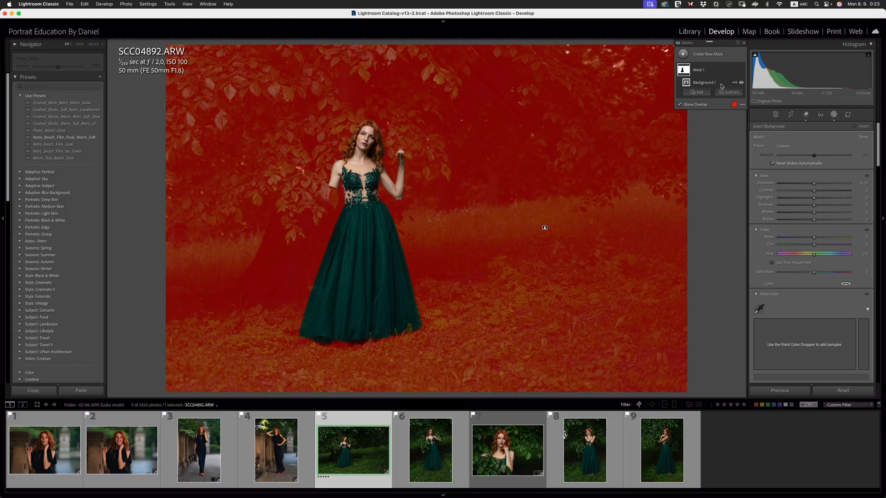
pyautogui.click(735, 82)
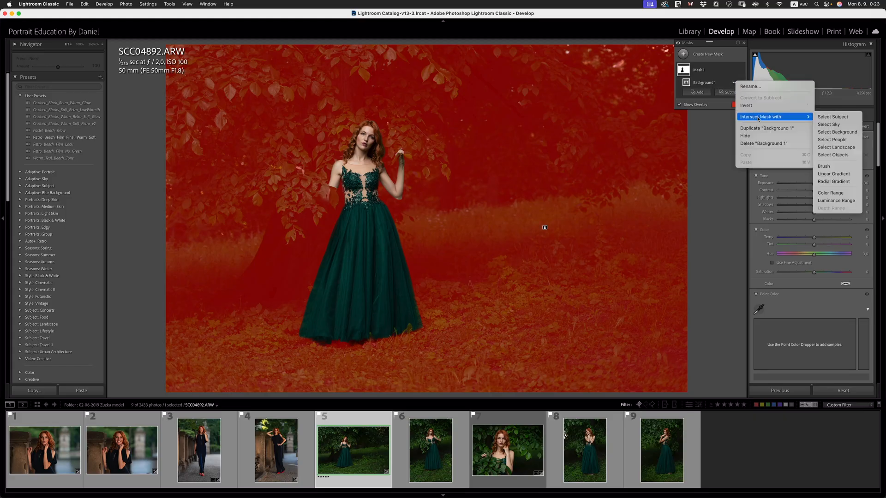
pyautogui.moveTo(836, 192)
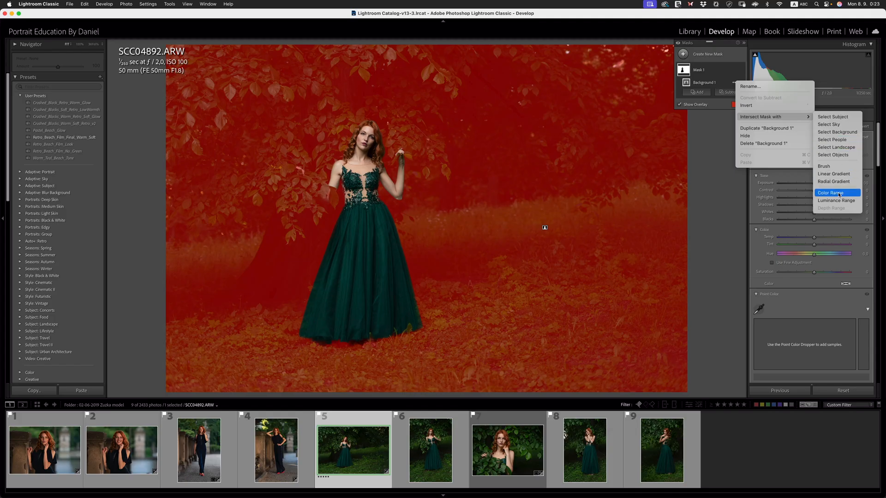
pyautogui.click(828, 192)
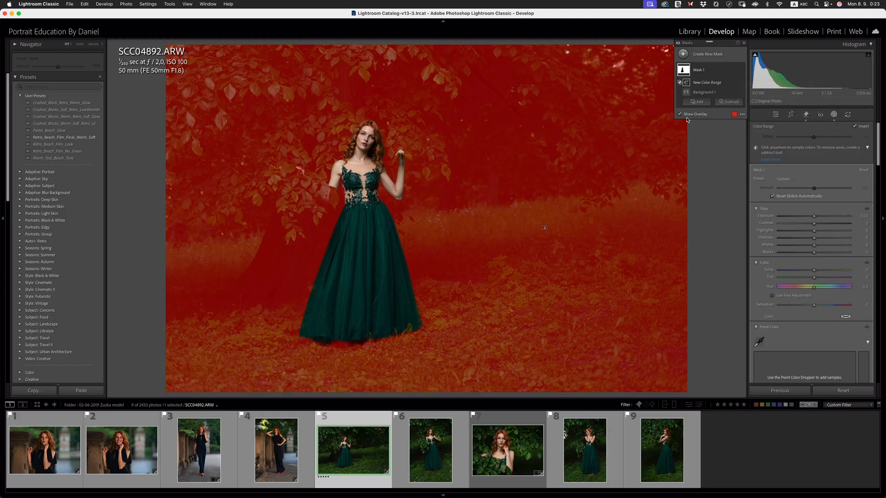
pyautogui.click(679, 115)
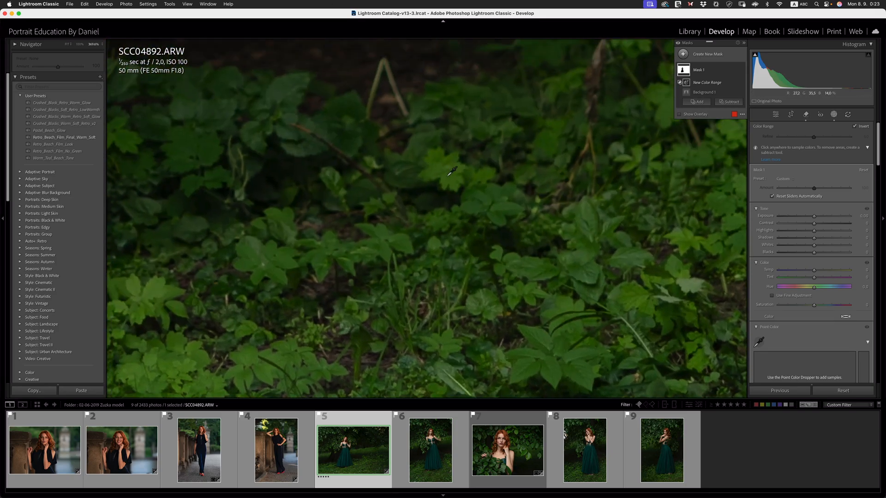
pyautogui.click(449, 178)
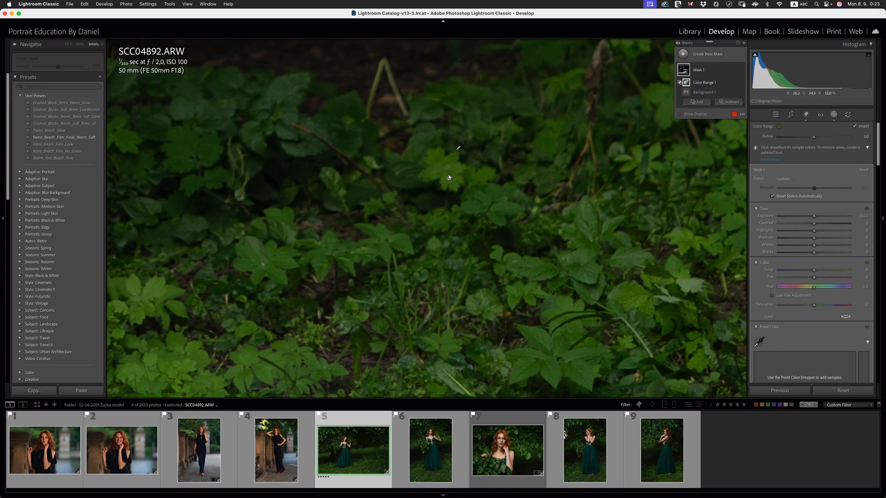
# Step: Return to full view and pull the foliage mask's Exposure and Saturation down to about -20
pyautogui.click(679, 114)
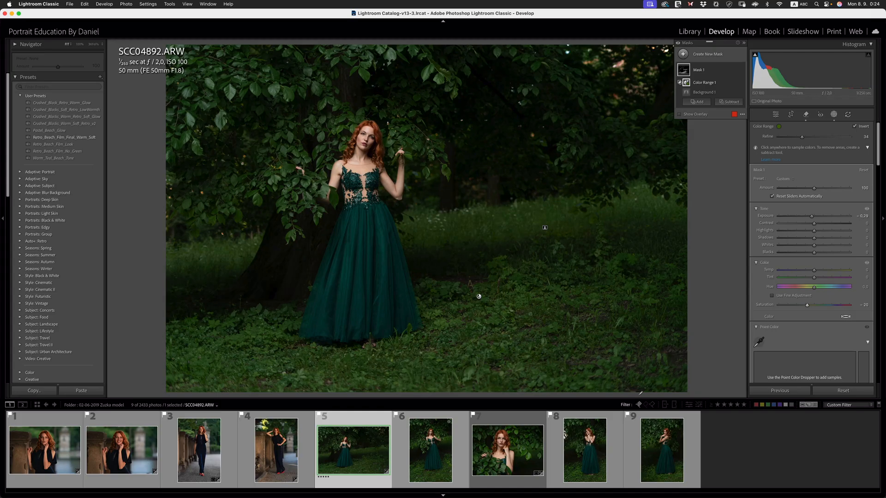
pyautogui.moveTo(558, 321)
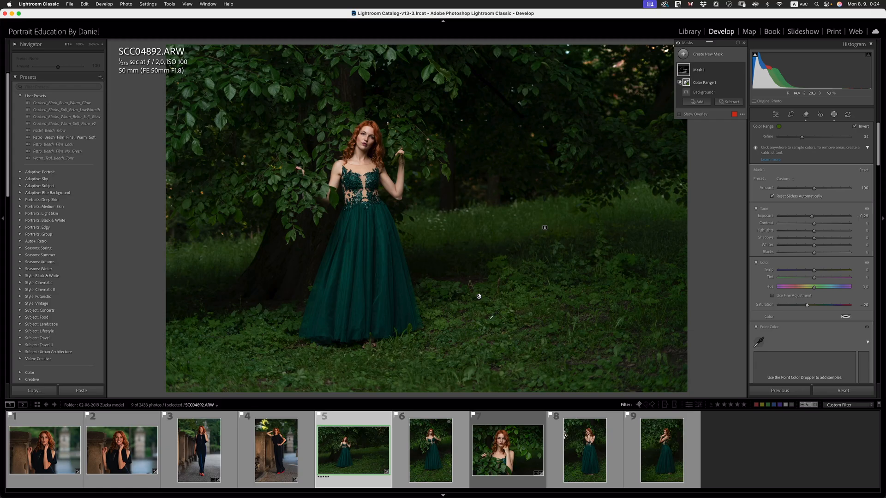
pyautogui.moveTo(378, 314)
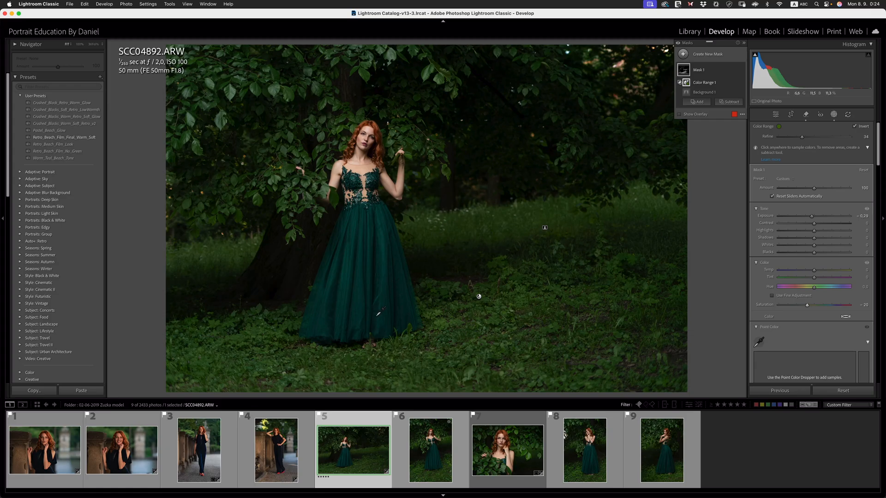
pyautogui.moveTo(354, 242)
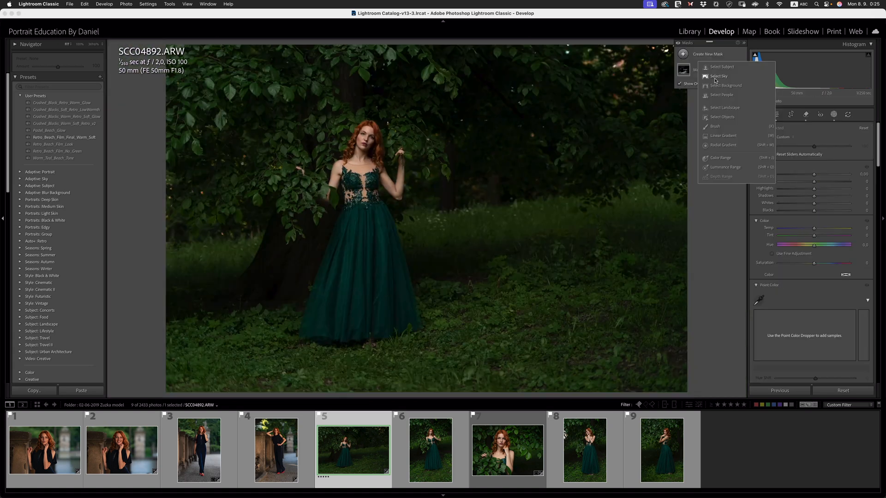
# Step: Create a Select People mask of Person 1's clothes covering the green gown
pyautogui.click(721, 94)
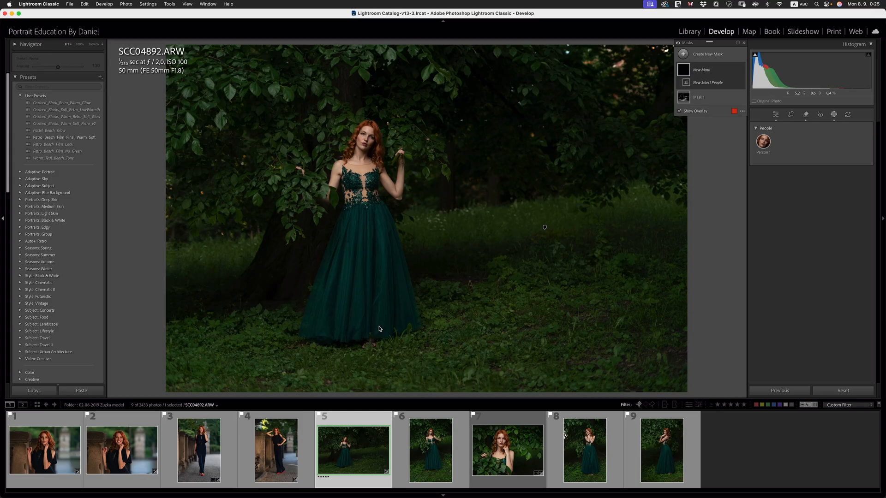
pyautogui.moveTo(348, 254)
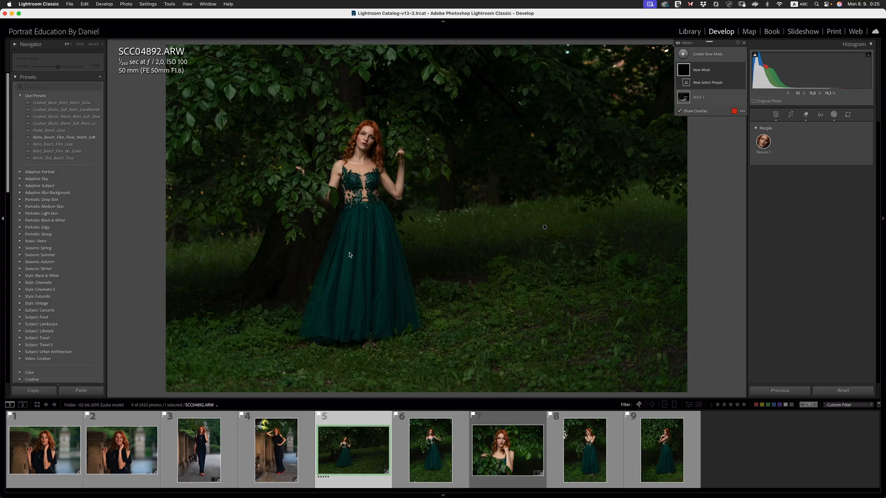
pyautogui.click(763, 141)
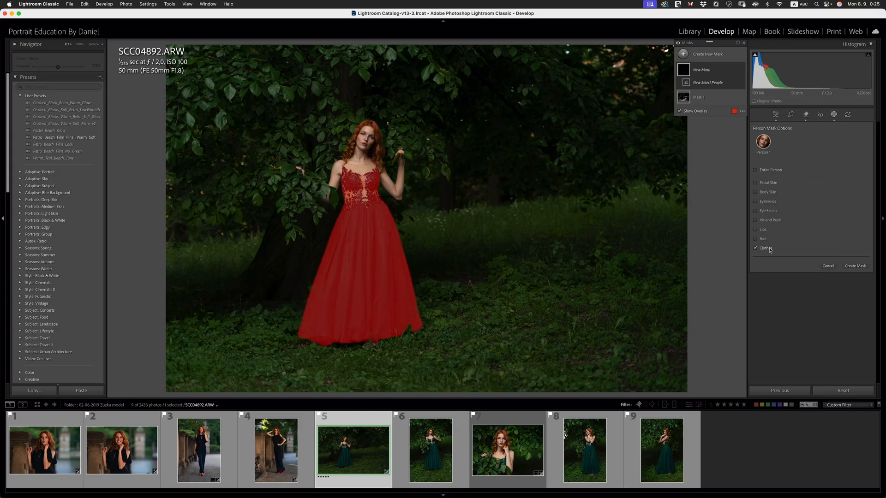
pyautogui.click(854, 265)
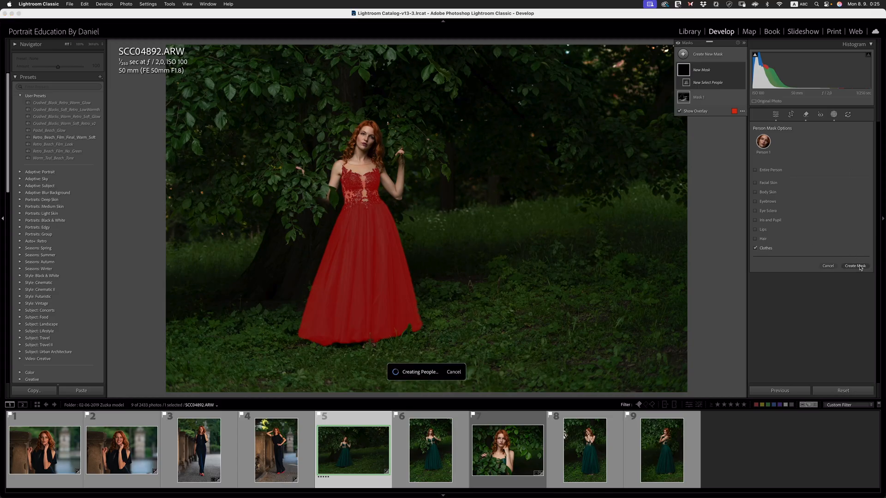
pyautogui.click(854, 266)
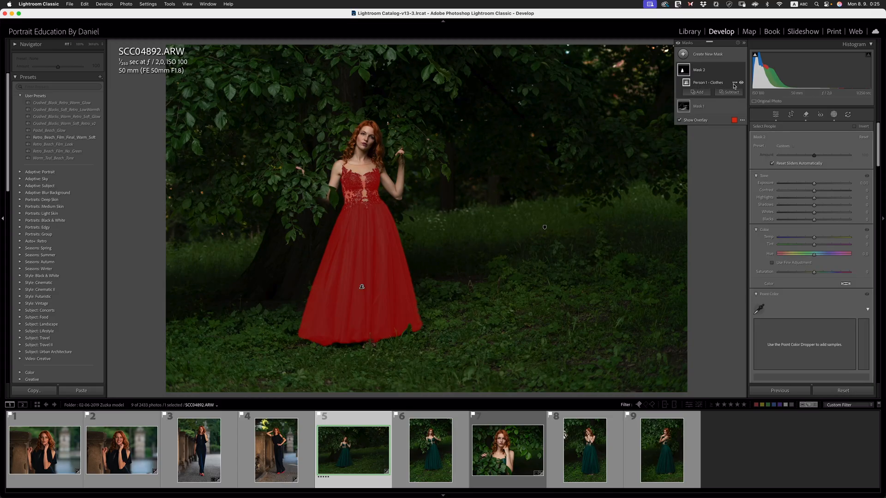
pyautogui.click(735, 82)
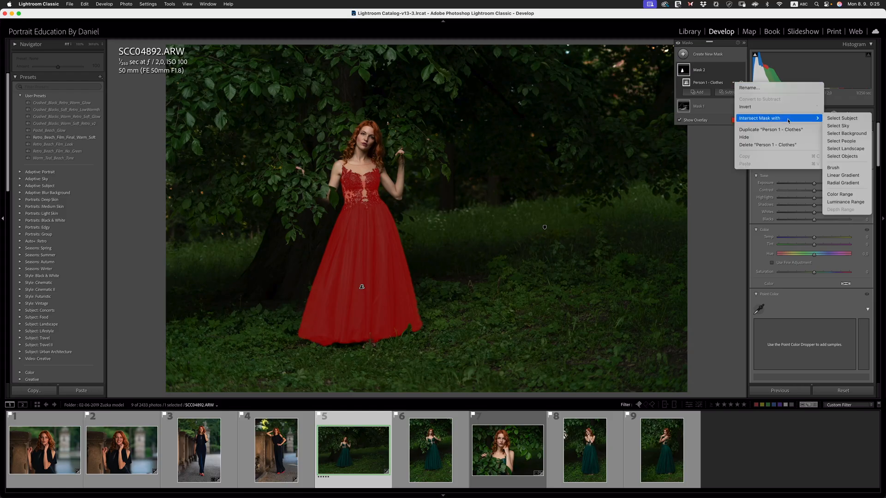
pyautogui.moveTo(846, 194)
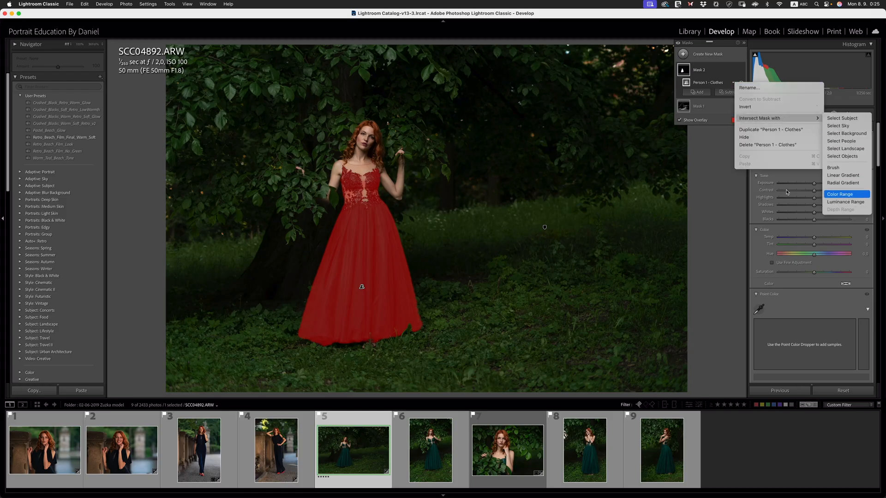
# Step: Intersect the gown mask with a Color Range and shift Hue left with lower Saturation for a deeper green
pyautogui.click(841, 194)
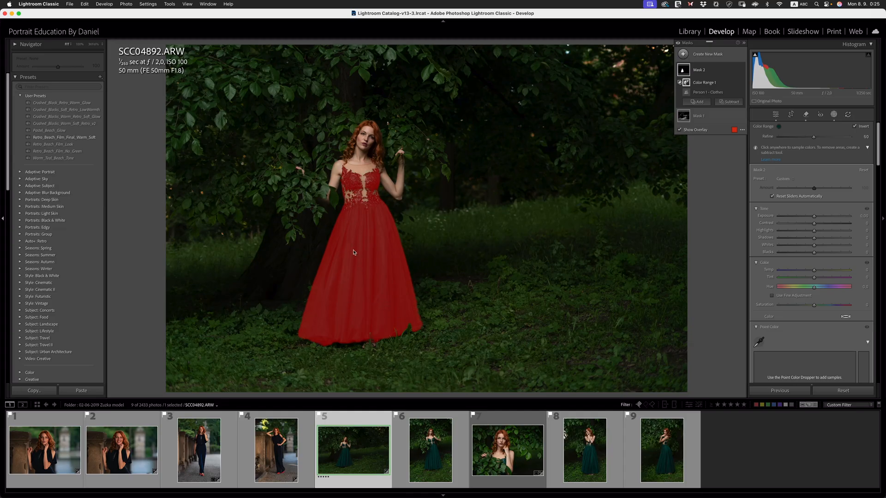
pyautogui.moveTo(358, 277)
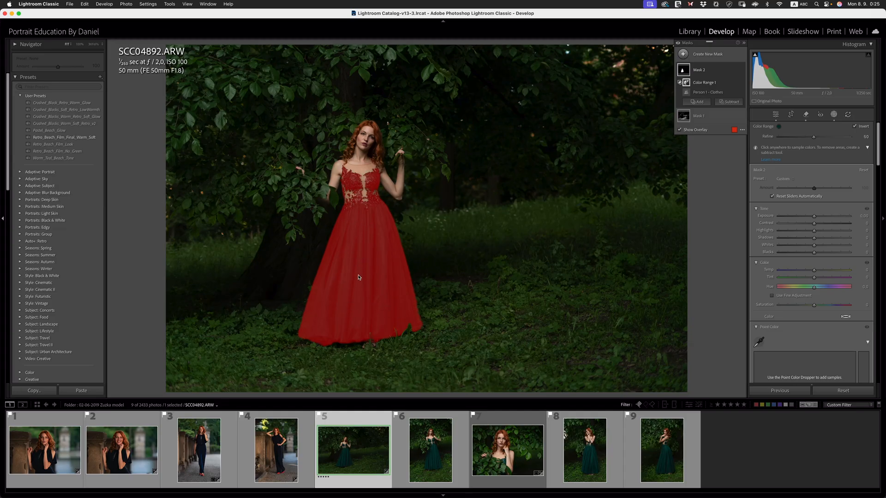
pyautogui.moveTo(641, 230)
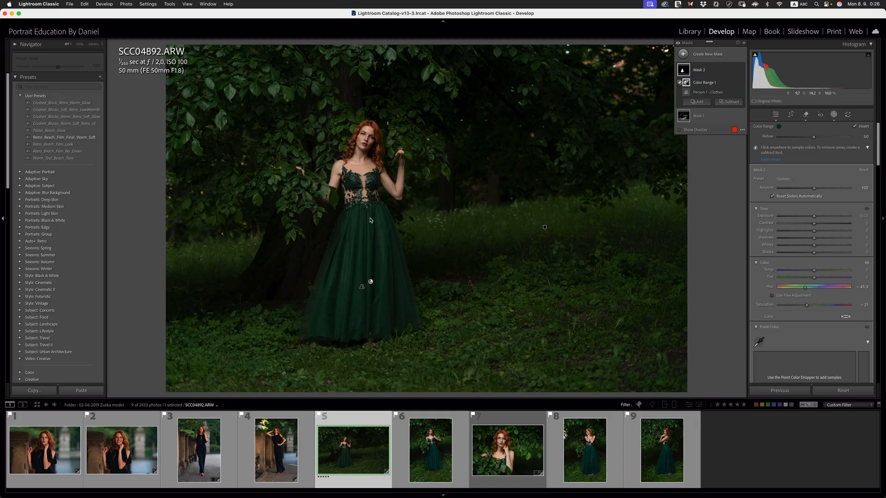
pyautogui.moveTo(420, 219)
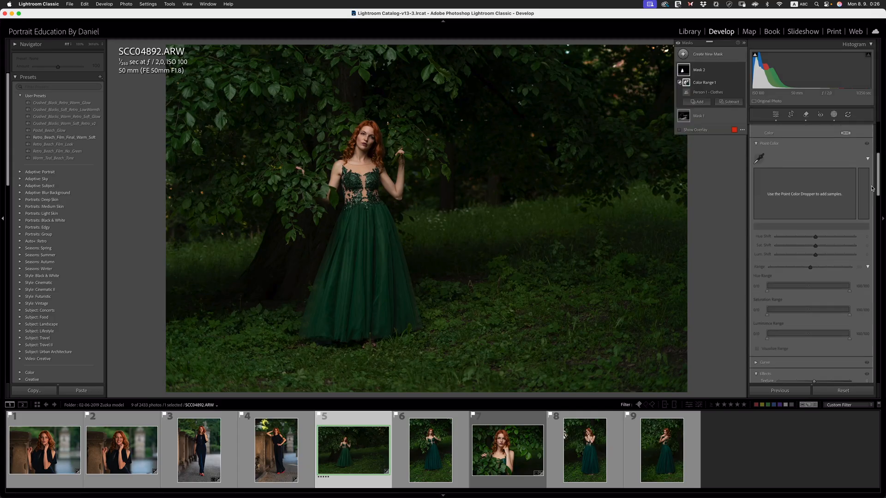
pyautogui.scroll(-3)
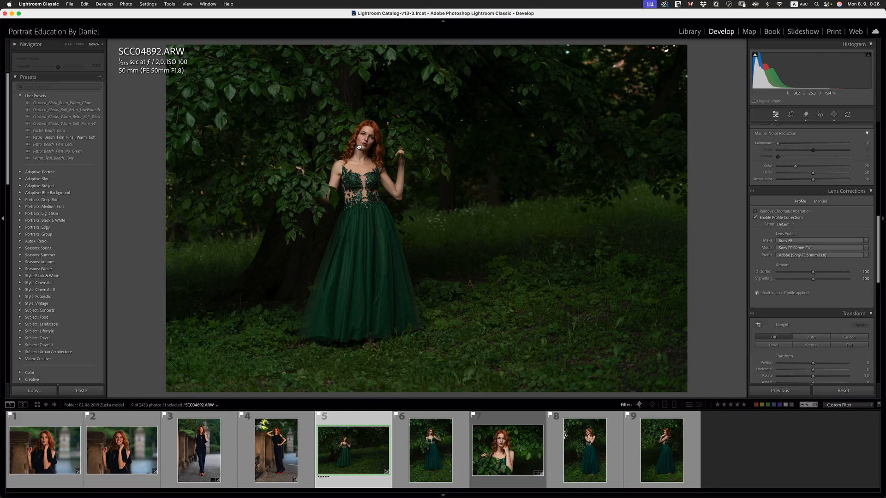
pyautogui.moveTo(363, 138)
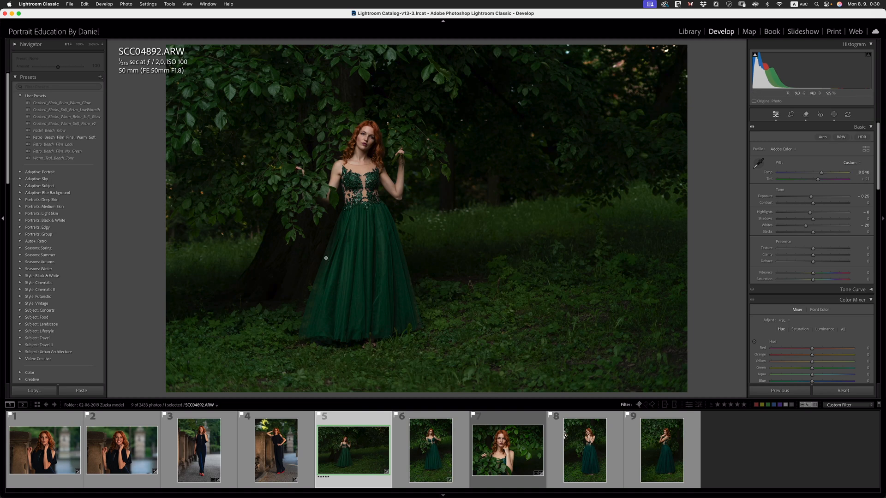
pyautogui.moveTo(406, 317)
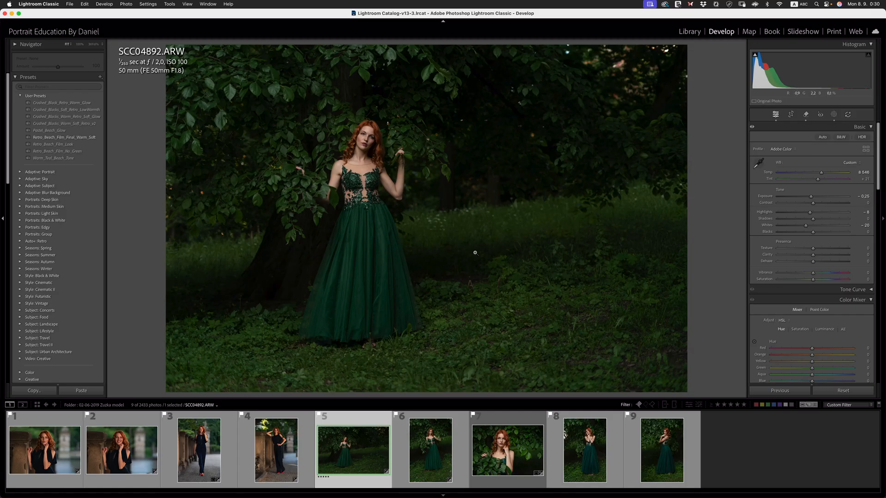
pyautogui.moveTo(419, 199)
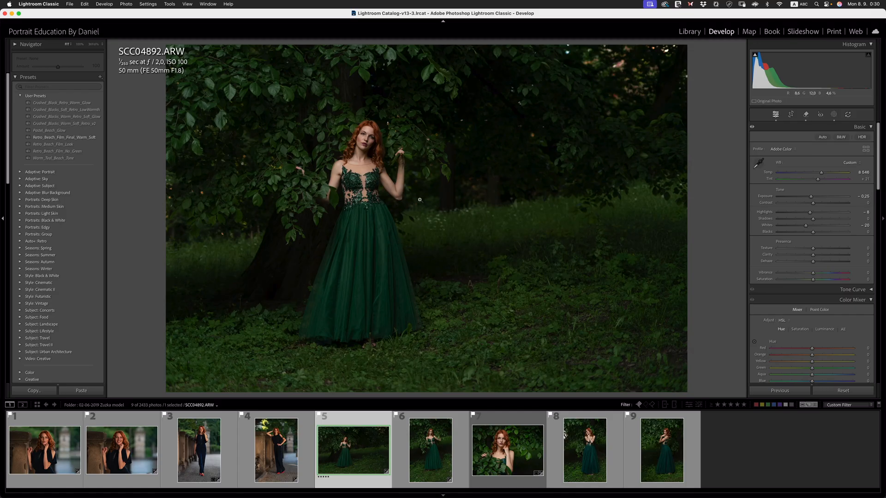
pyautogui.moveTo(393, 254)
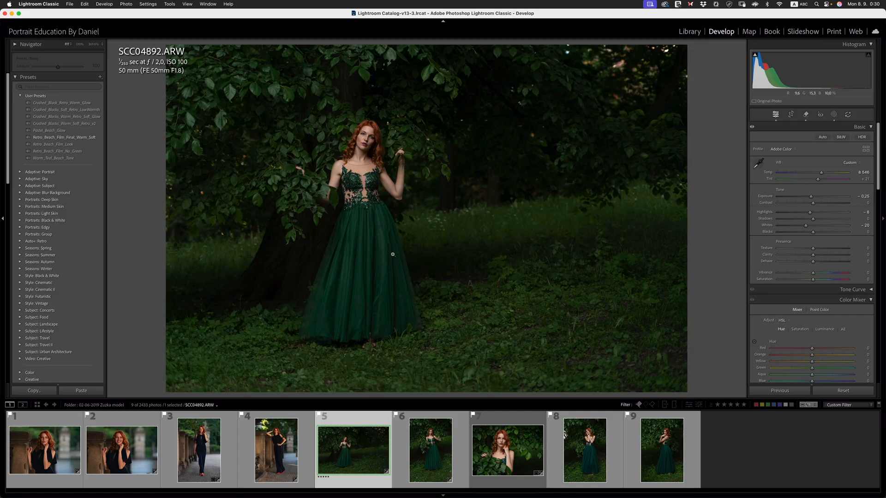
pyautogui.moveTo(378, 222)
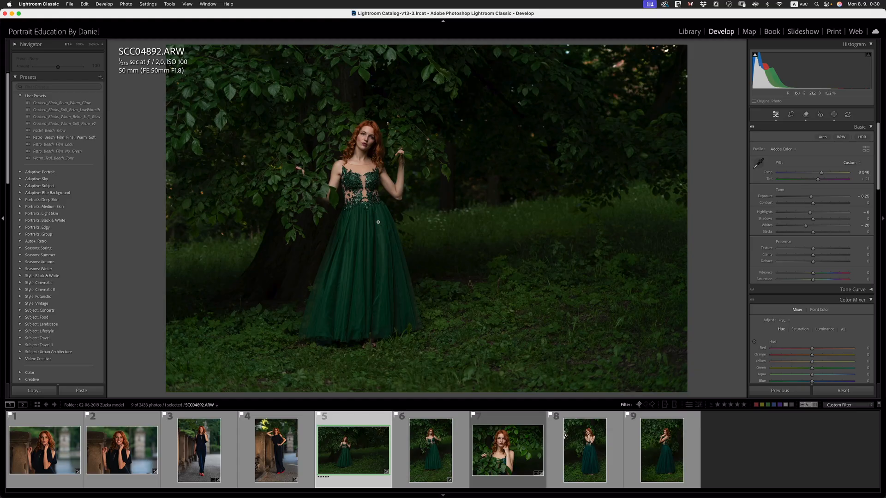
pyautogui.moveTo(403, 157)
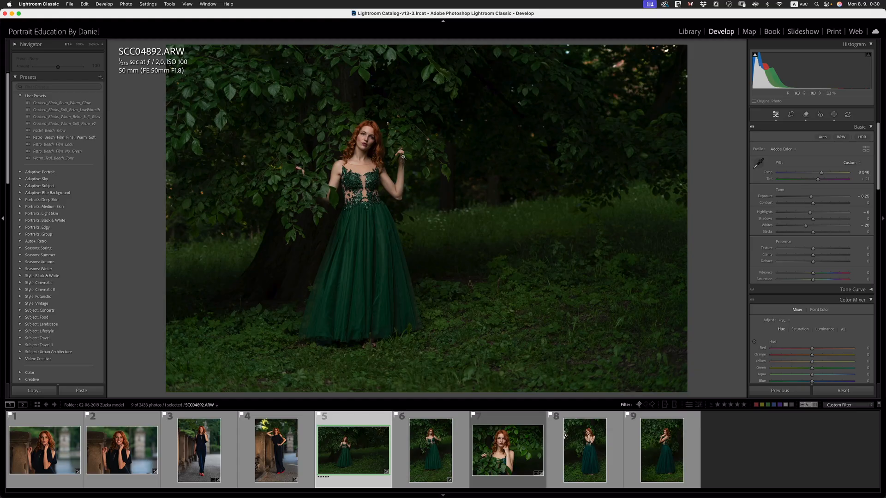
pyautogui.moveTo(394, 166)
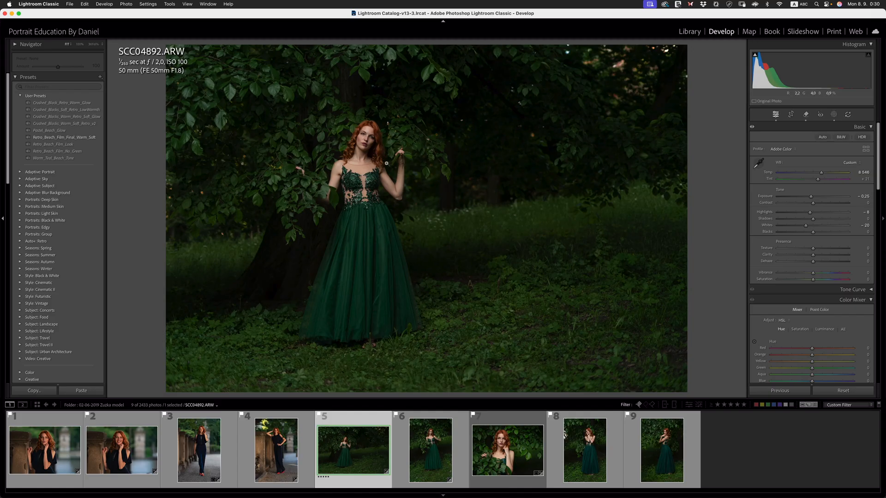
pyautogui.moveTo(378, 178)
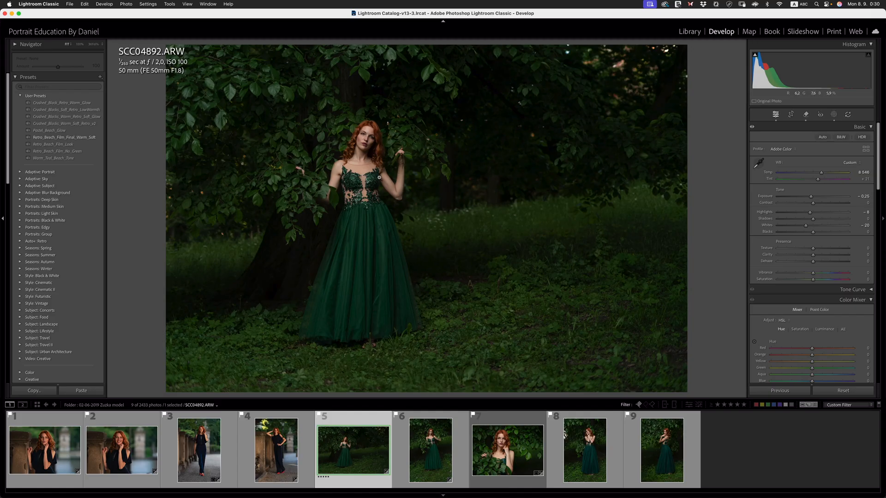
pyautogui.moveTo(389, 166)
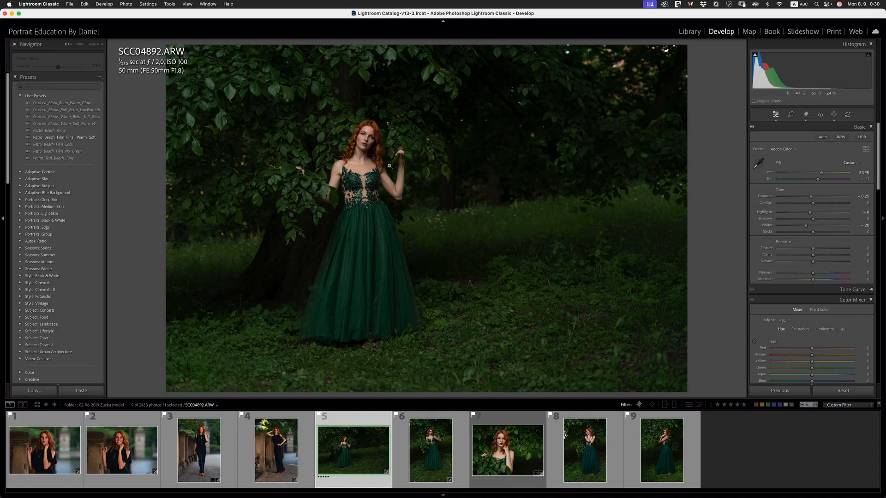